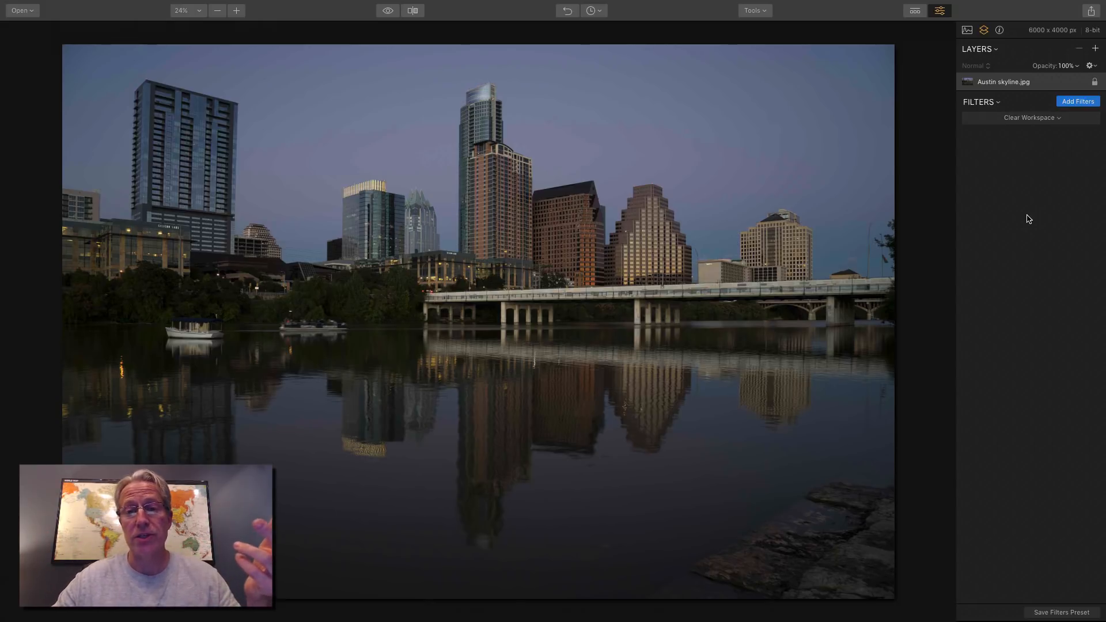
# Step: Add the Develop, Tone, Curves and Adjustable Gradient filters from the Filters Catalog
pyautogui.click(1076, 100)
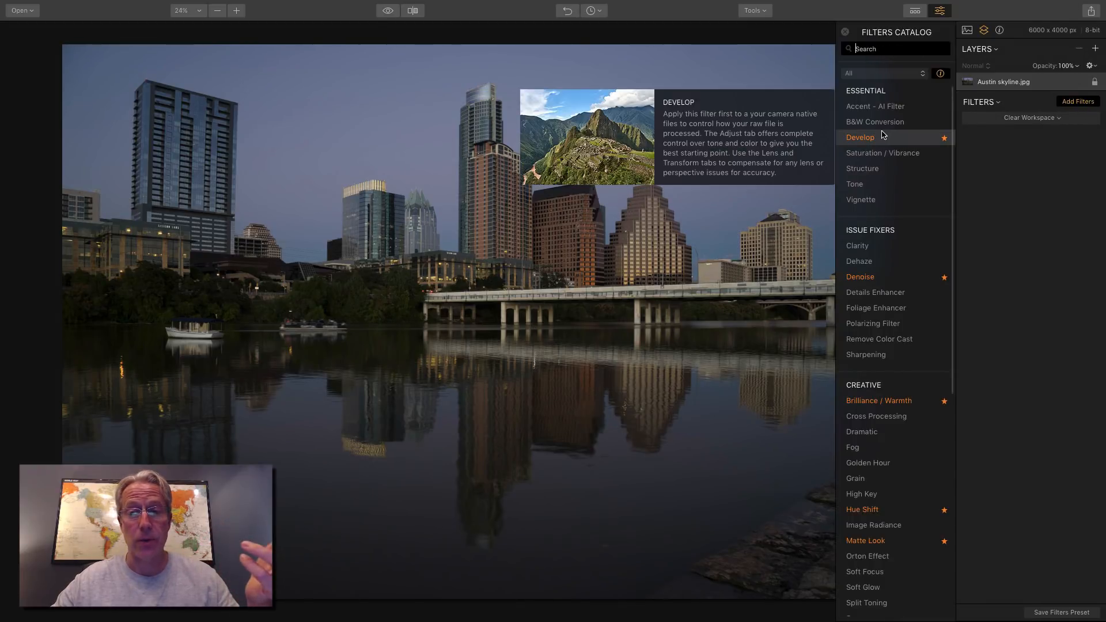
pyautogui.click(874, 106)
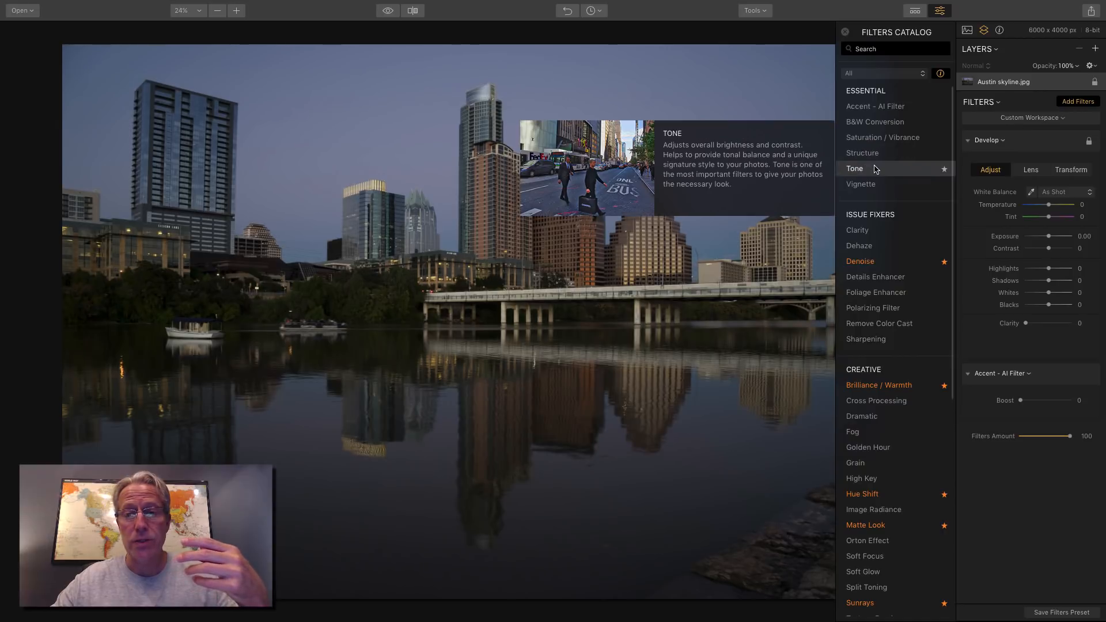
pyautogui.click(854, 167)
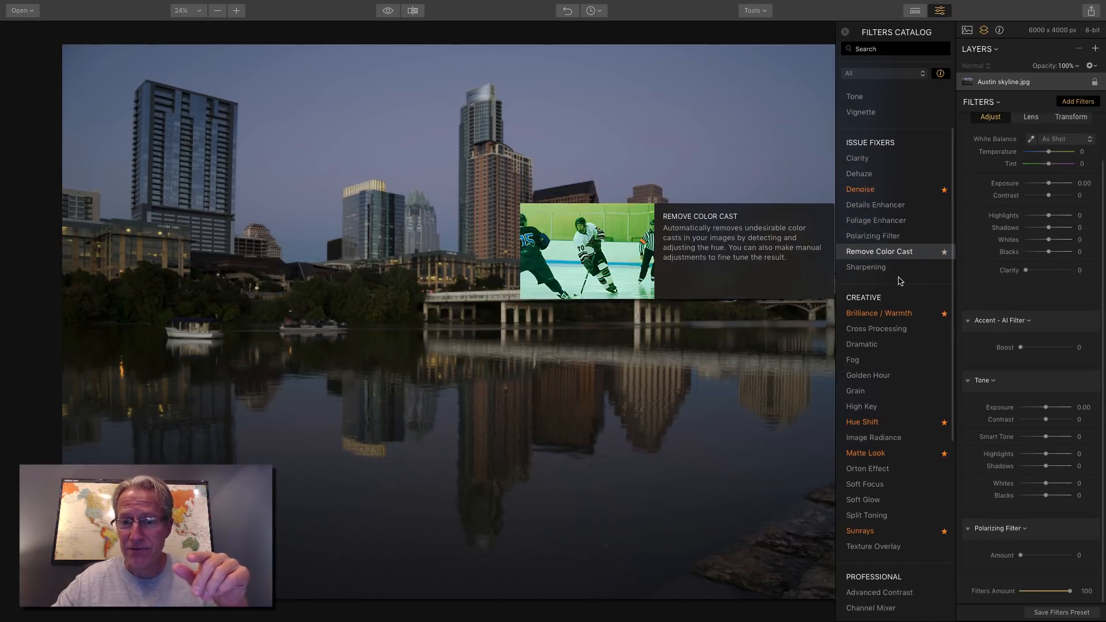
pyautogui.scroll(-3)
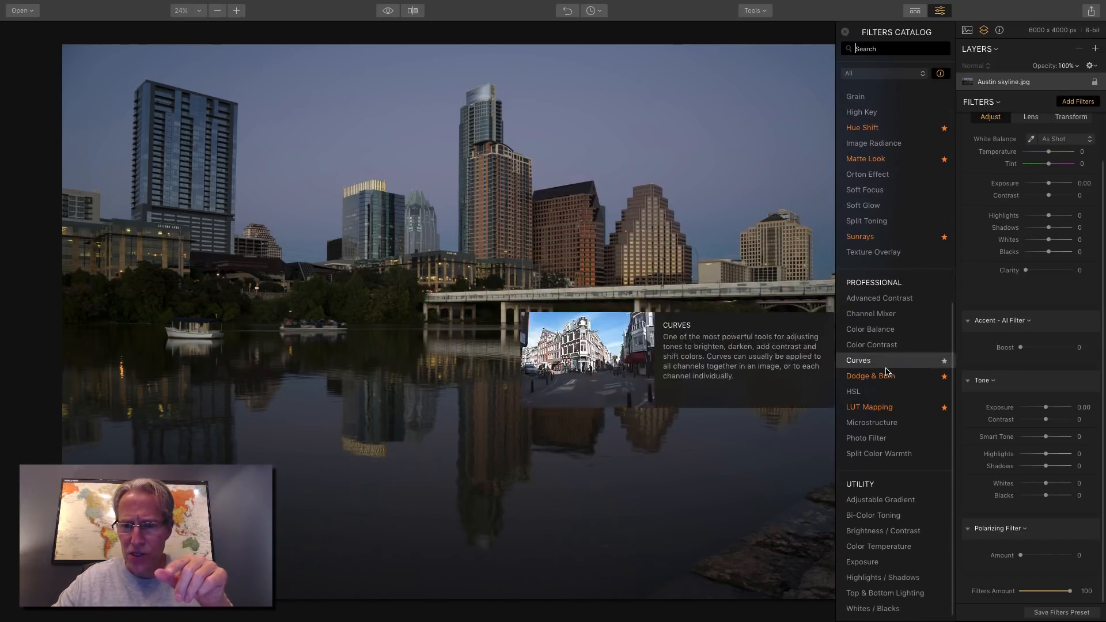
pyautogui.click(857, 359)
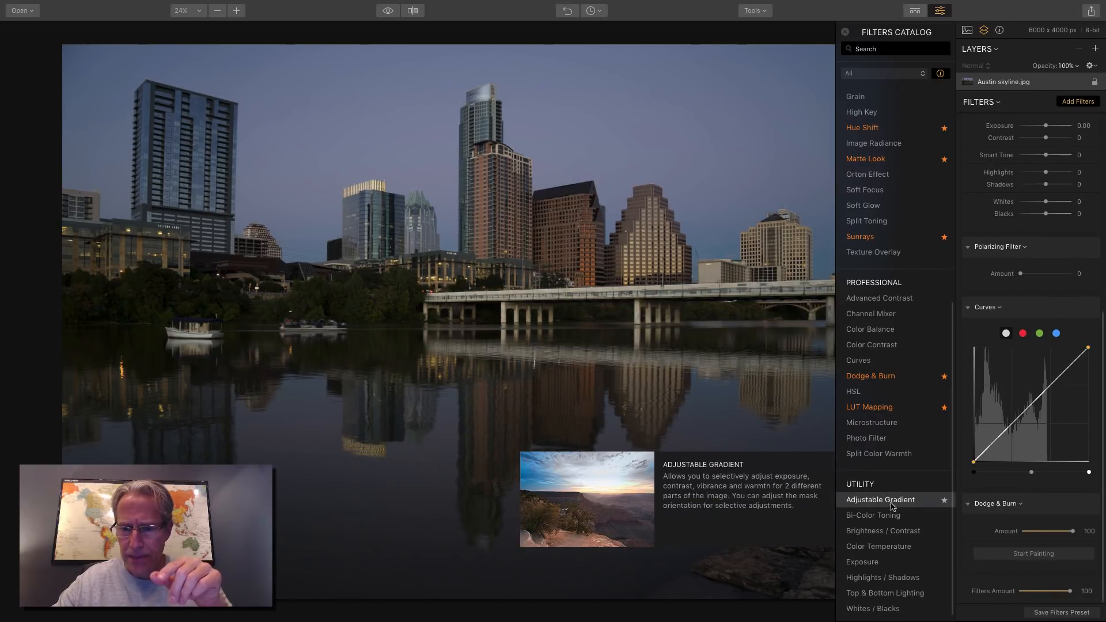
pyautogui.click(879, 499)
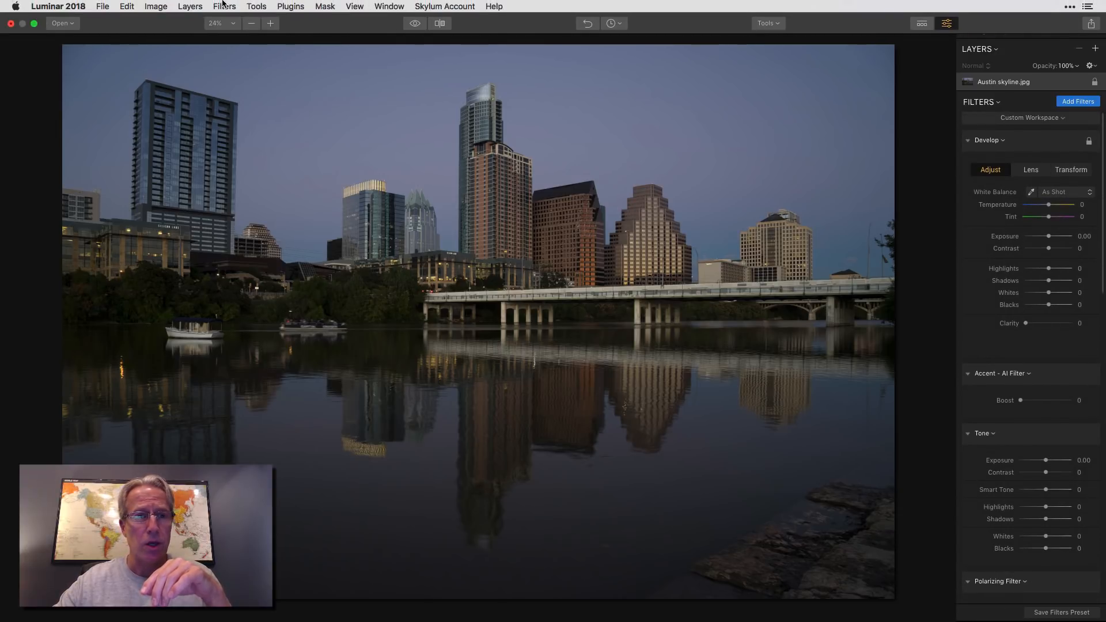
# Step: Scroll down the Filters sidebar to review the collapsed filter stack
pyautogui.scroll(-3)
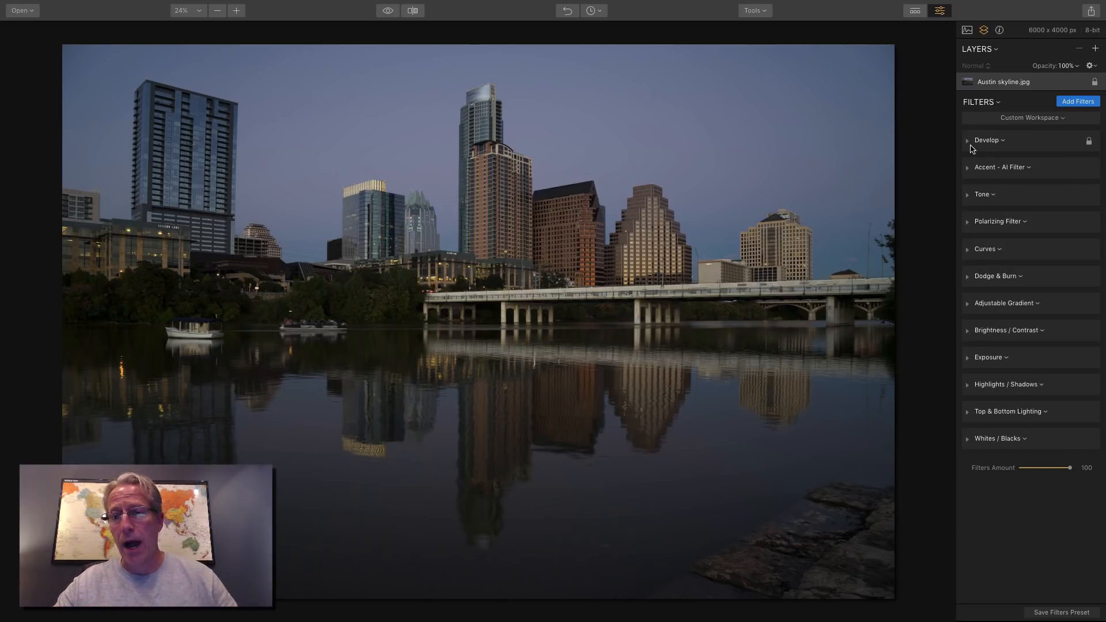
# Step: Expand the Develop filter and browse its Lens and Transform settings
pyautogui.click(986, 139)
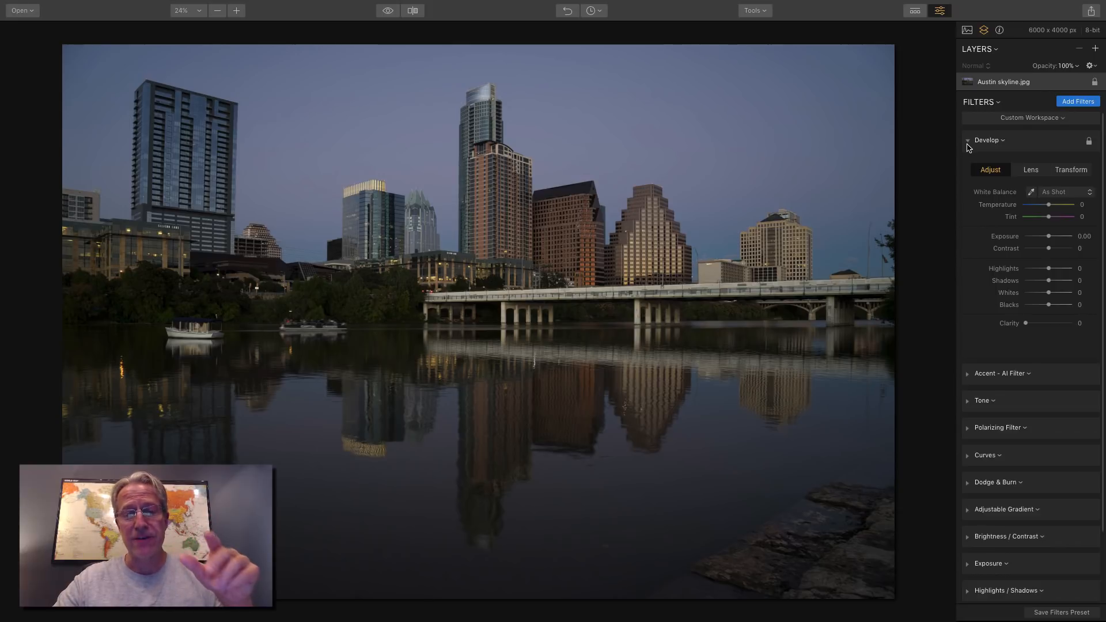
pyautogui.click(1030, 169)
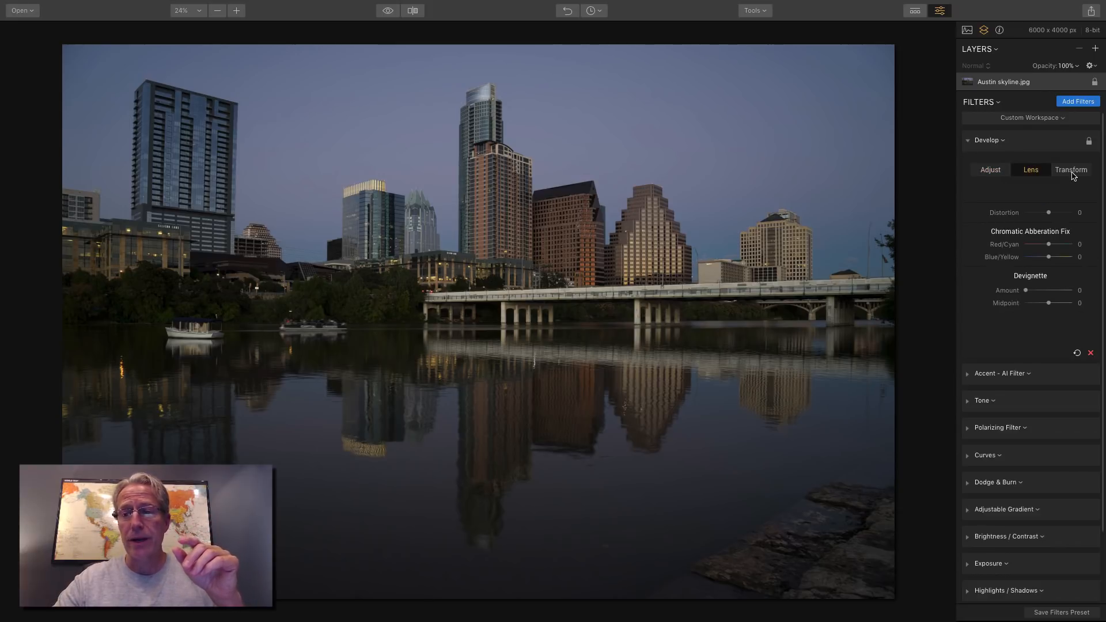
pyautogui.click(989, 170)
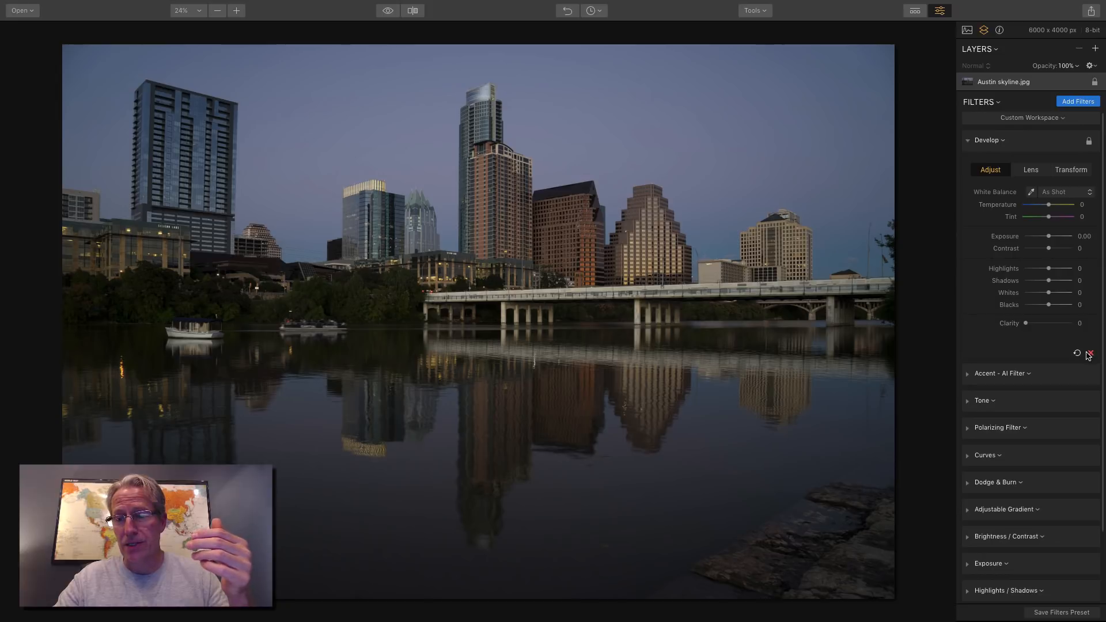
# Step: Remove Develop and set Accent AI Boost to 28, briefly comparing with it off
pyautogui.click(984, 139)
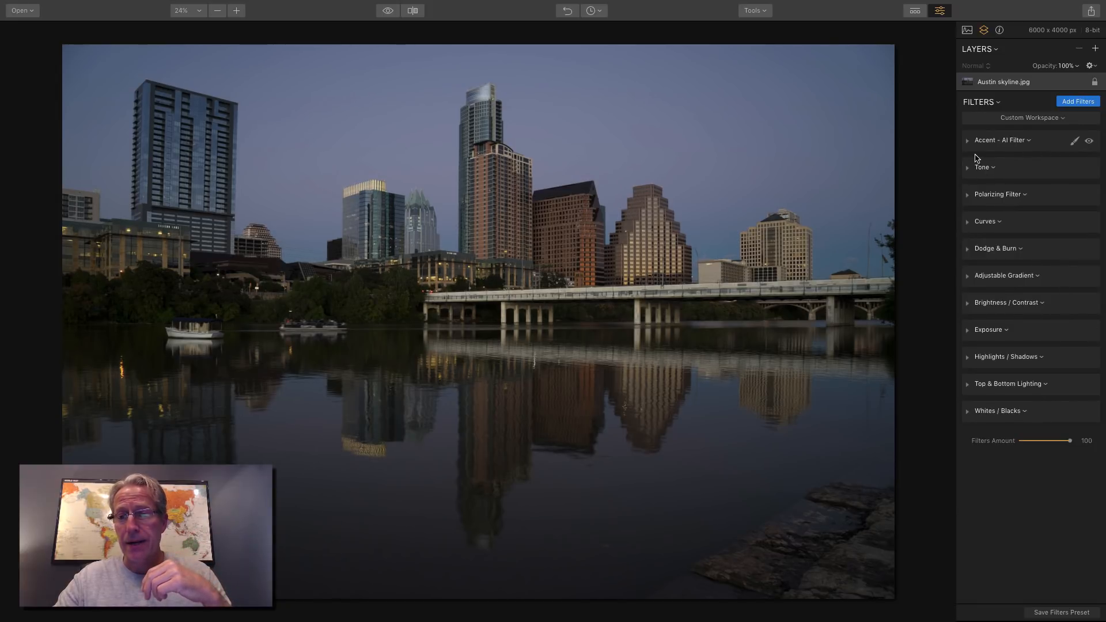
pyautogui.click(984, 140)
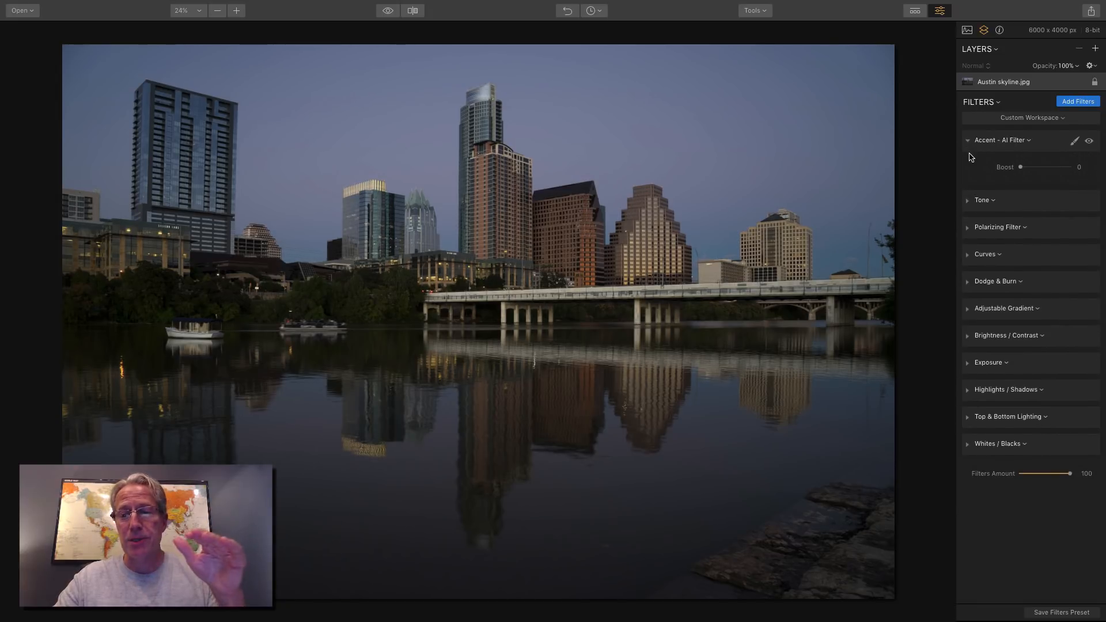
pyautogui.moveTo(1021, 167); pyautogui.dragTo(1036, 167)
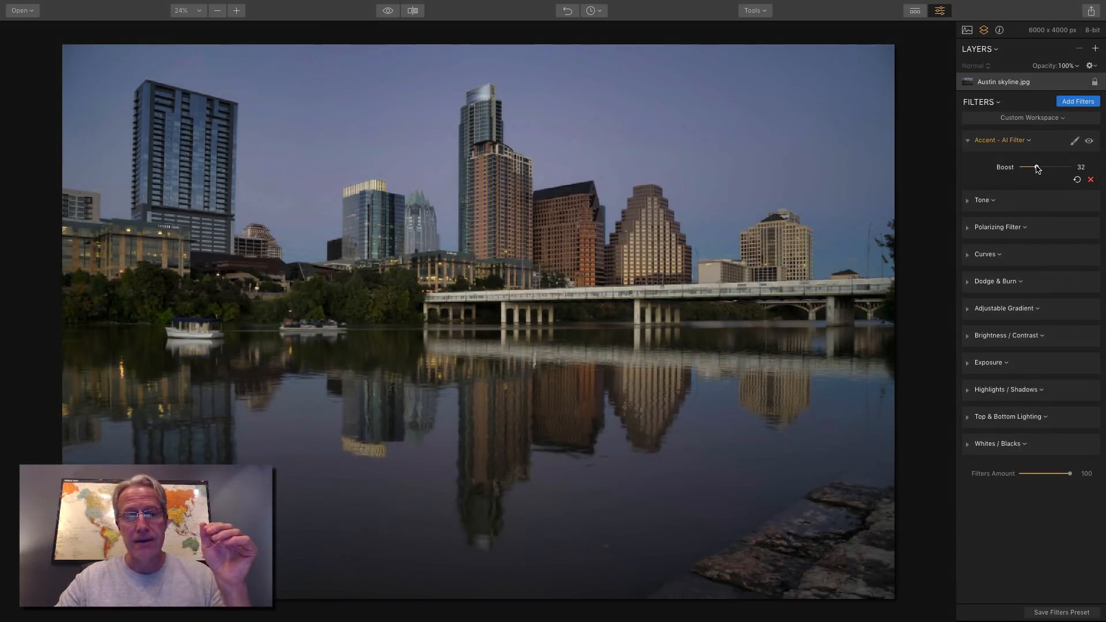
pyautogui.moveTo(1027, 168); pyautogui.dragTo(1037, 167)
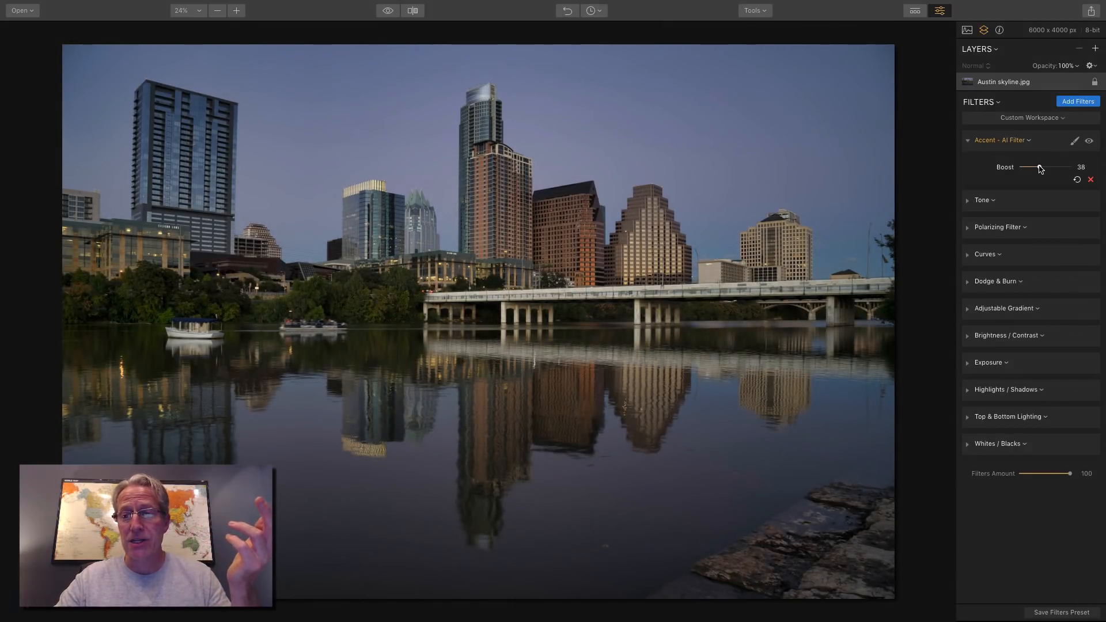
pyautogui.moveTo(1040, 168); pyautogui.dragTo(1033, 168)
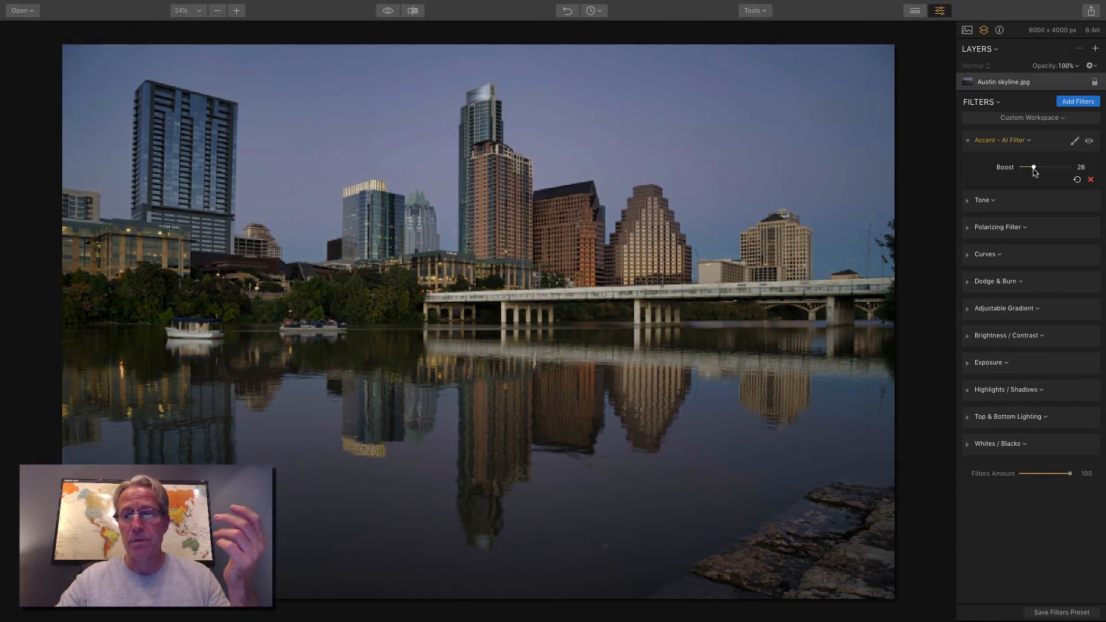
pyautogui.moveTo(1033, 167); pyautogui.dragTo(1035, 168)
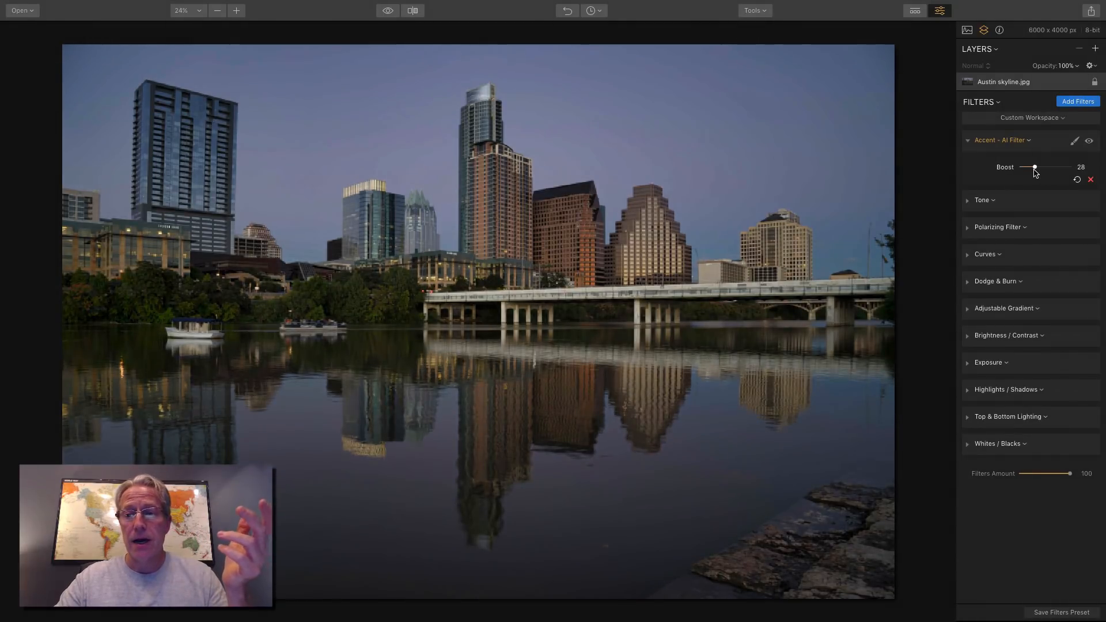
pyautogui.moveTo(1034, 169); pyautogui.dragTo(1020, 169)
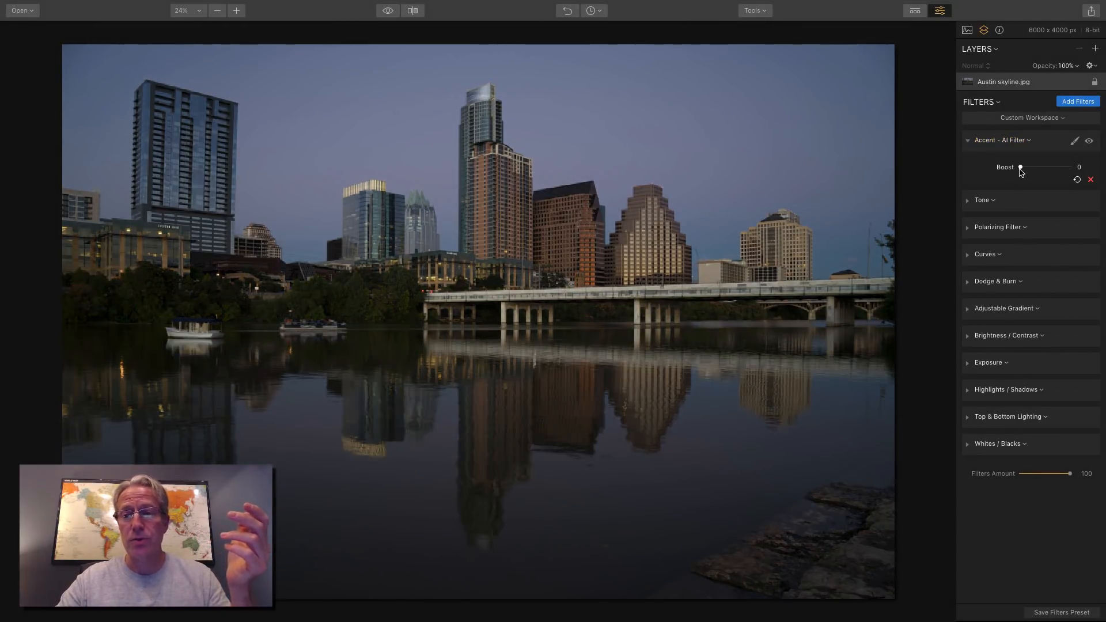
pyautogui.moveTo(1018, 168); pyautogui.dragTo(1033, 168)
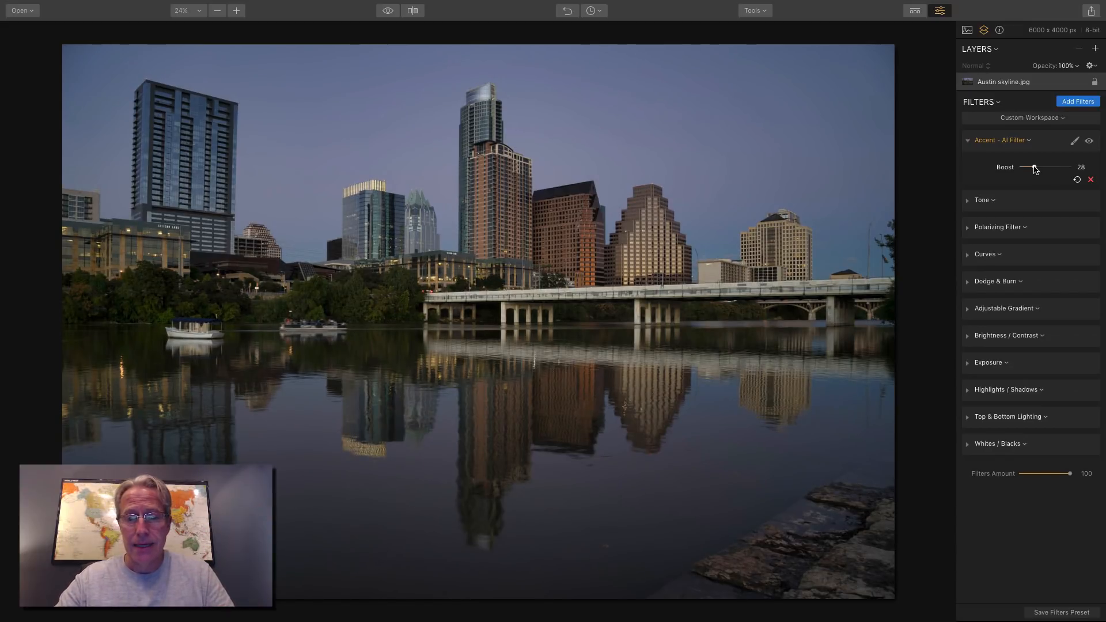
pyautogui.moveTo(1031, 167); pyautogui.dragTo(1035, 167)
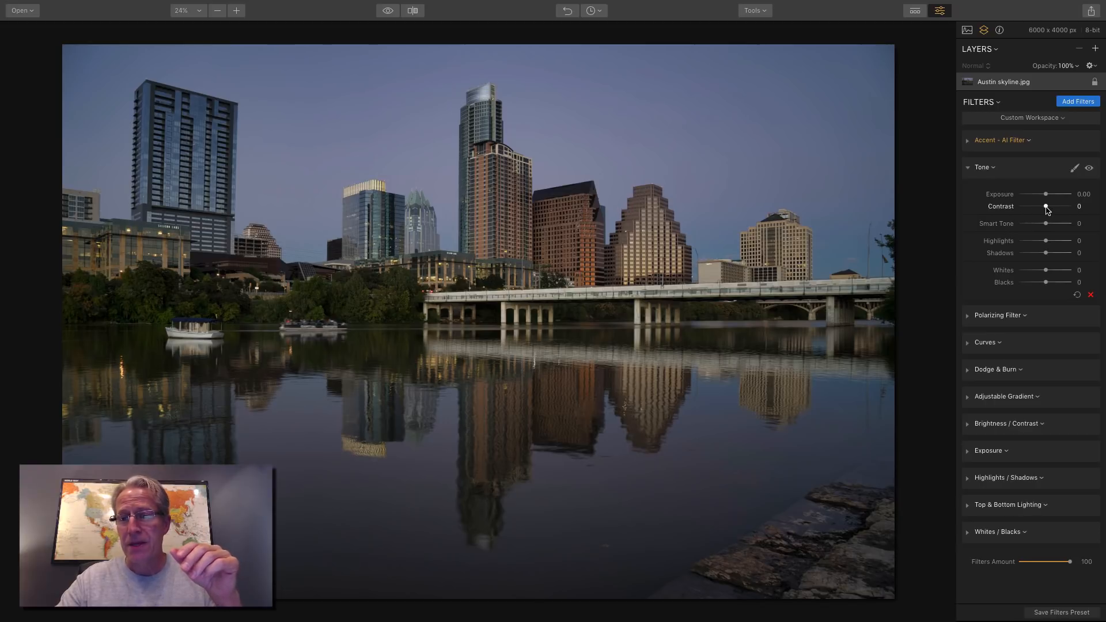
# Step: Raise Tone contrast to 44 and try Smart Tone values from -99 to 18
pyautogui.moveTo(1046, 207); pyautogui.dragTo(1056, 206)
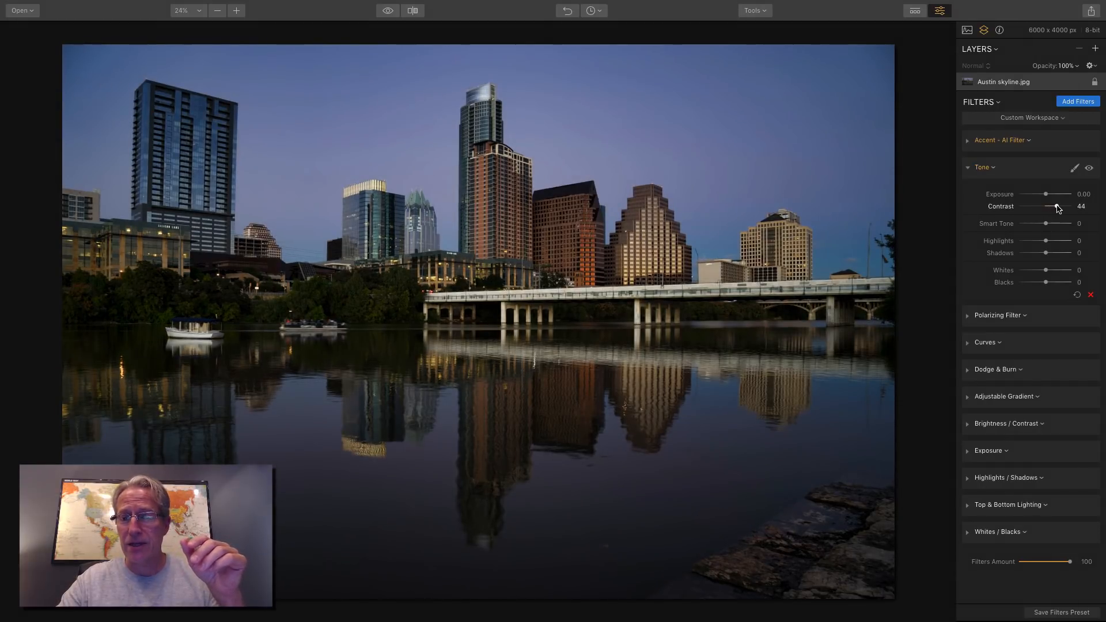
pyautogui.moveTo(1047, 223); pyautogui.dragTo(1062, 223)
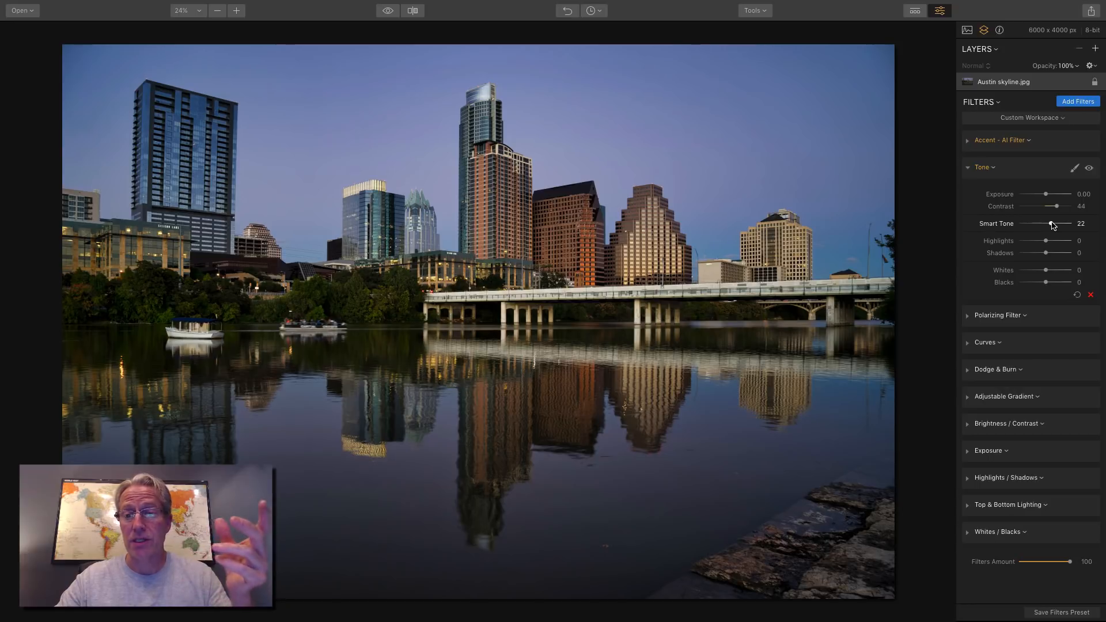
pyautogui.moveTo(1058, 223); pyautogui.dragTo(1029, 223)
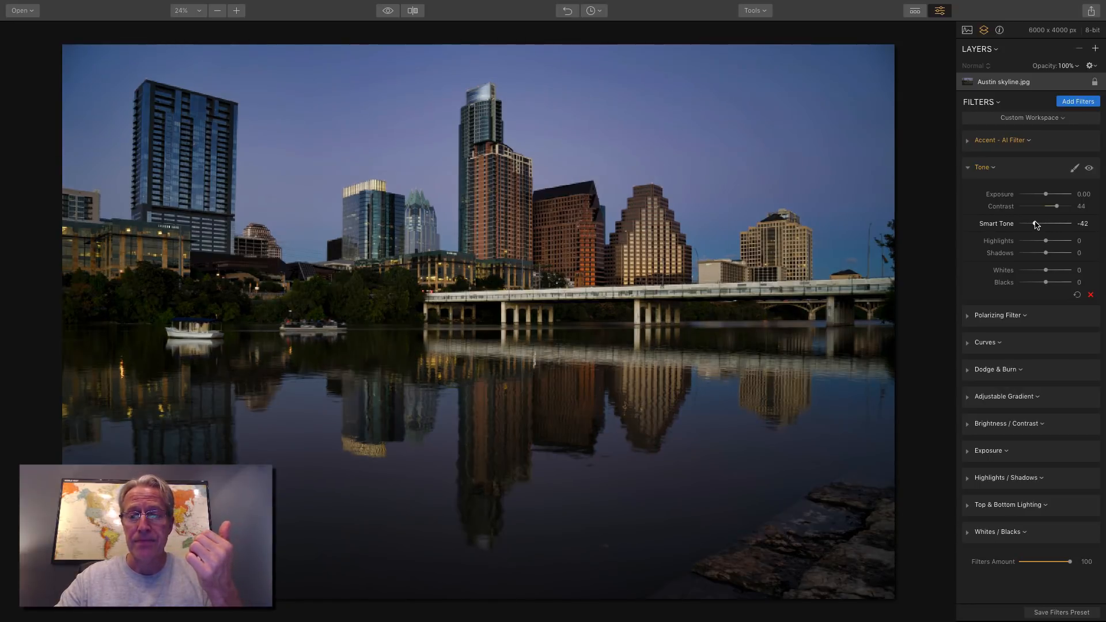
pyautogui.moveTo(1035, 223); pyautogui.dragTo(1021, 224)
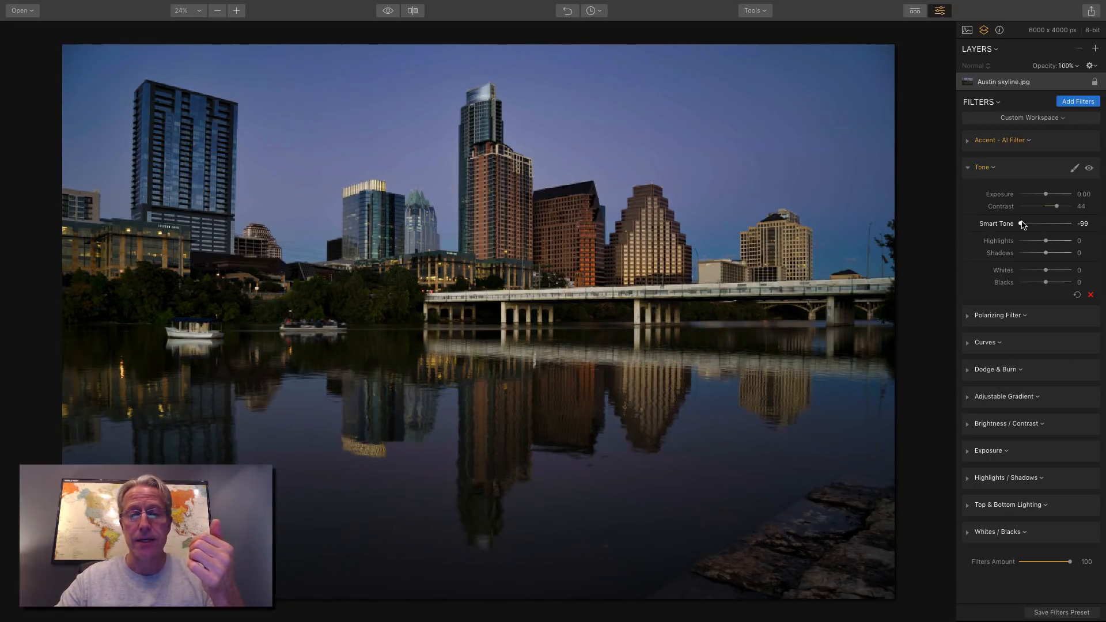
pyautogui.moveTo(1021, 224); pyautogui.dragTo(1050, 224)
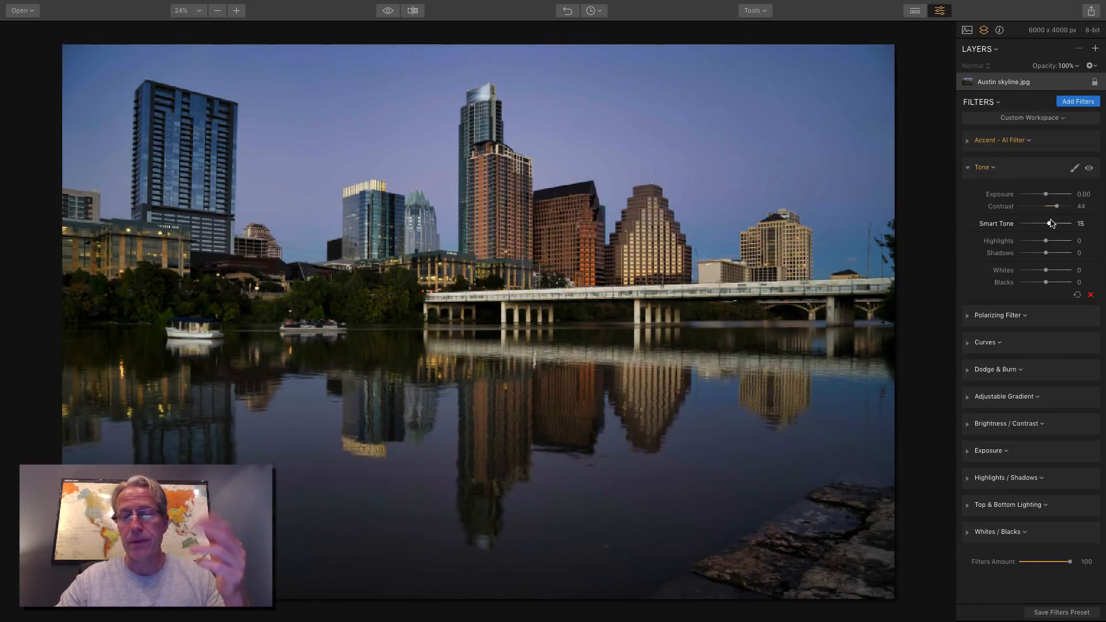
pyautogui.moveTo(1056, 223); pyautogui.dragTo(1050, 224)
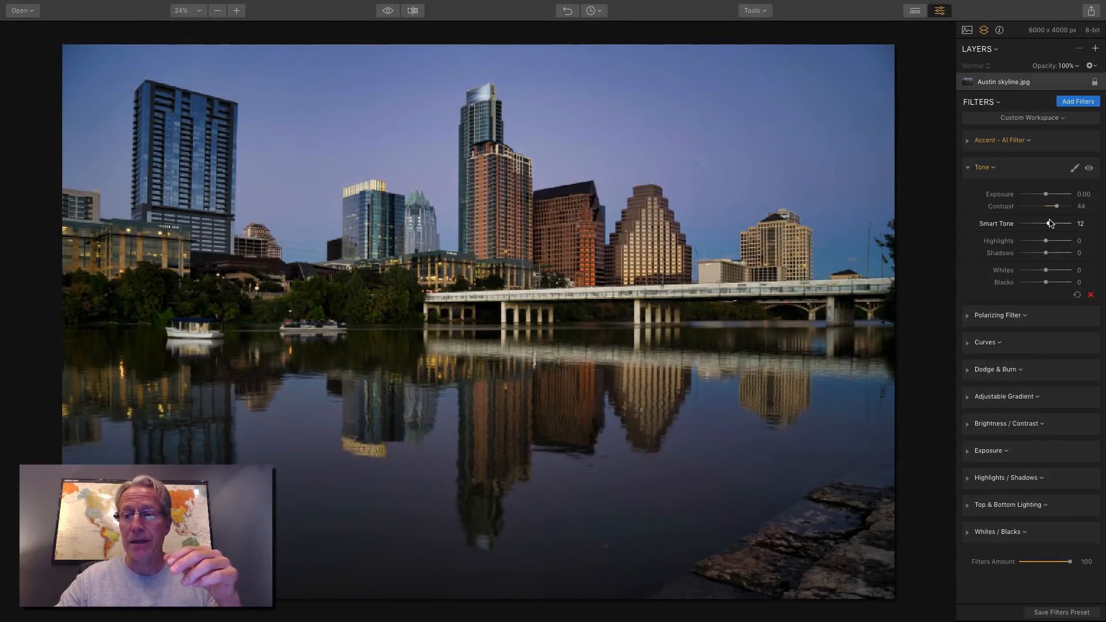
pyautogui.moveTo(1045, 223); pyautogui.dragTo(1050, 224)
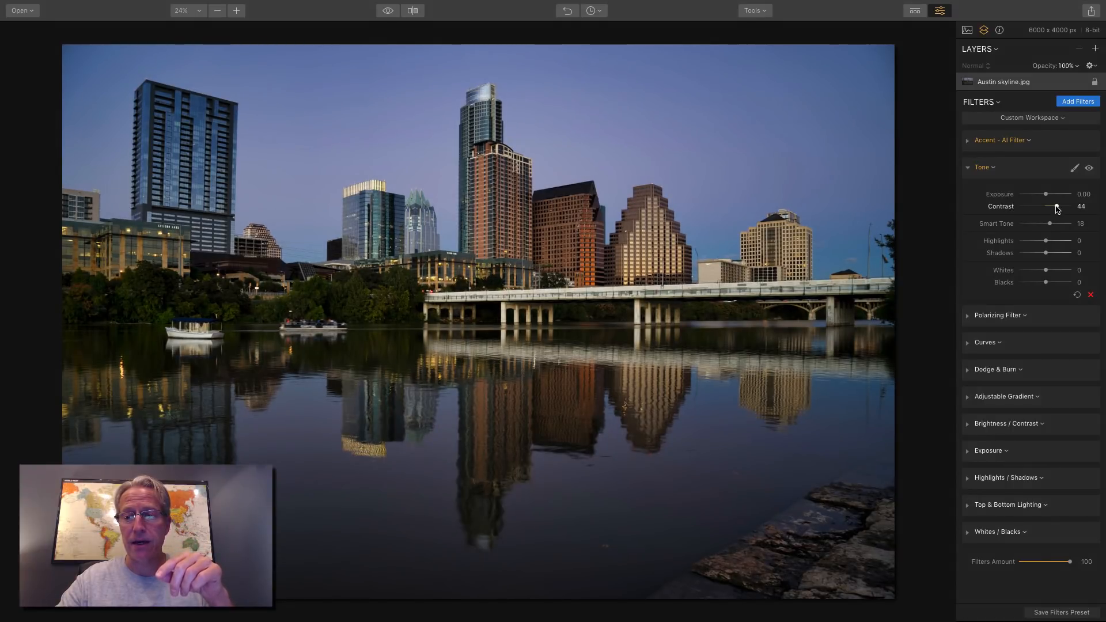
# Step: Settle the Tone filter at Contrast 52 and Smart Tone about 17
pyautogui.moveTo(1057, 207); pyautogui.dragTo(1048, 206)
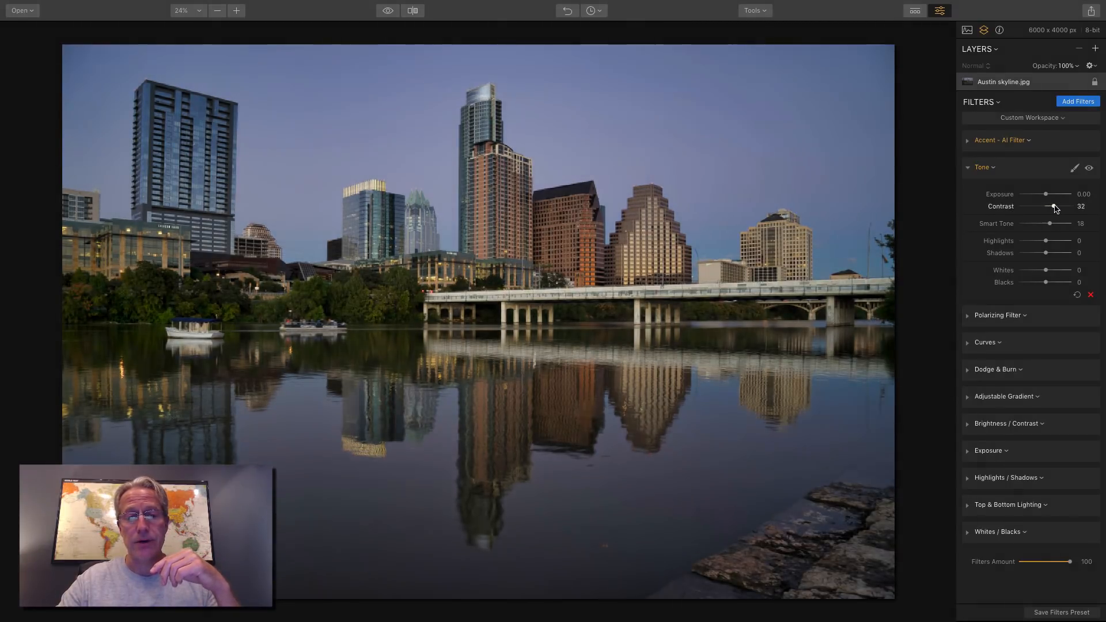
pyautogui.moveTo(1048, 206); pyautogui.dragTo(1065, 206)
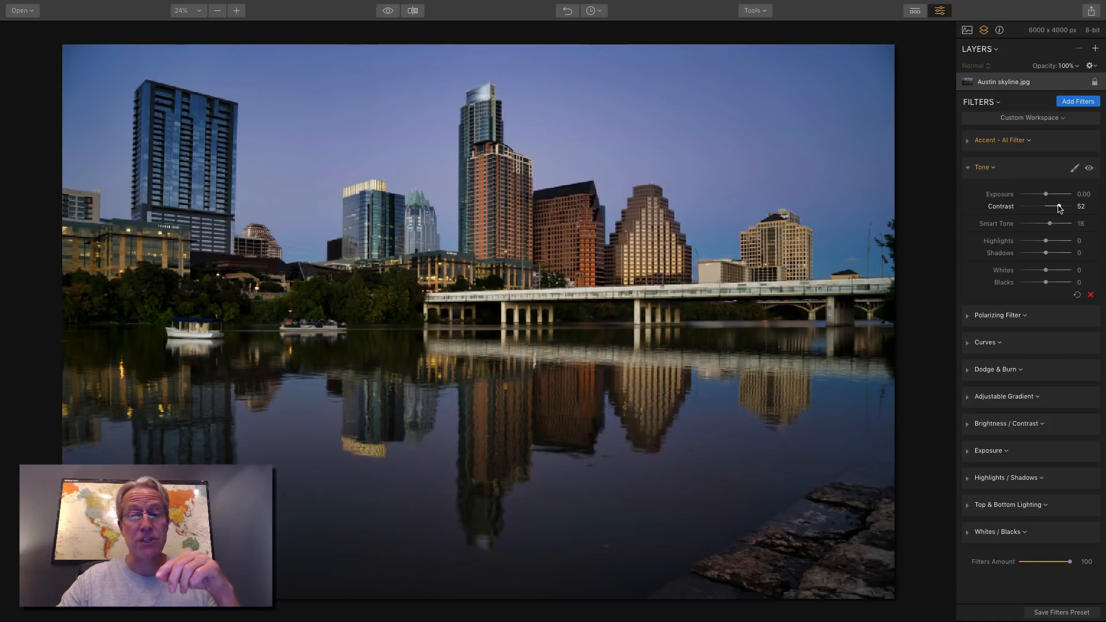
pyautogui.moveTo(1040, 223); pyautogui.dragTo(1056, 224)
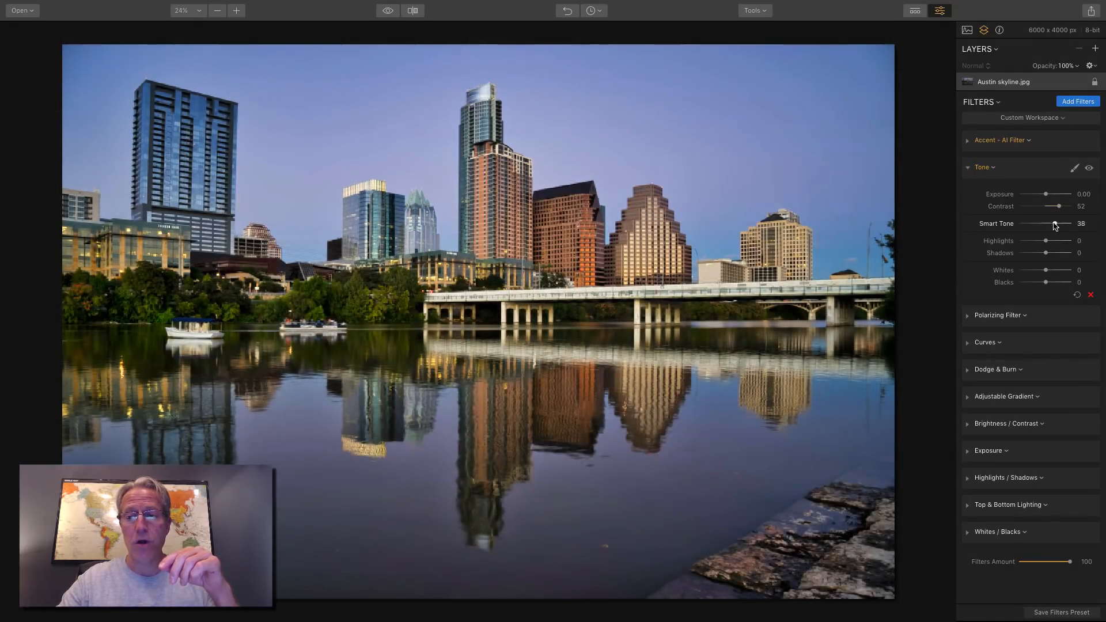
pyautogui.moveTo(1061, 223); pyautogui.dragTo(1047, 223)
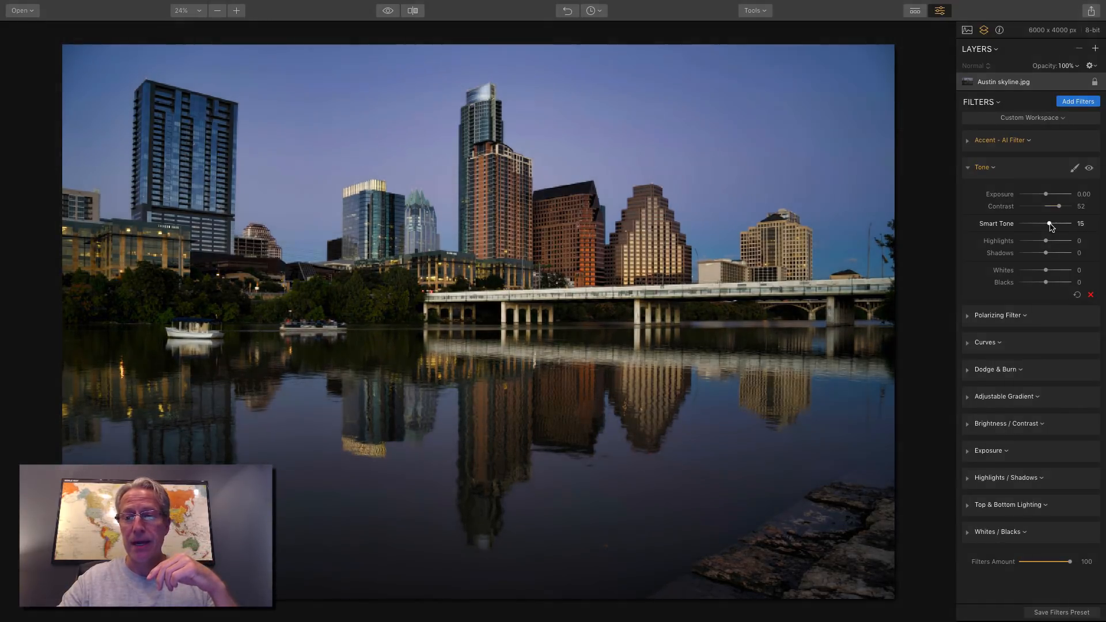
pyautogui.moveTo(1046, 224); pyautogui.dragTo(1050, 223)
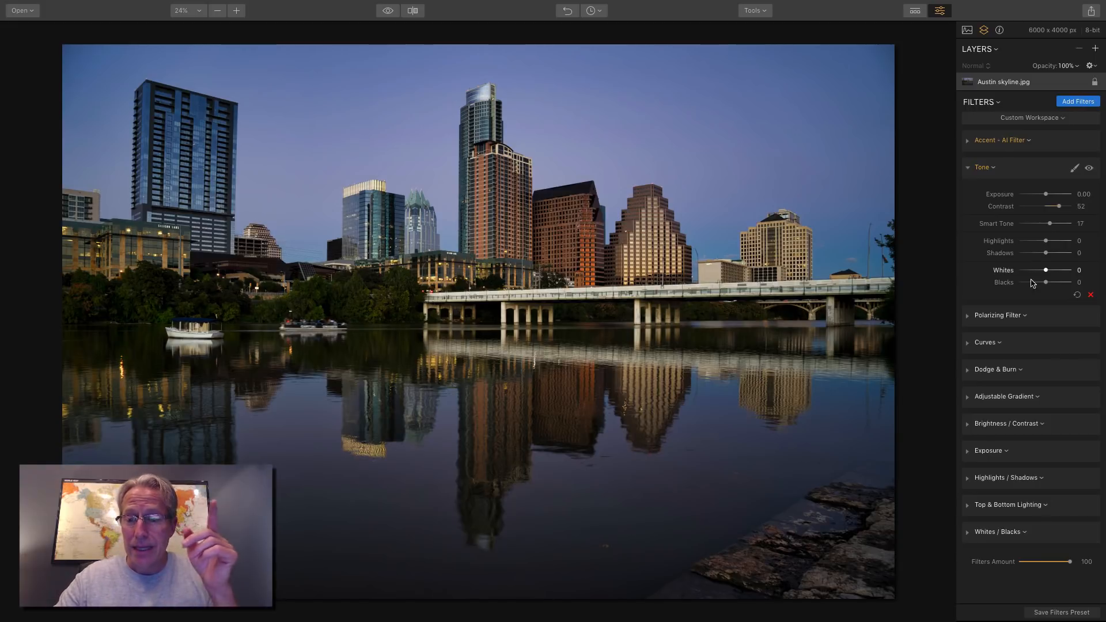
# Step: Delete the unused Highlights / Shadows filter from the stack
pyautogui.click(980, 167)
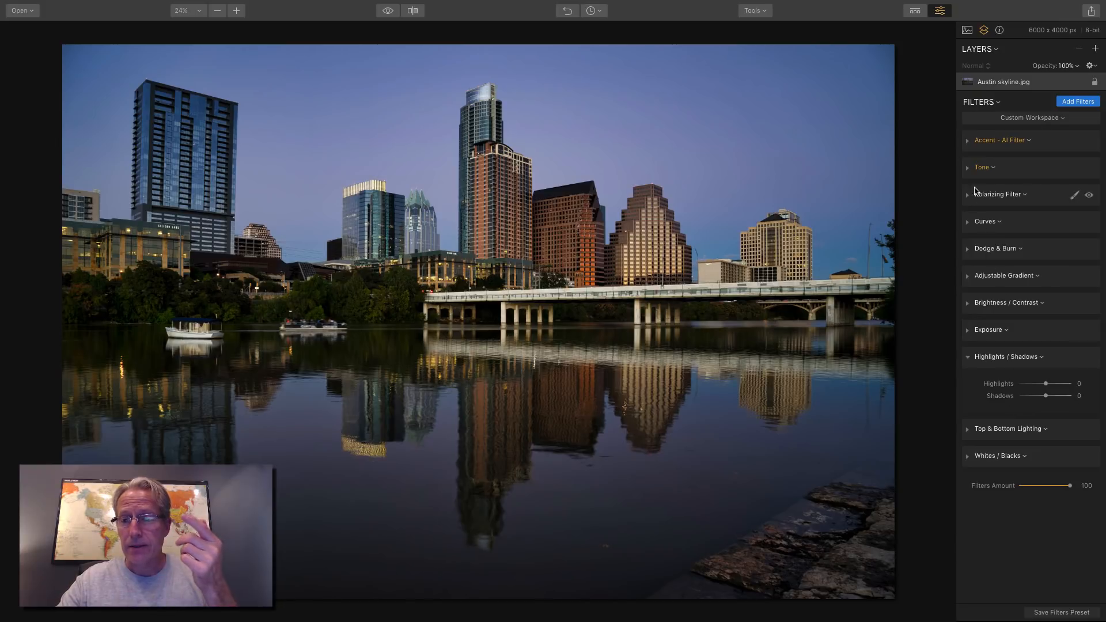
pyautogui.click(981, 167)
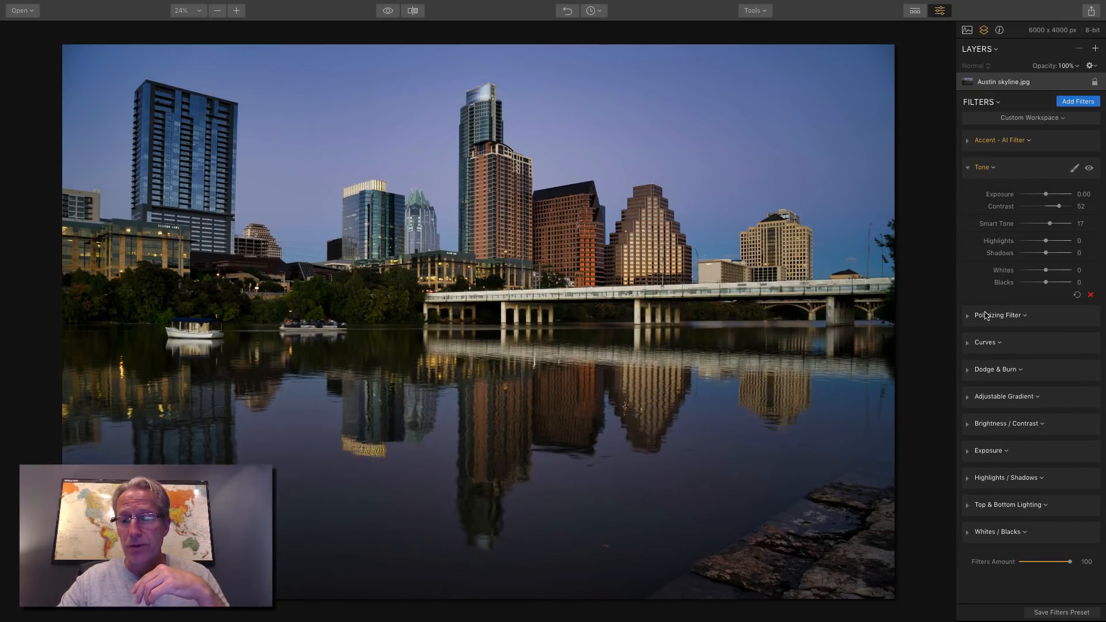
pyautogui.click(980, 167)
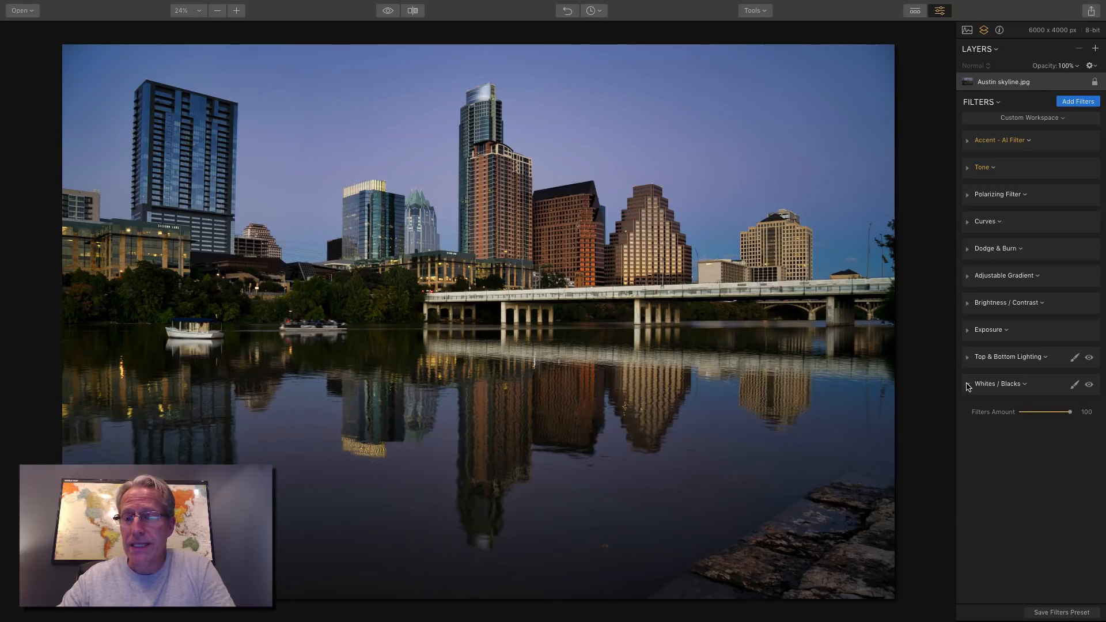
# Step: Delete the unused Whites / Blacks filter from the stack
pyautogui.click(996, 383)
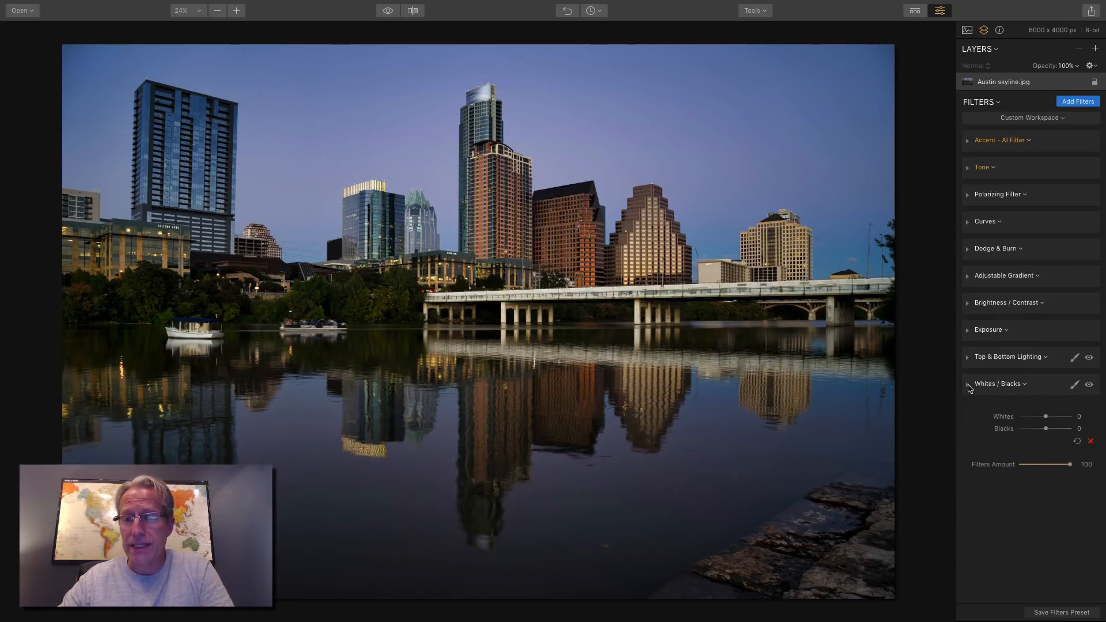
pyautogui.click(981, 167)
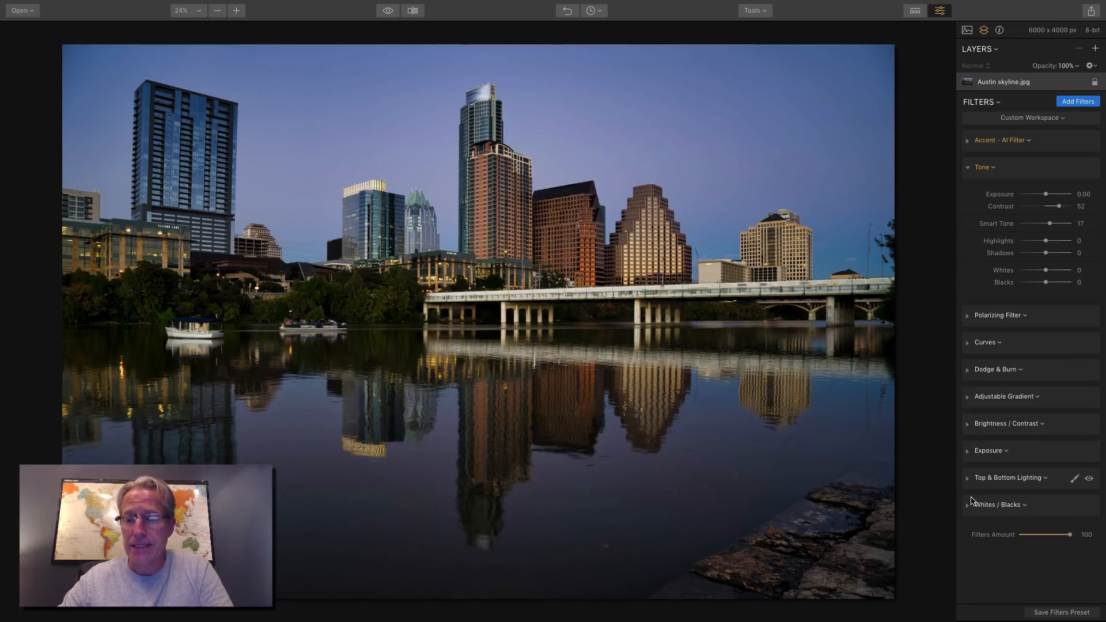
pyautogui.click(980, 167)
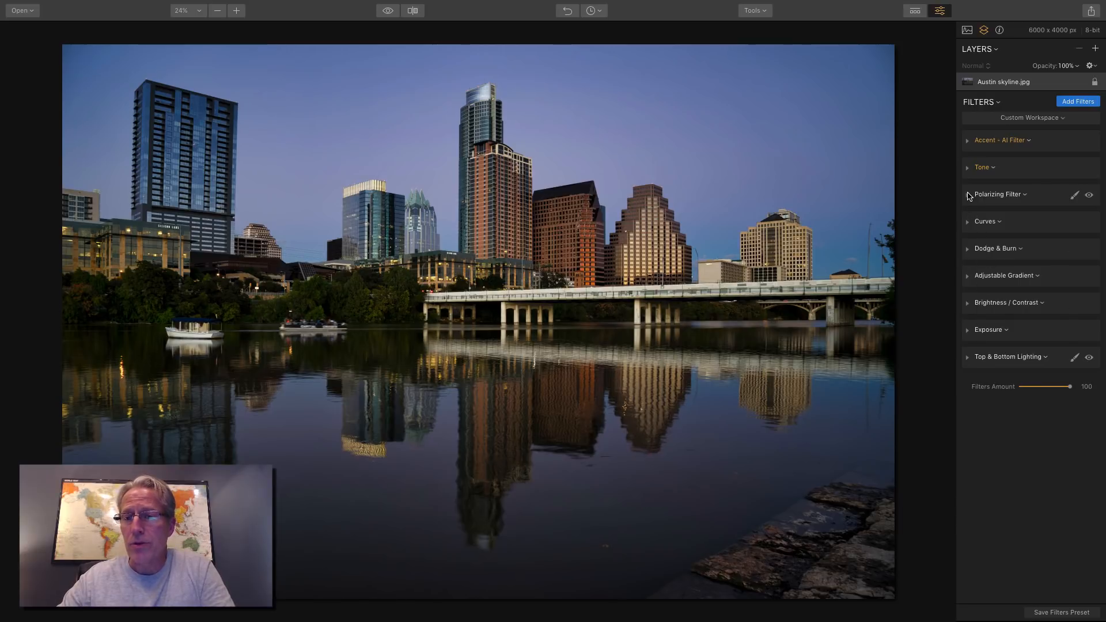
# Step: Set the Polarizing Filter amount to 58 and compare against the original
pyautogui.click(998, 195)
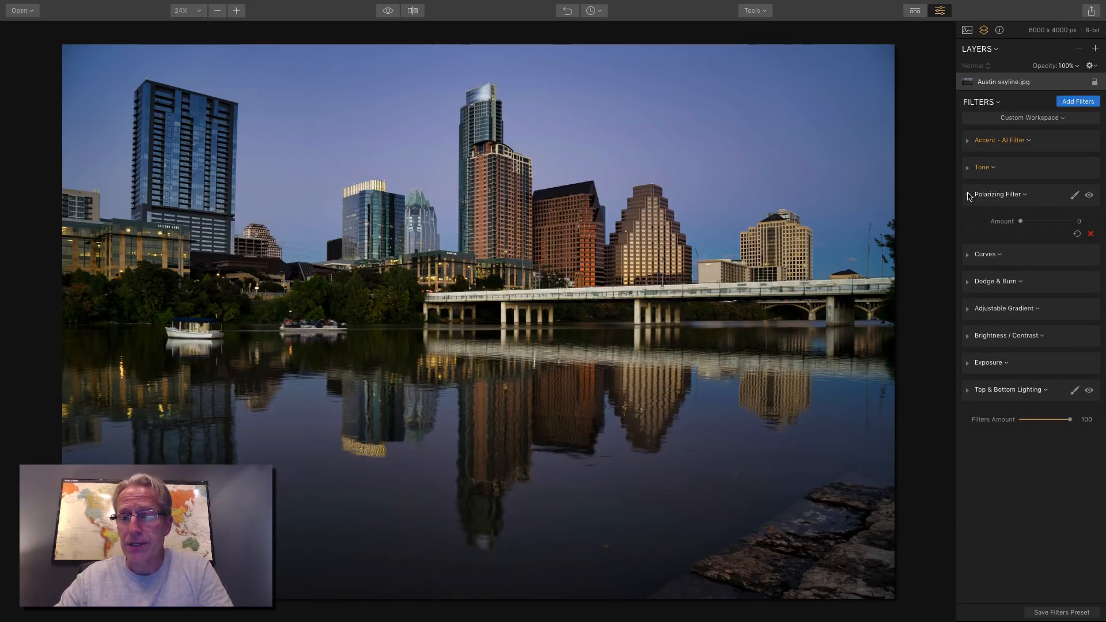
pyautogui.moveTo(1019, 220); pyautogui.dragTo(1031, 220)
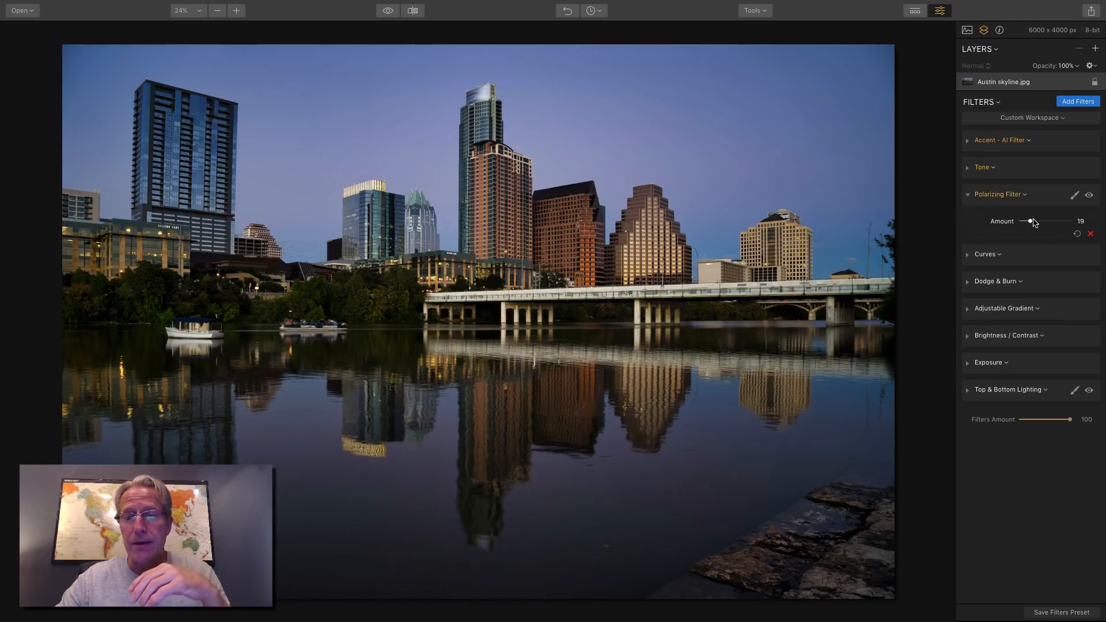
pyautogui.moveTo(1028, 221); pyautogui.dragTo(1050, 220)
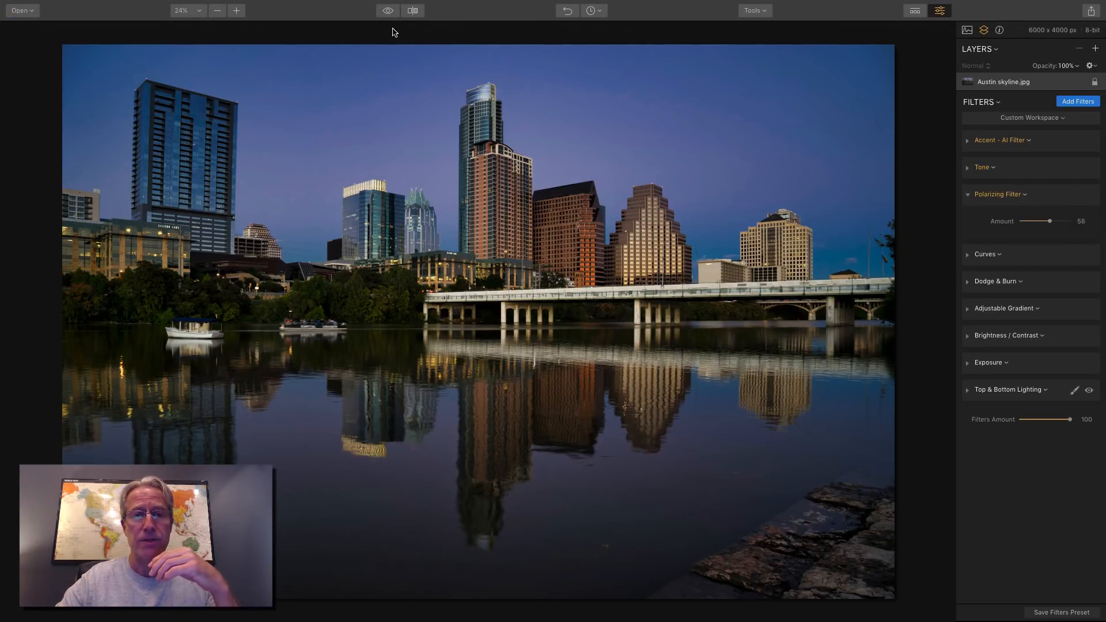
pyautogui.click(387, 10)
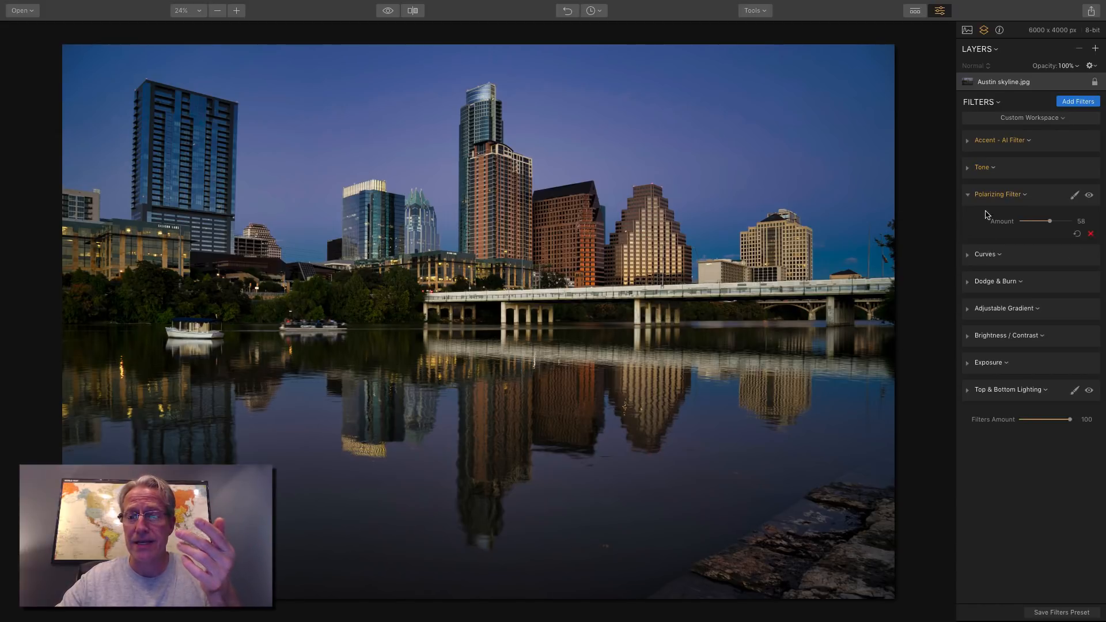
pyautogui.click(981, 167)
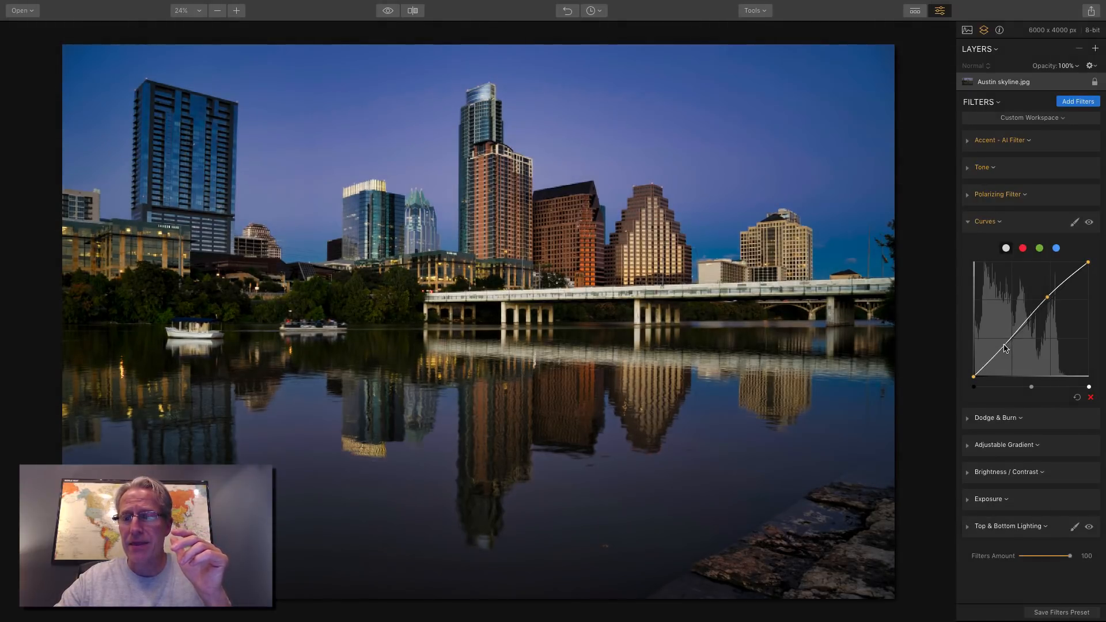
# Step: Experiment with Curves, resetting and trying color channels, then delete the Curves filter
pyautogui.moveTo(1005, 349); pyautogui.dragTo(1009, 352)
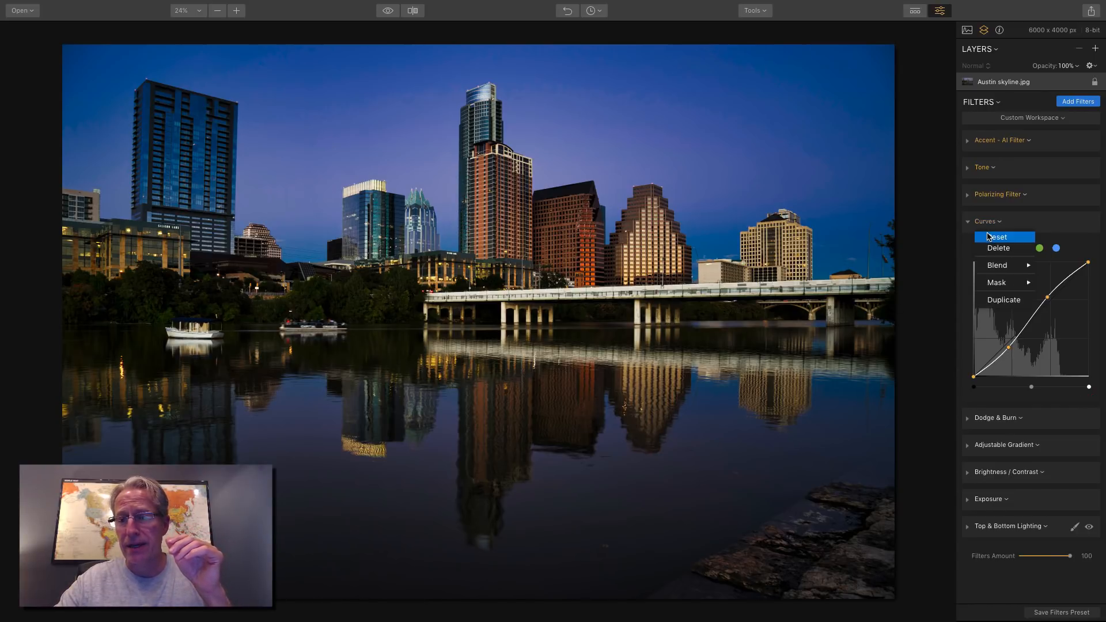
pyautogui.click(996, 236)
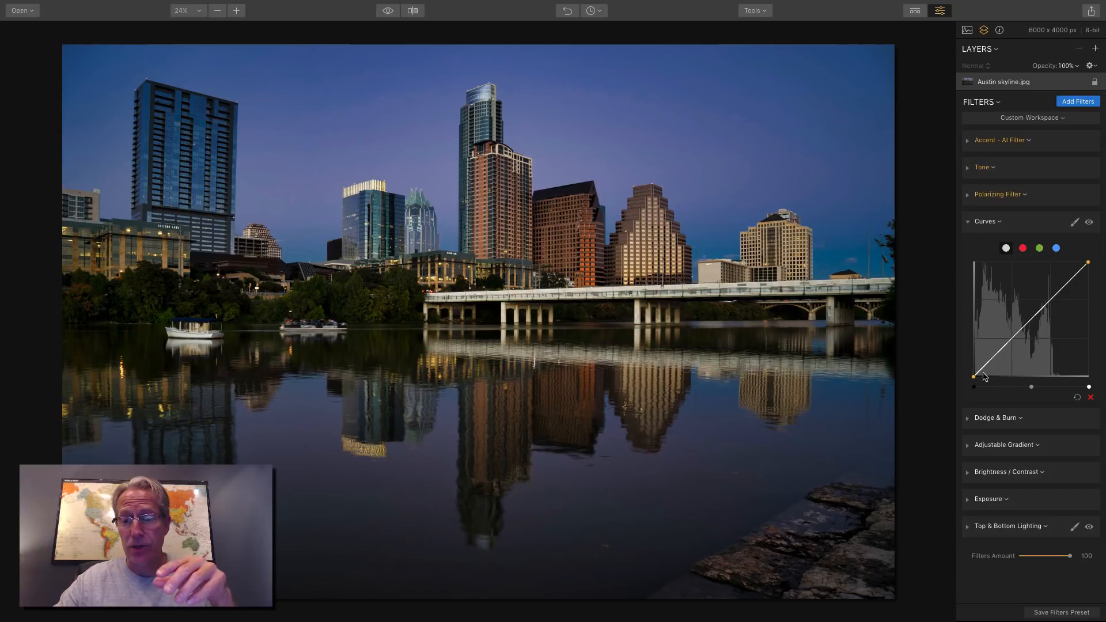
pyautogui.moveTo(973, 375); pyautogui.dragTo(974, 366)
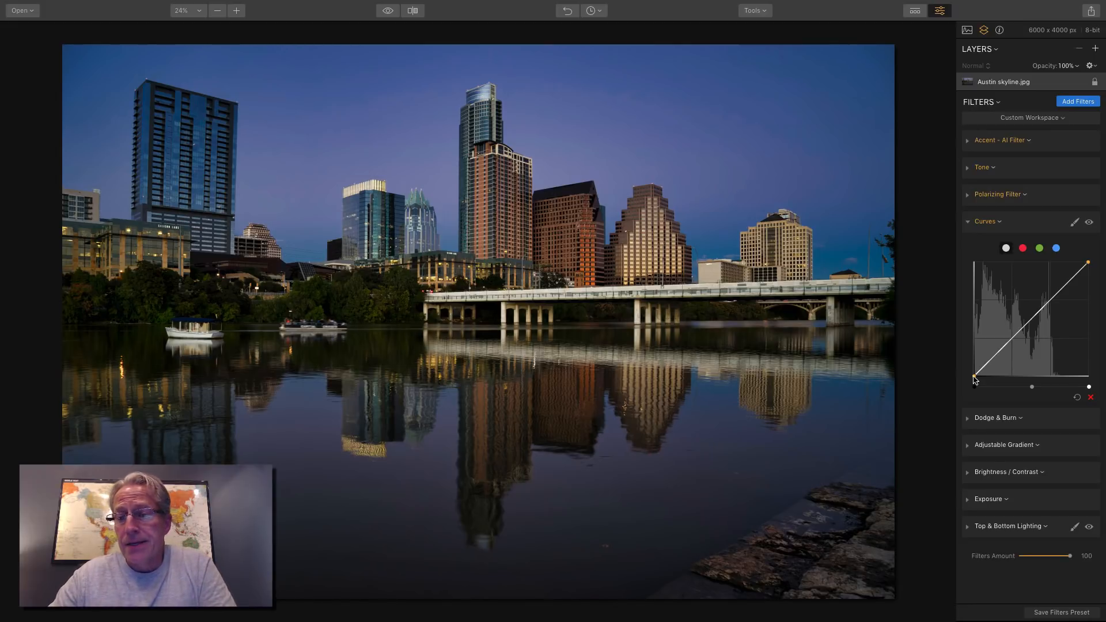
pyautogui.click(1039, 247)
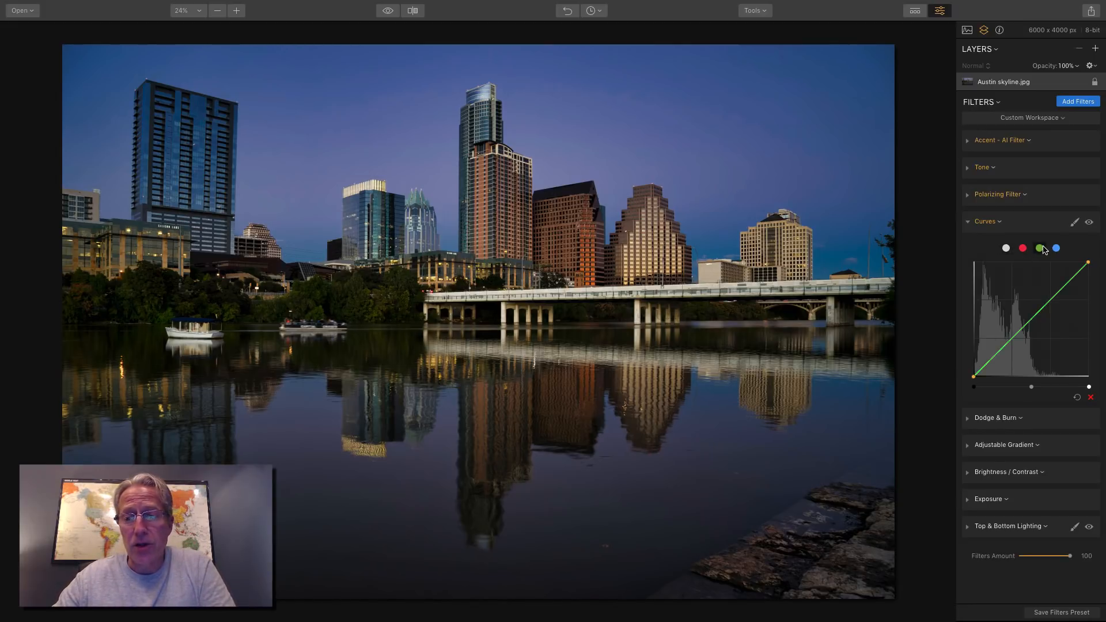
pyautogui.moveTo(1088, 262); pyautogui.dragTo(1078, 267)
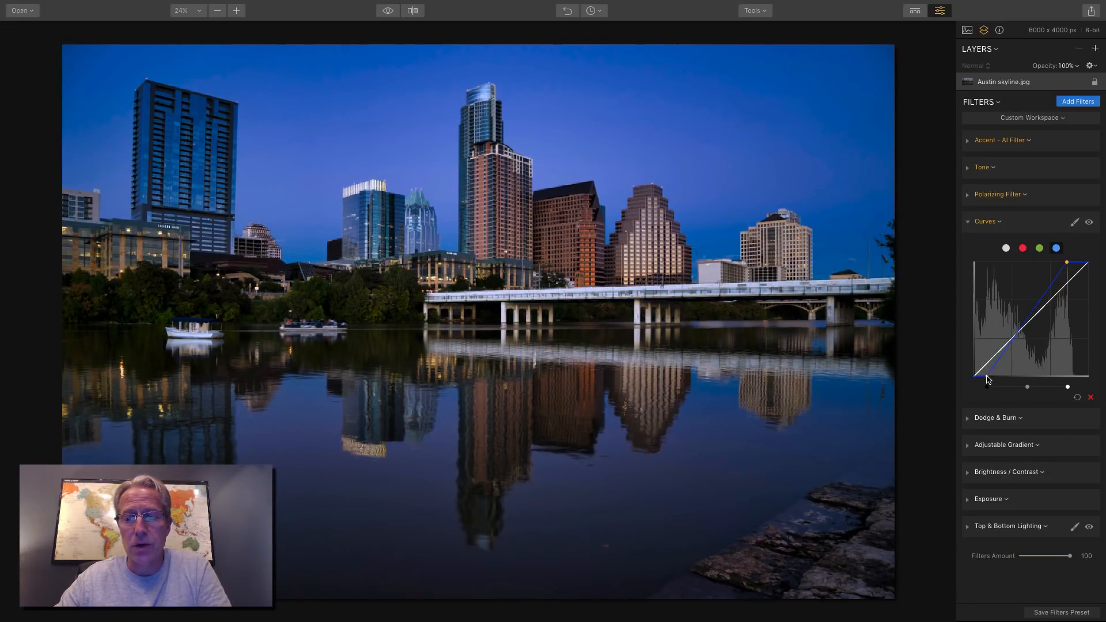
pyautogui.click(1021, 247)
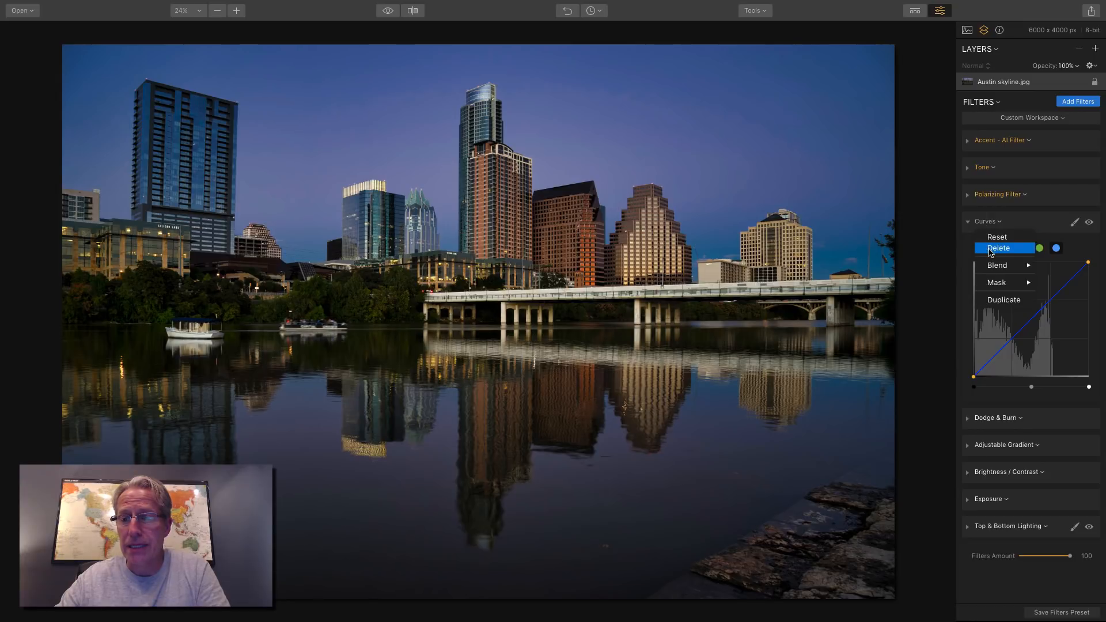
pyautogui.click(998, 248)
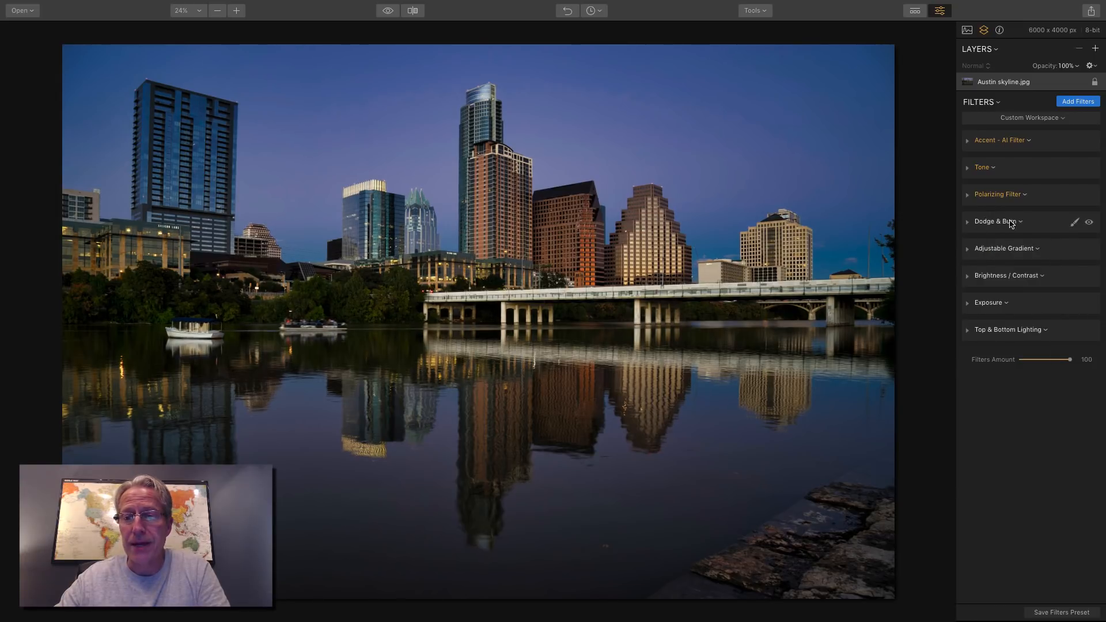
# Step: Paint Dodge & Burn darkening over the left-shoreline trees, apply, and toggle to compare
pyautogui.click(996, 220)
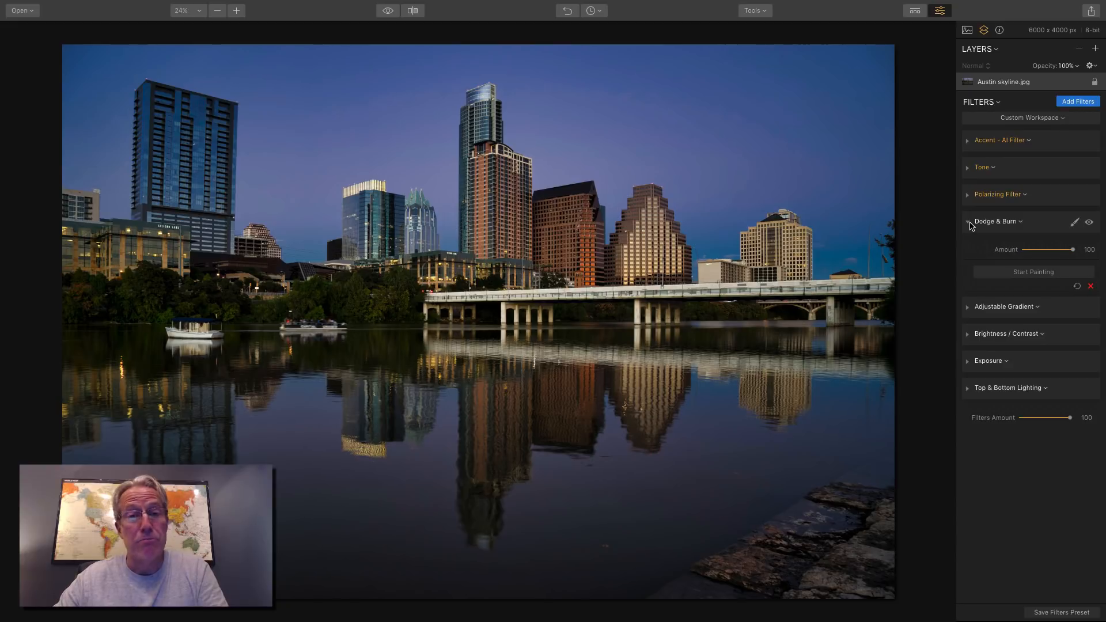
pyautogui.click(1032, 272)
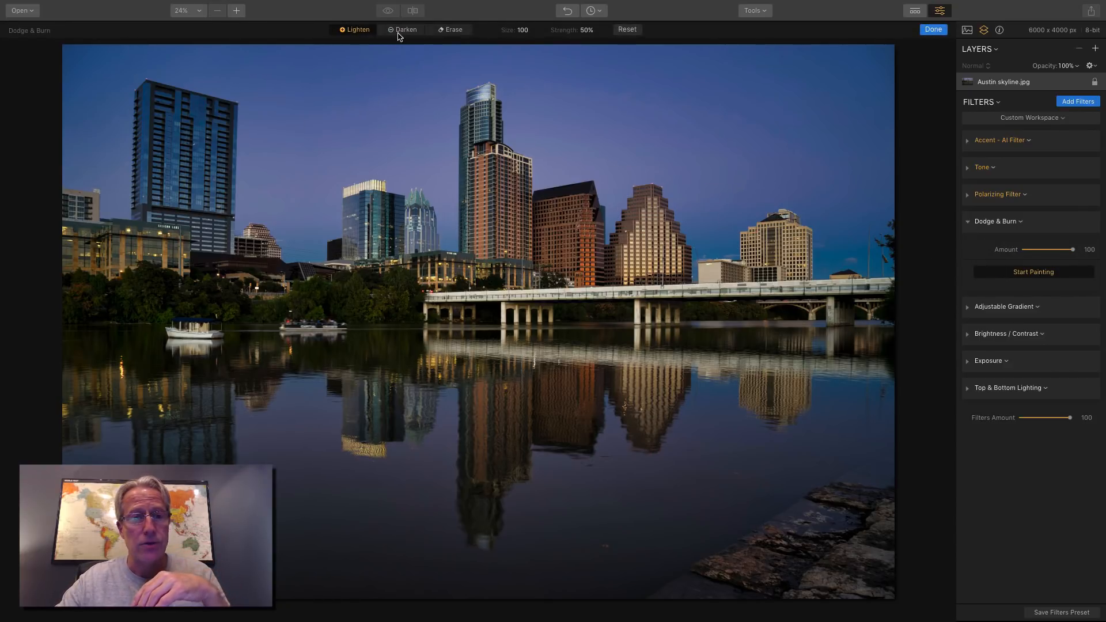
pyautogui.click(402, 30)
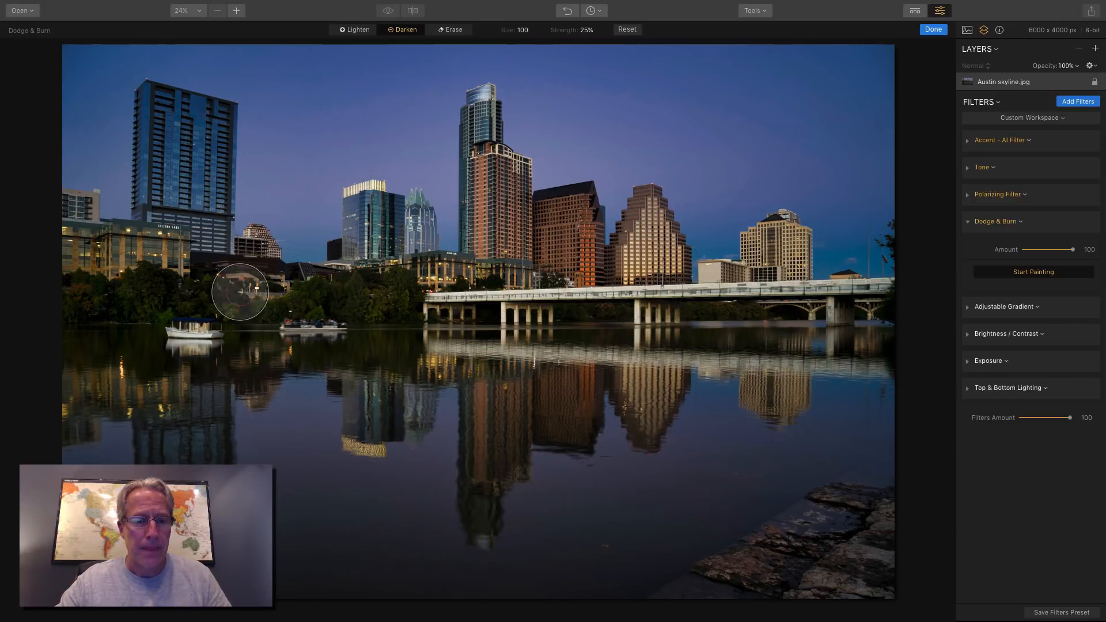
pyautogui.moveTo(239, 291); pyautogui.dragTo(140, 292)
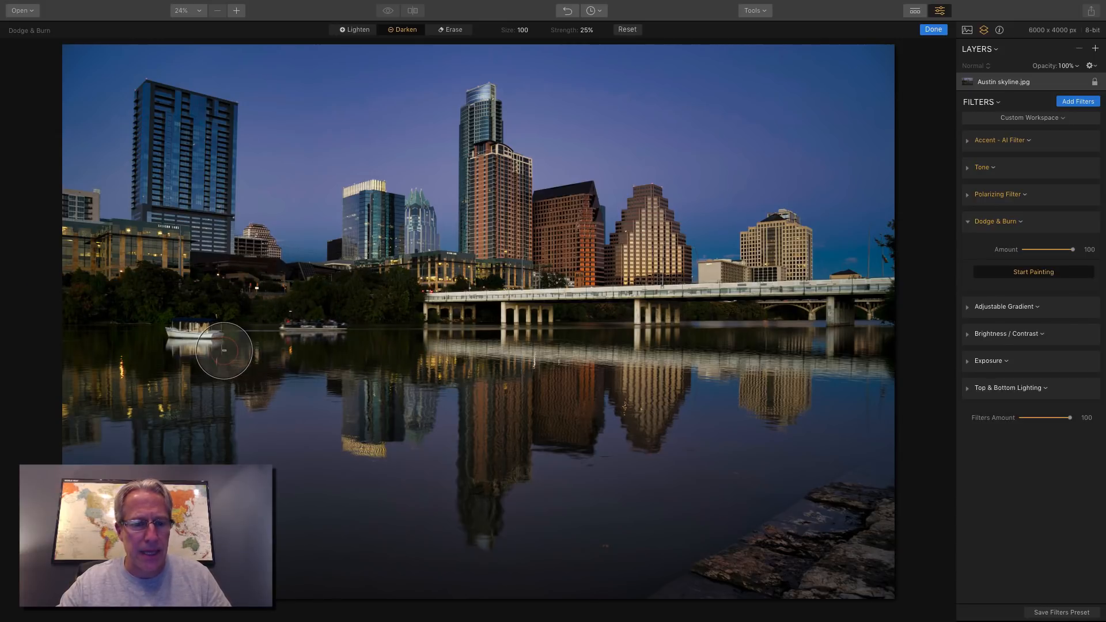
pyautogui.moveTo(91, 366)
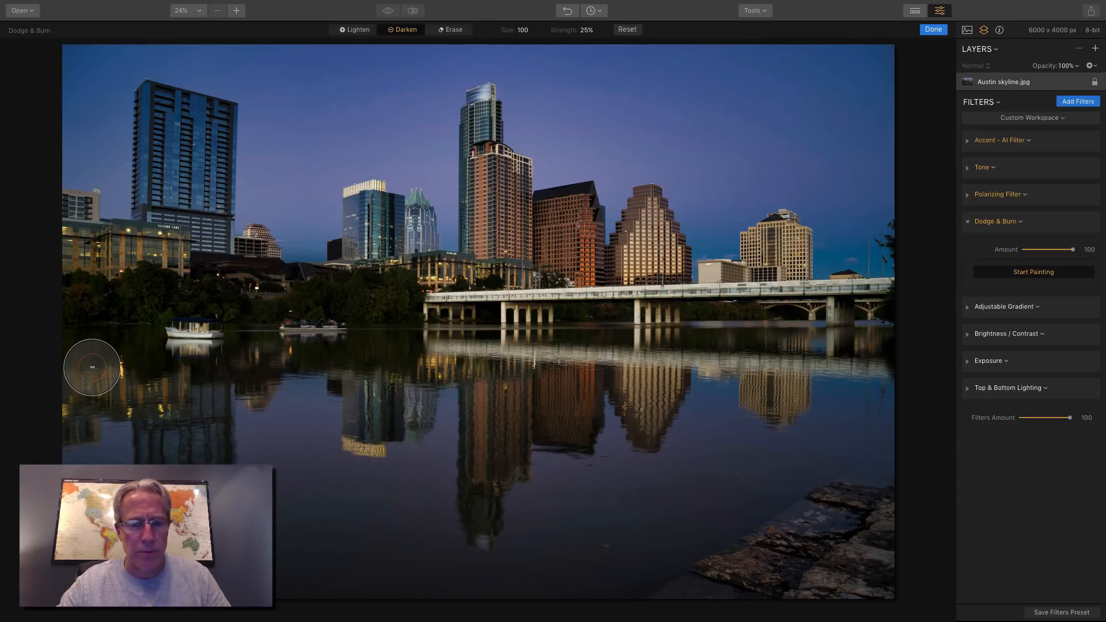
pyautogui.moveTo(554, 329)
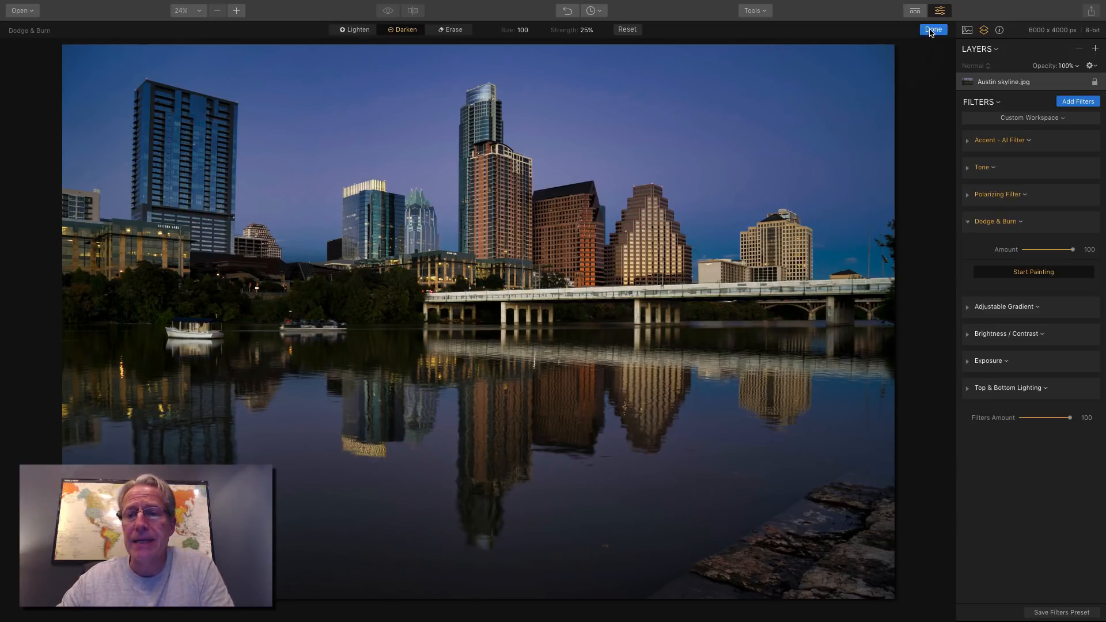
pyautogui.click(932, 29)
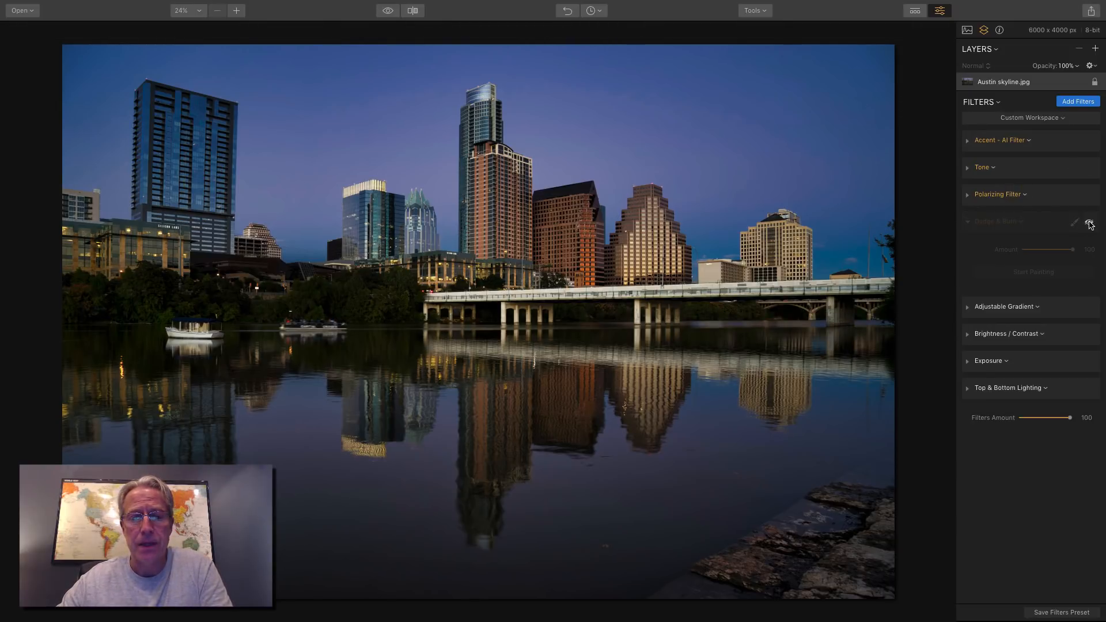
pyautogui.click(998, 221)
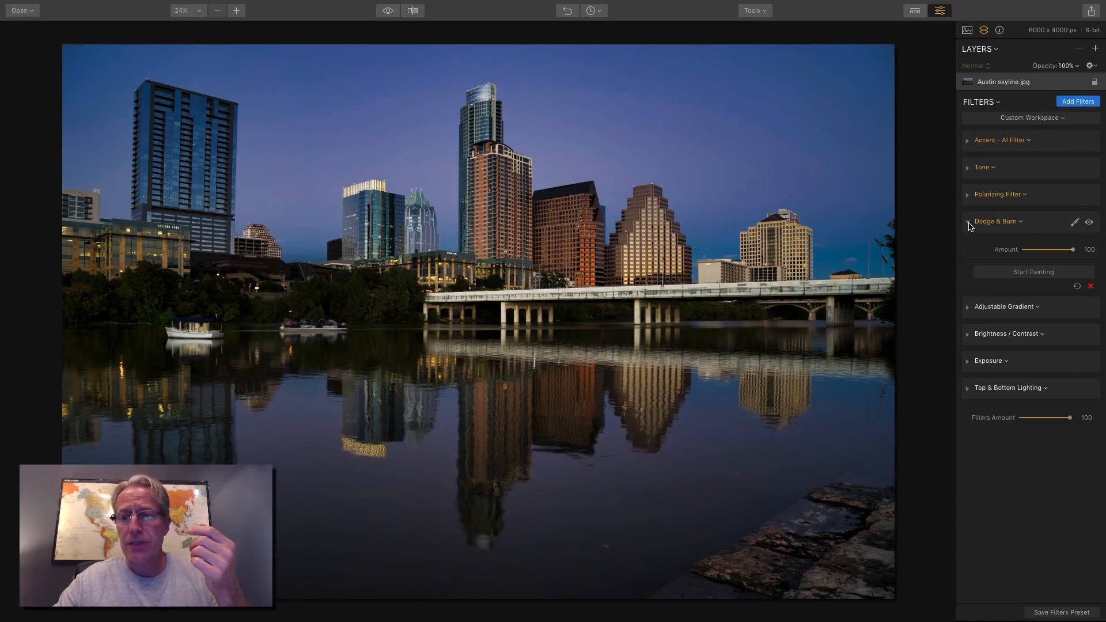
pyautogui.click(996, 221)
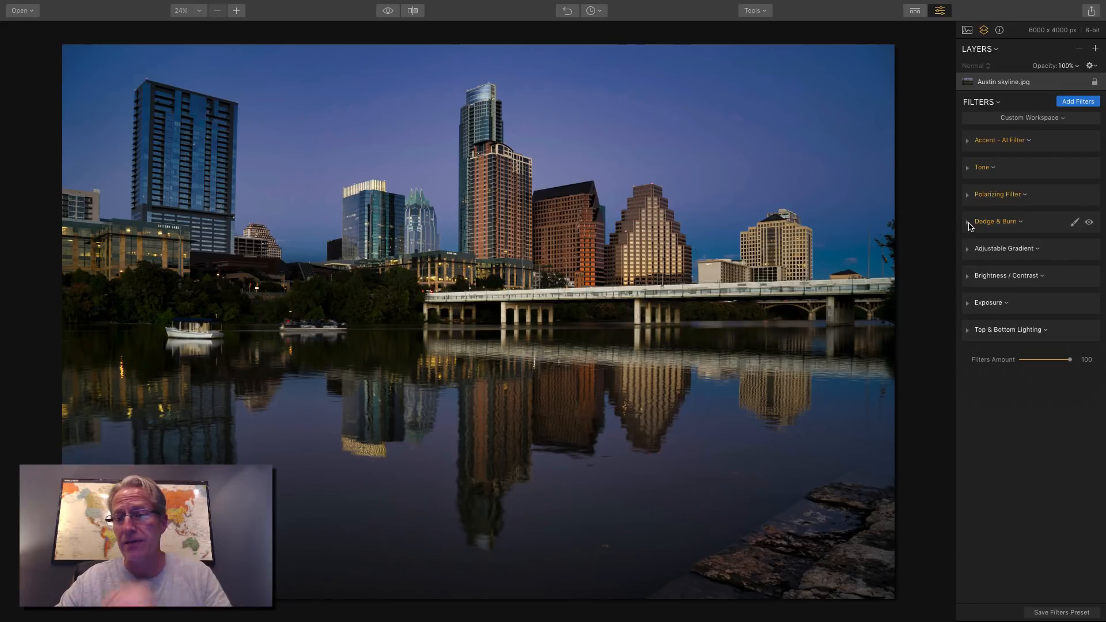
# Step: Inspect Brightness / Contrast and Tone, and test the Exposure amount before returning it to zero
pyautogui.click(1008, 276)
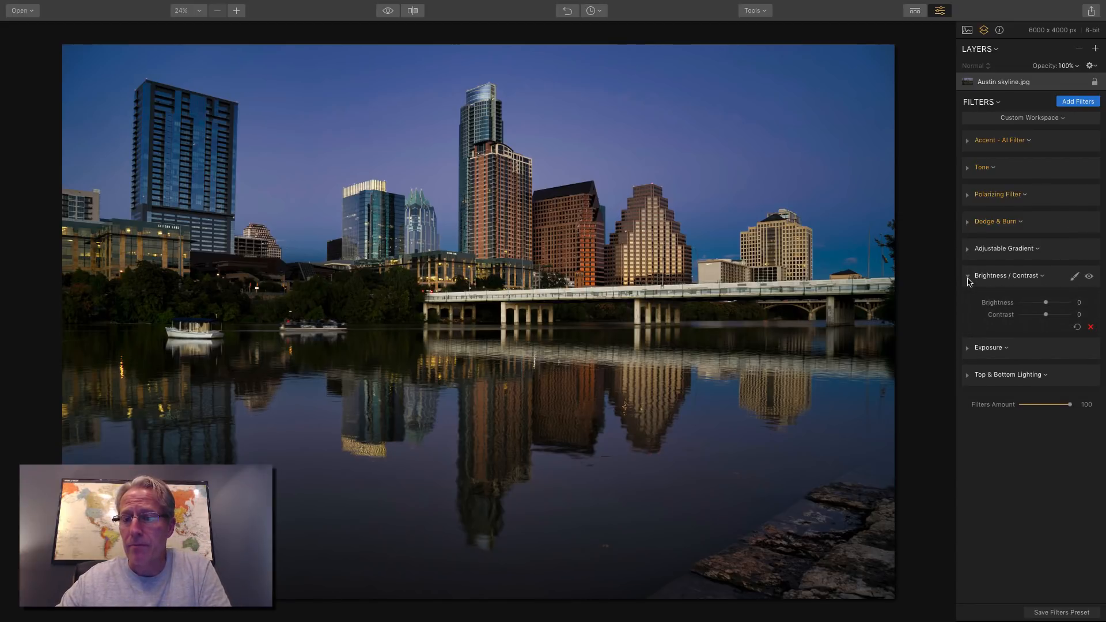
pyautogui.click(981, 167)
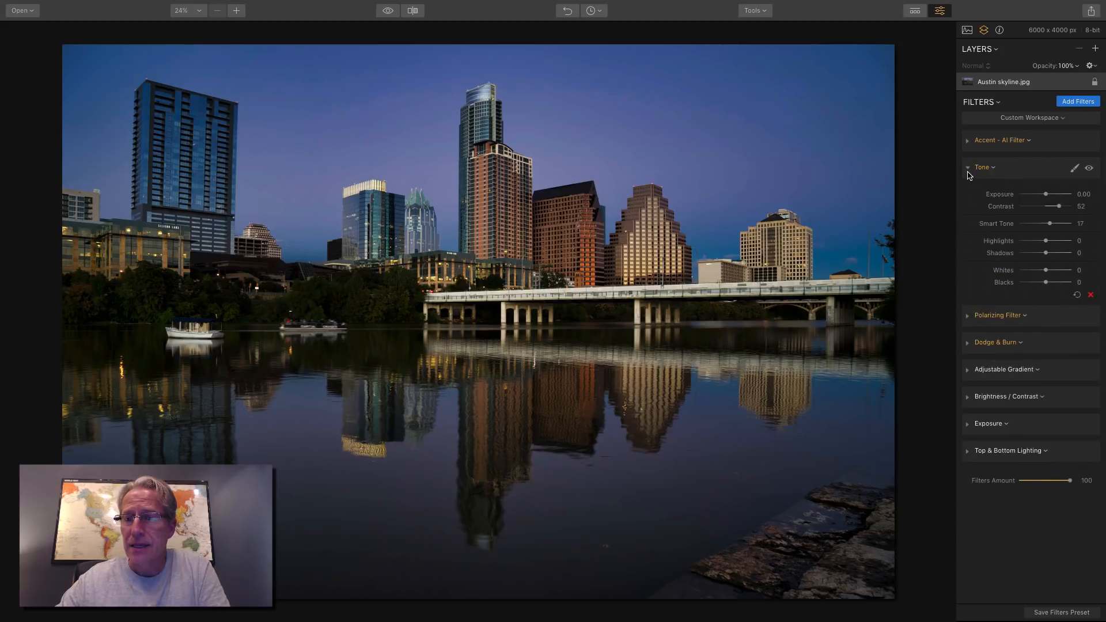
pyautogui.moveTo(1013, 235)
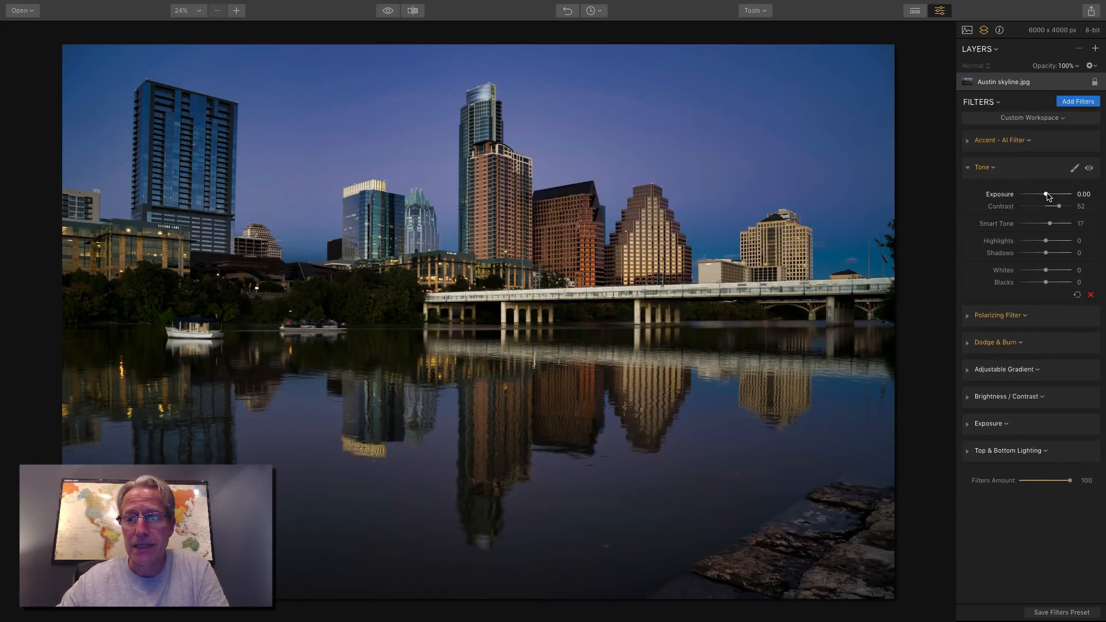
pyautogui.moveTo(1050, 194); pyautogui.dragTo(1044, 194)
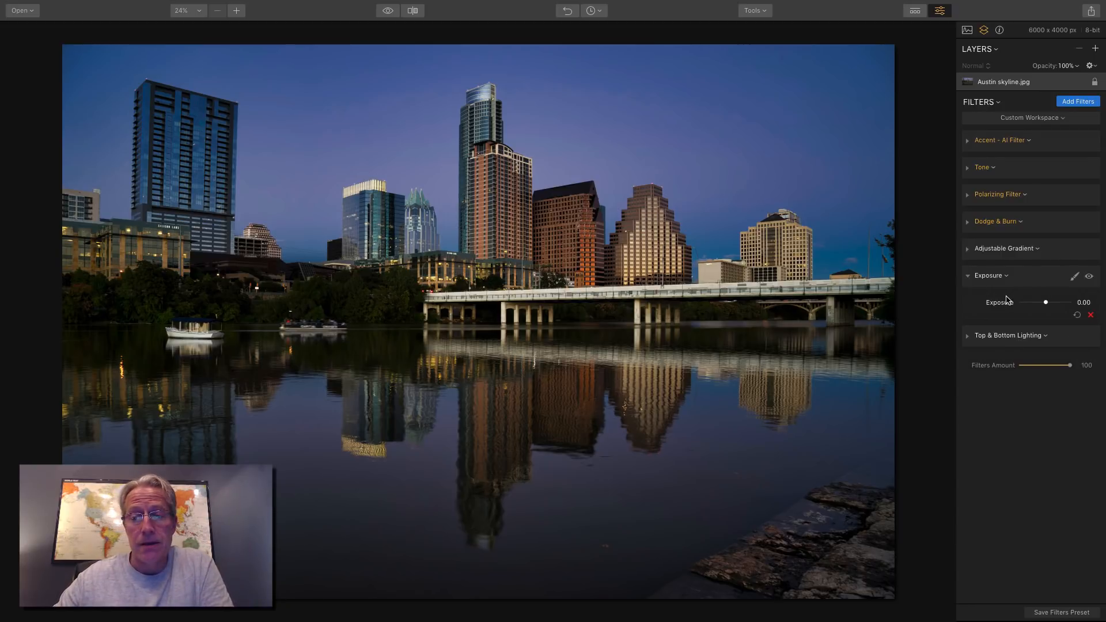
pyautogui.moveTo(1039, 317)
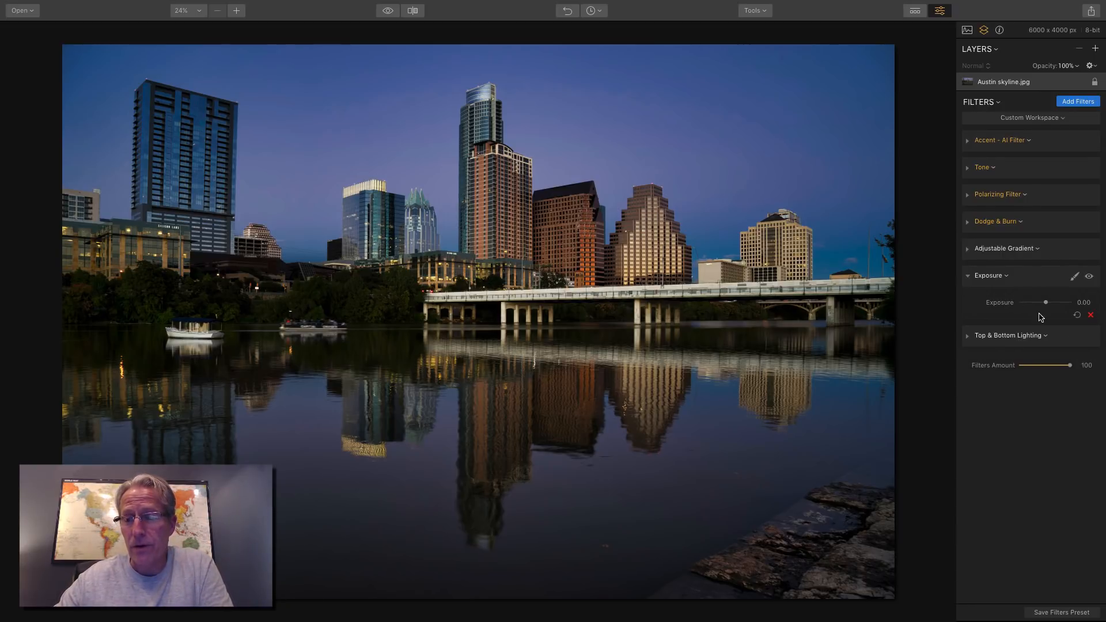
pyautogui.moveTo(1047, 302); pyautogui.dragTo(1042, 302)
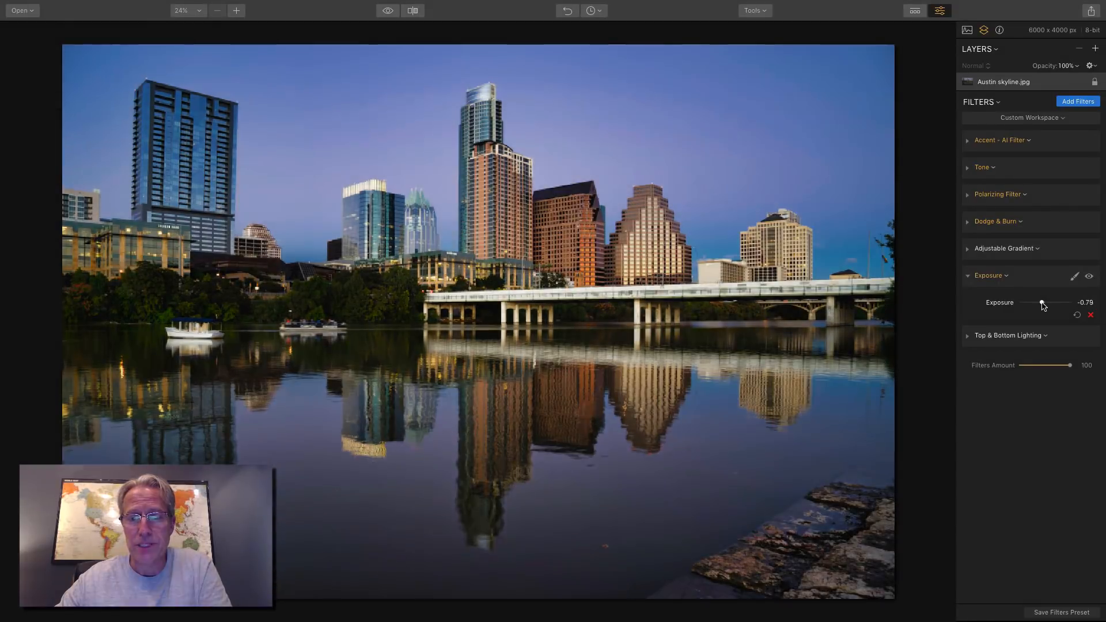
pyautogui.moveTo(1043, 302); pyautogui.dragTo(1040, 302)
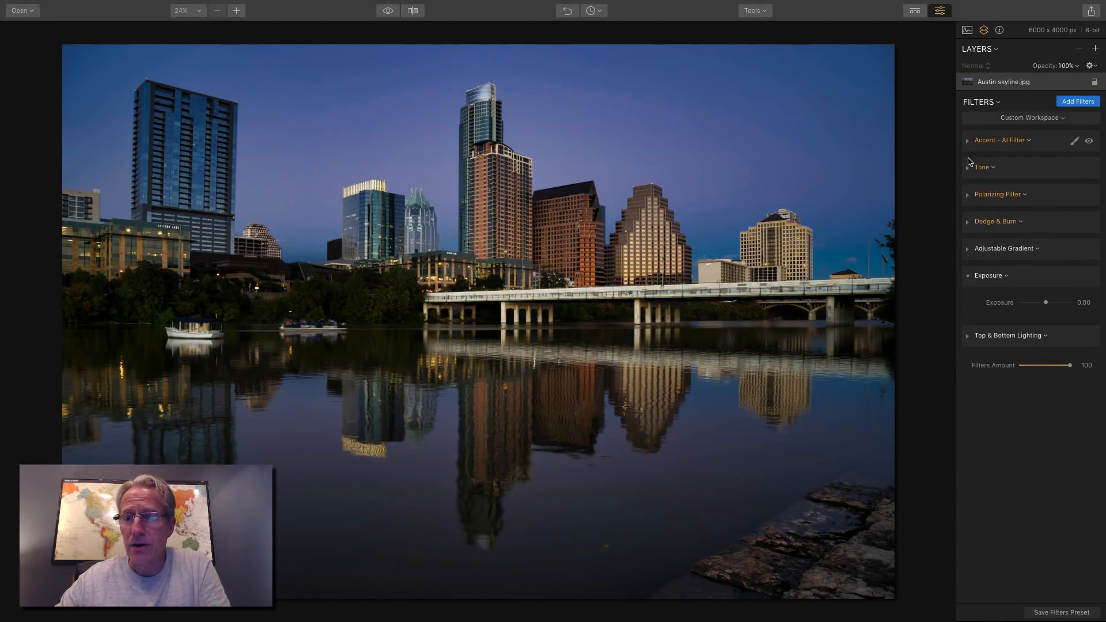
pyautogui.click(981, 167)
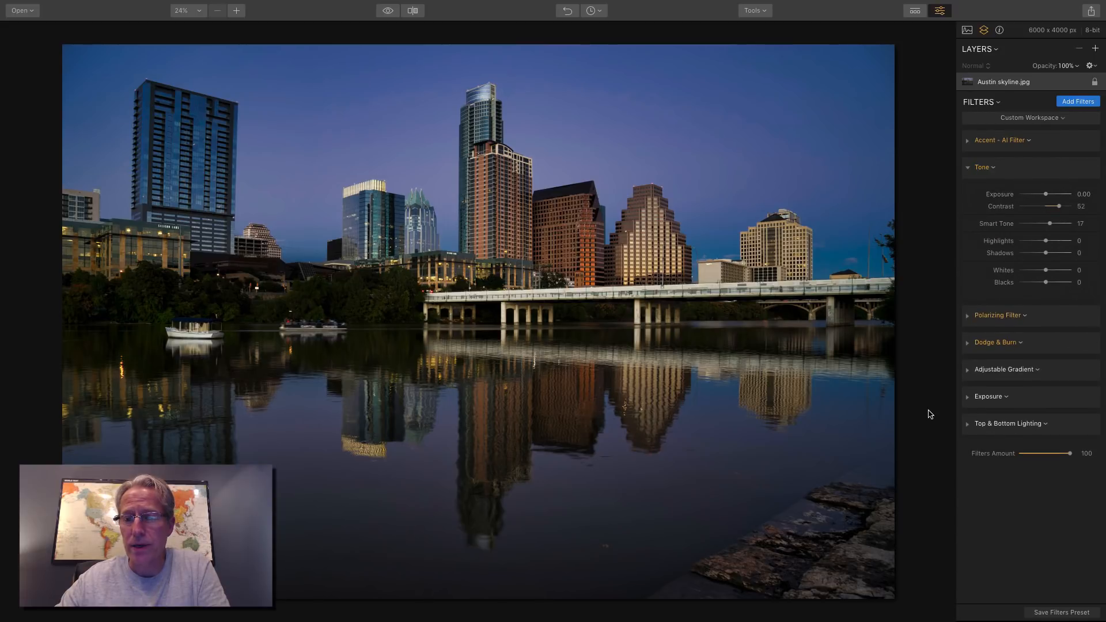
pyautogui.click(981, 167)
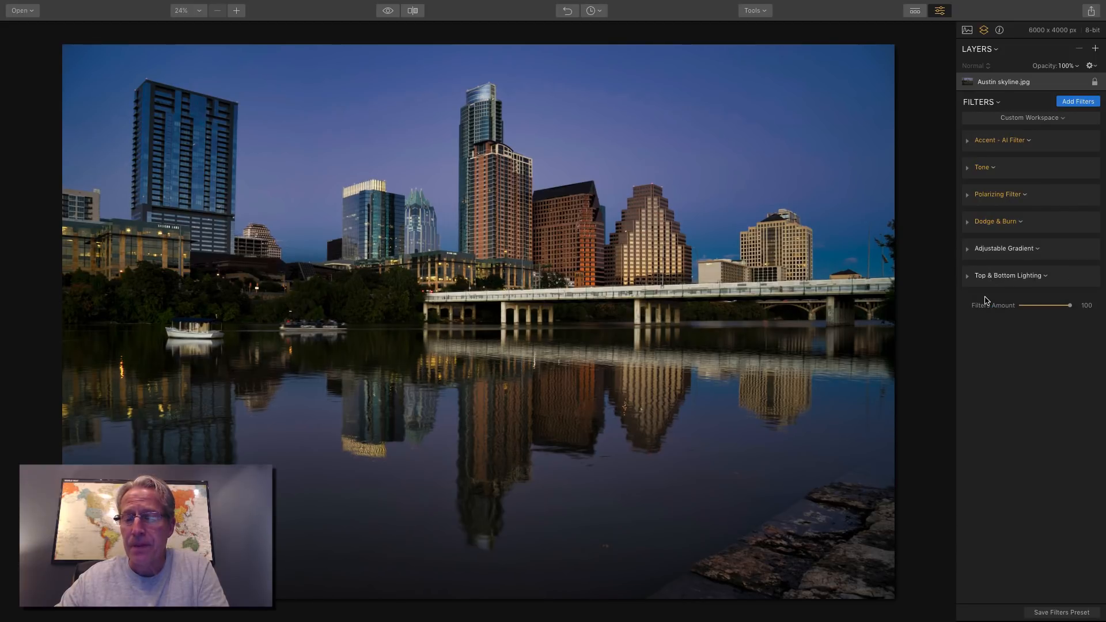
pyautogui.moveTo(1011, 275)
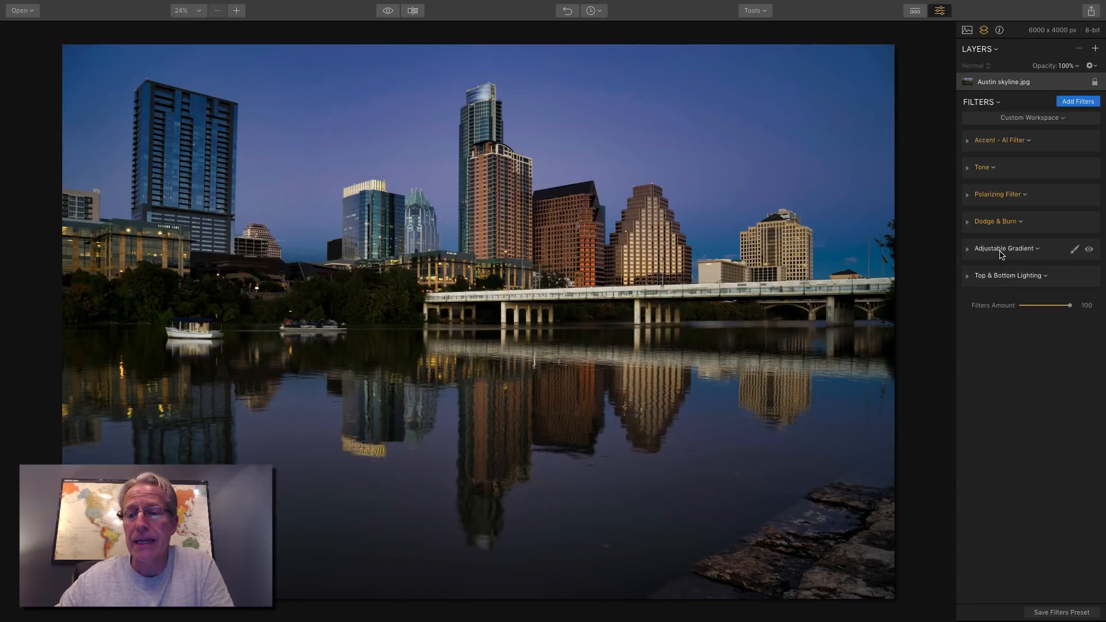
# Step: Try Top & Bottom Lighting's Top and Bottom sliders, reset them, and show Adjustable Gradient's top settings
pyautogui.click(1009, 276)
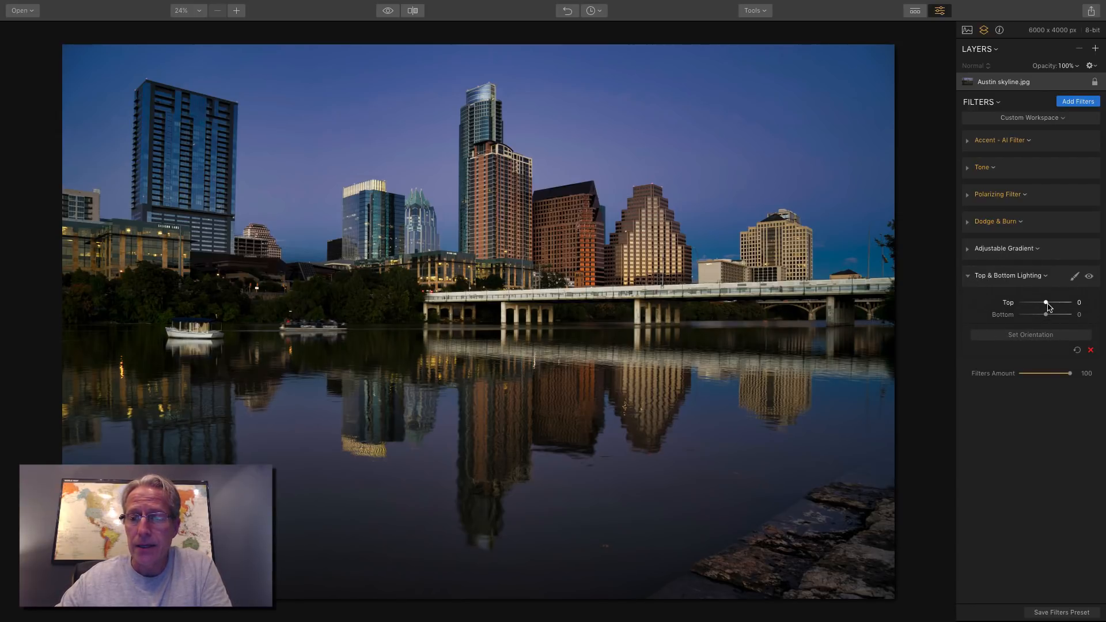
pyautogui.moveTo(1045, 302); pyautogui.dragTo(1050, 302)
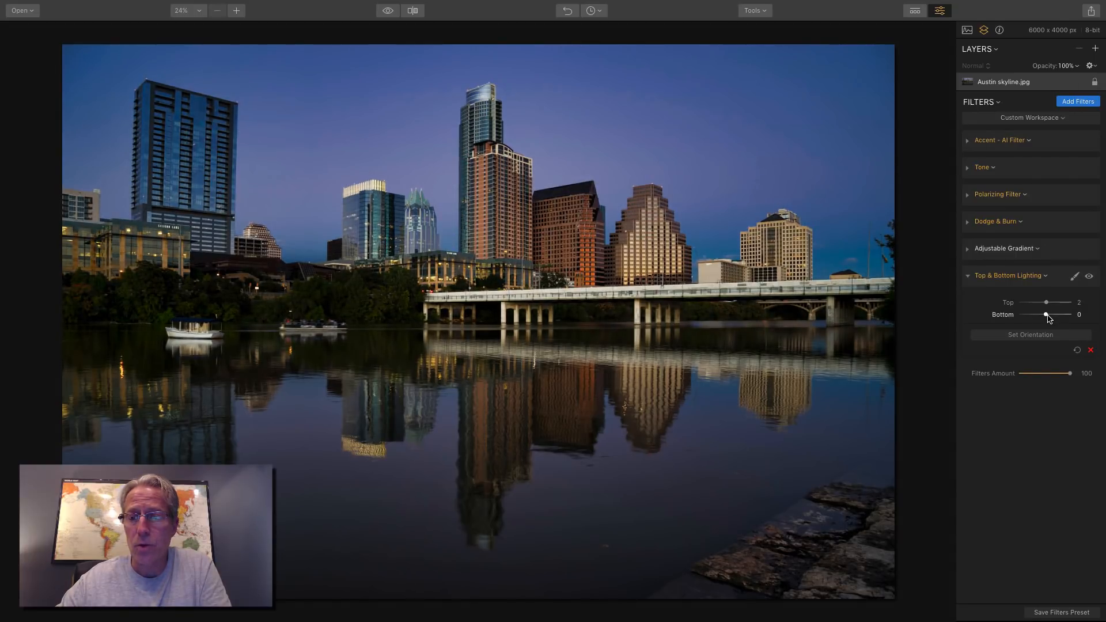
pyautogui.moveTo(1045, 314); pyautogui.dragTo(1040, 314)
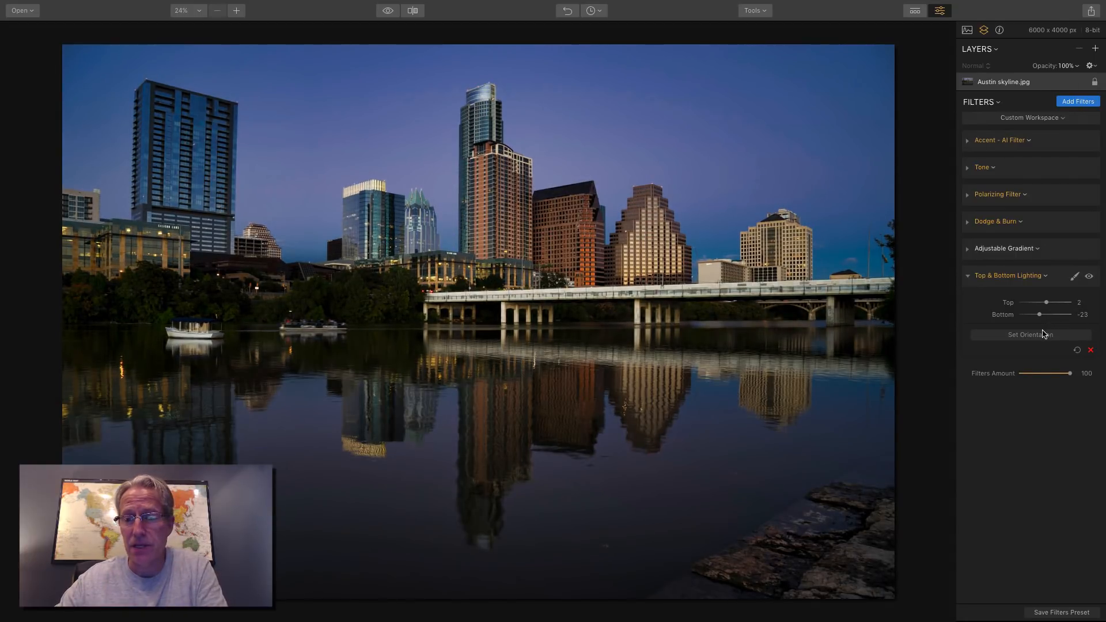
pyautogui.click(1029, 334)
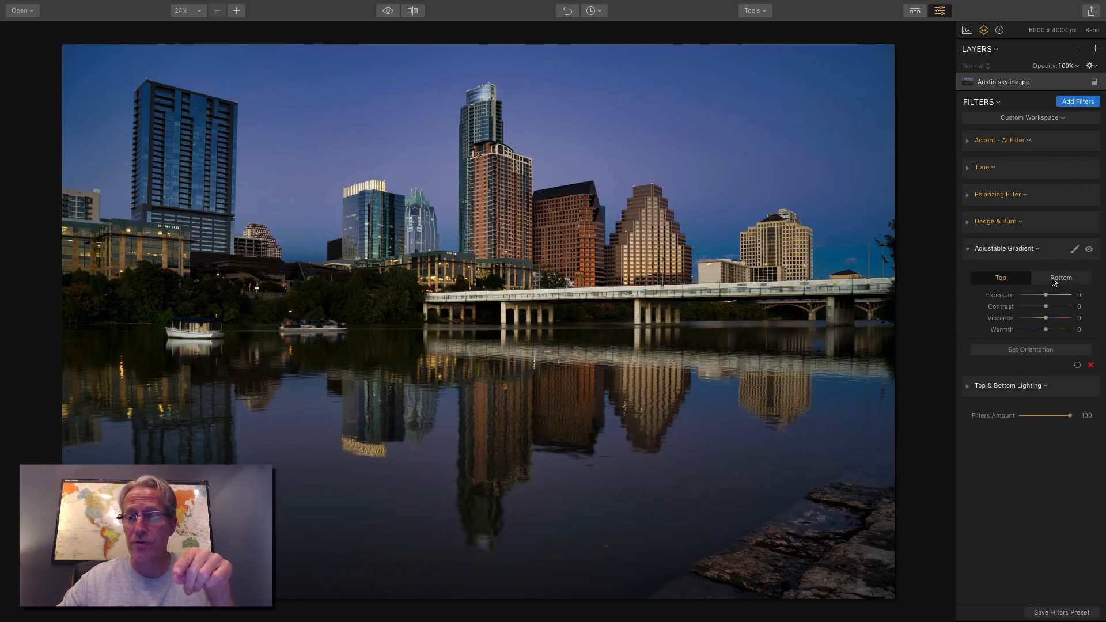
# Step: Position the Adjustable Gradient's transition line along the bridge
pyautogui.click(1059, 277)
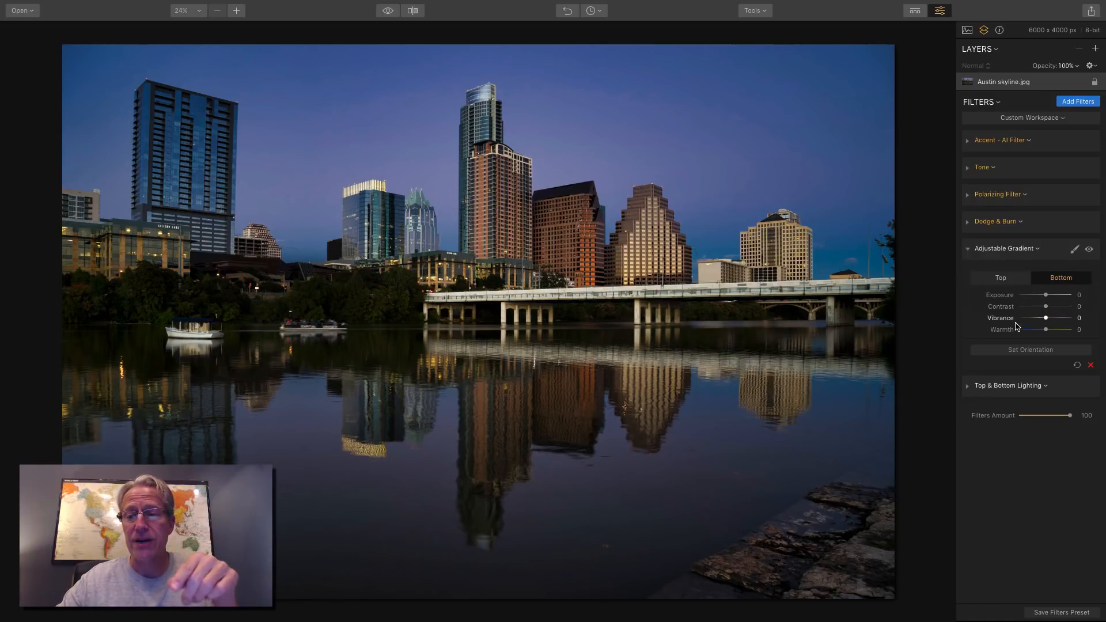
pyautogui.click(999, 277)
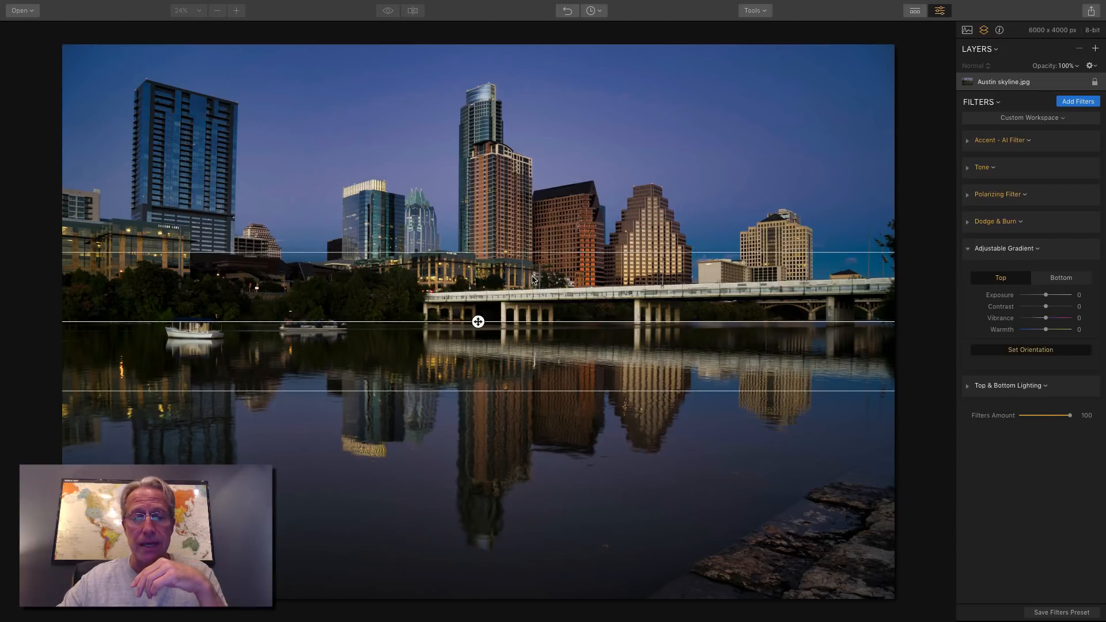
pyautogui.moveTo(477, 321); pyautogui.dragTo(496, 268)
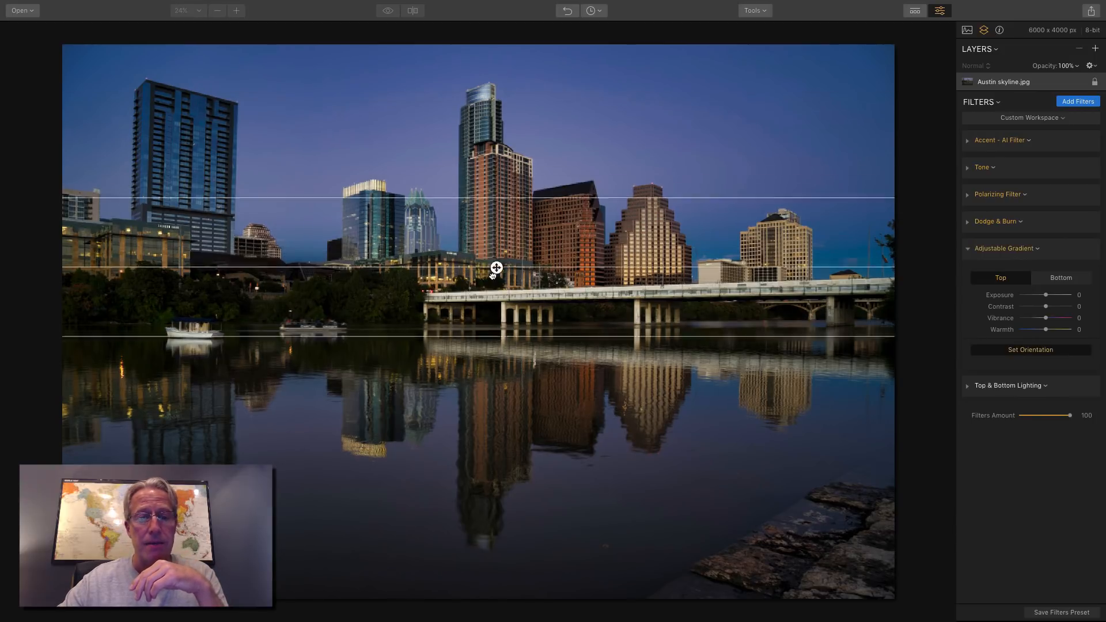
pyautogui.moveTo(496, 268); pyautogui.dragTo(498, 310)
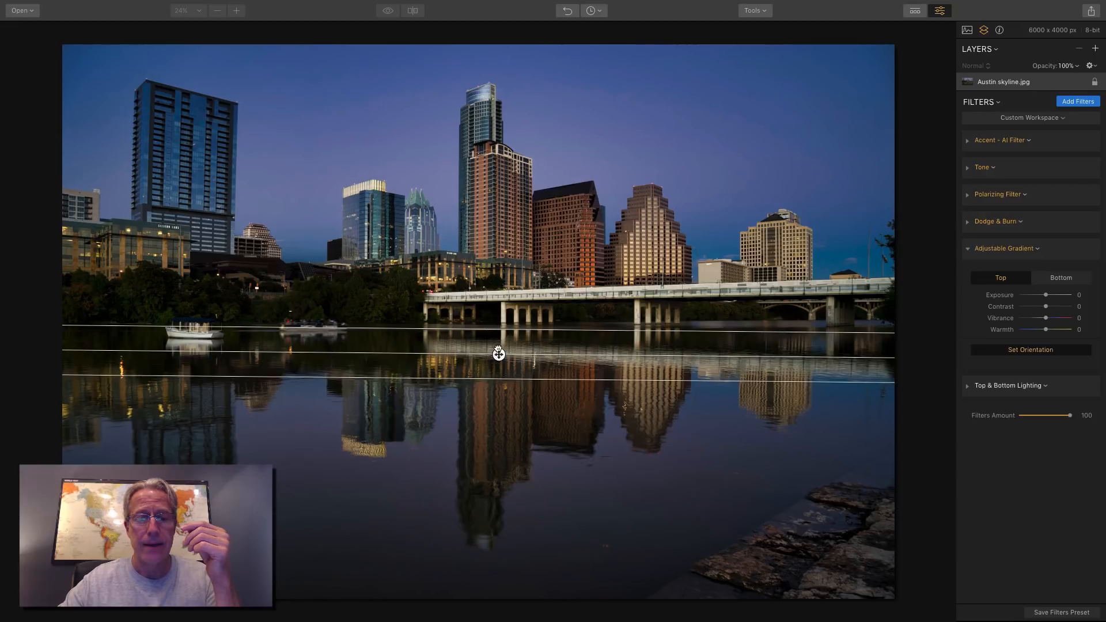
pyautogui.moveTo(497, 352); pyautogui.dragTo(504, 303)
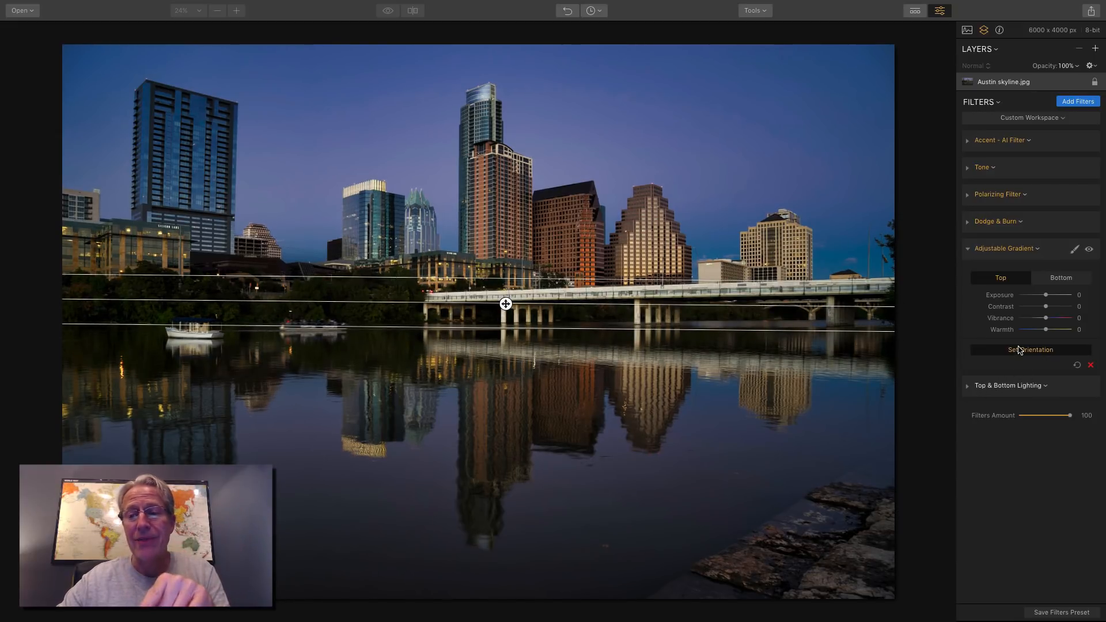
pyautogui.moveTo(997, 362)
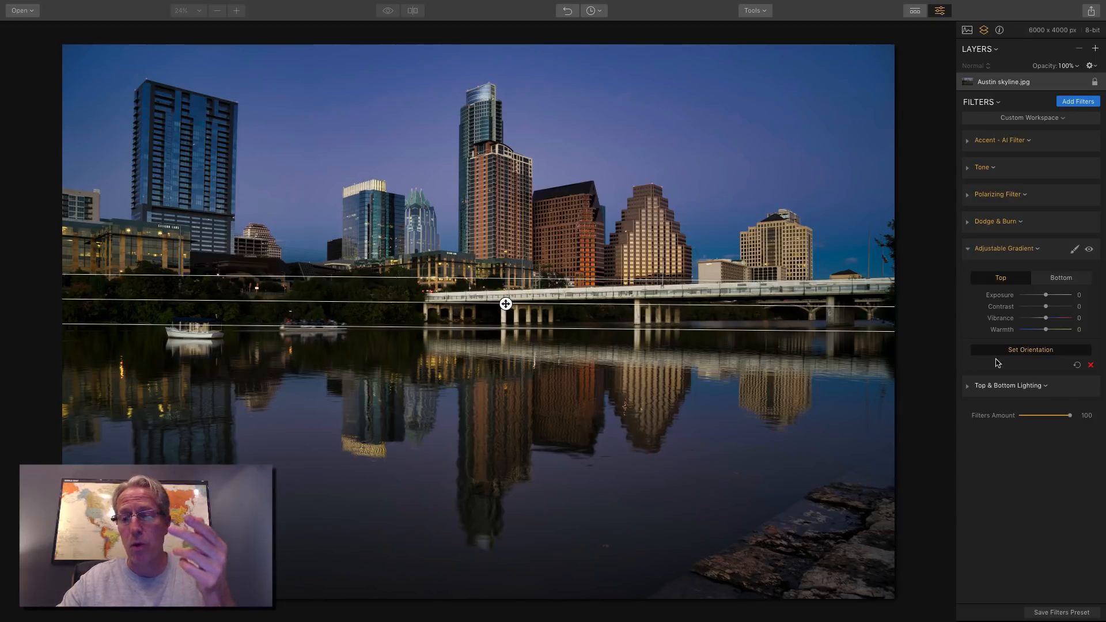
pyautogui.click(1006, 248)
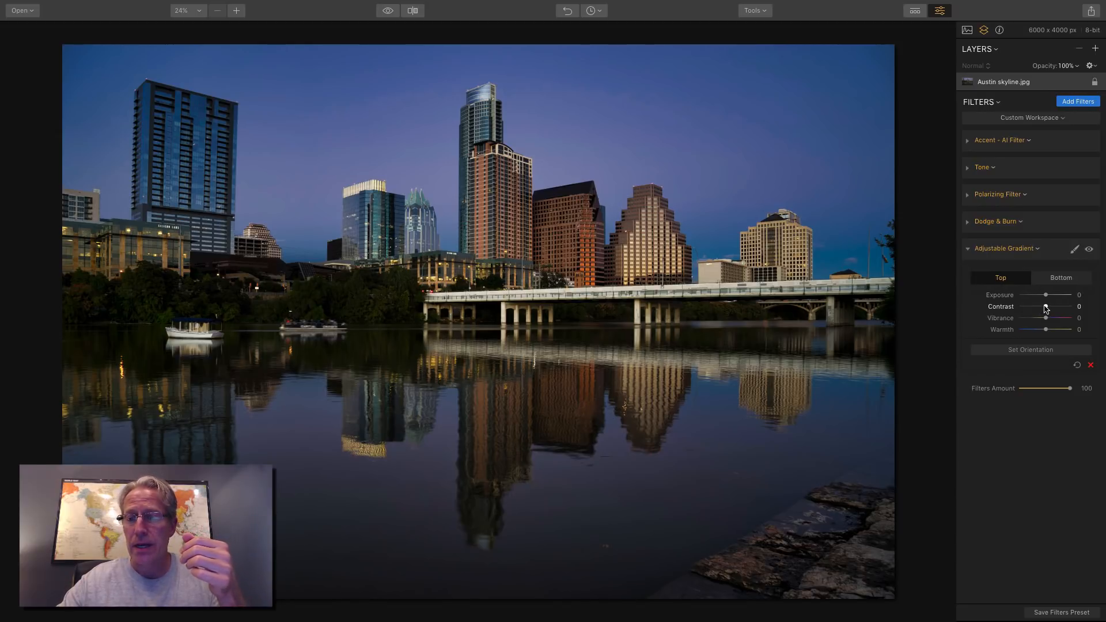
# Step: Boost sky contrast and vibrance, and darken and adjust the water half
pyautogui.moveTo(1045, 317); pyautogui.dragTo(1053, 318)
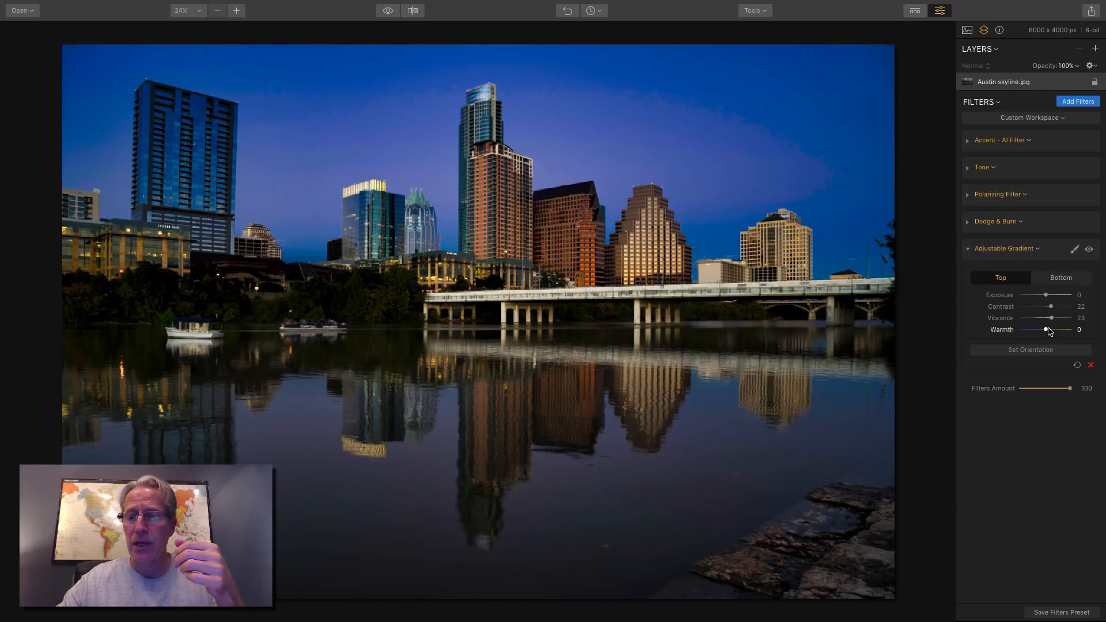
pyautogui.moveTo(1046, 294); pyautogui.dragTo(1056, 294)
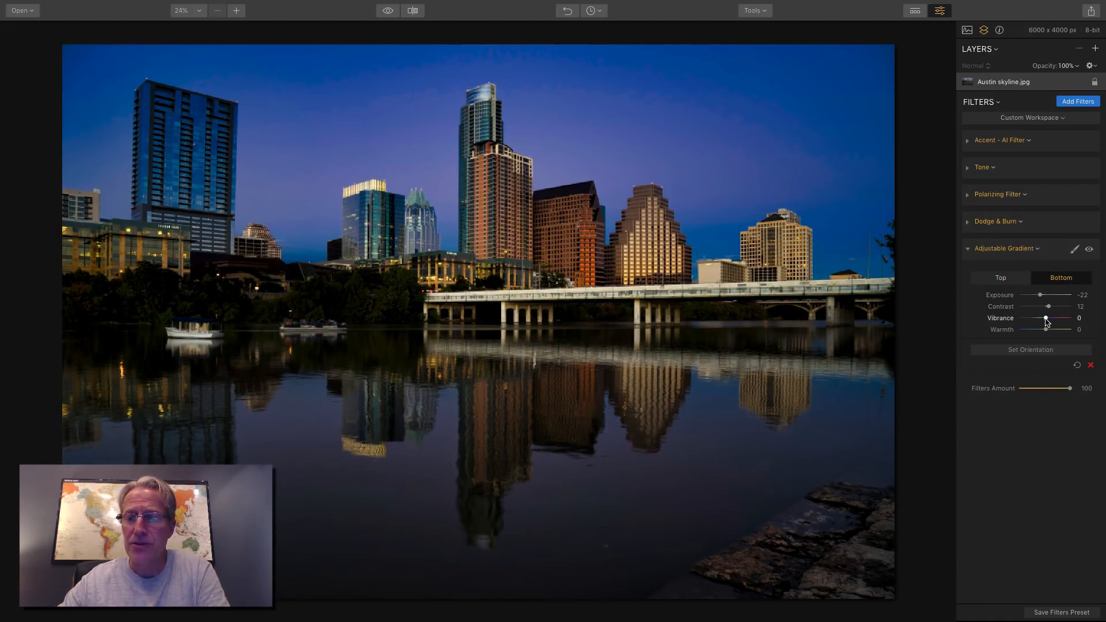
pyautogui.moveTo(1049, 323); pyautogui.dragTo(1066, 323)
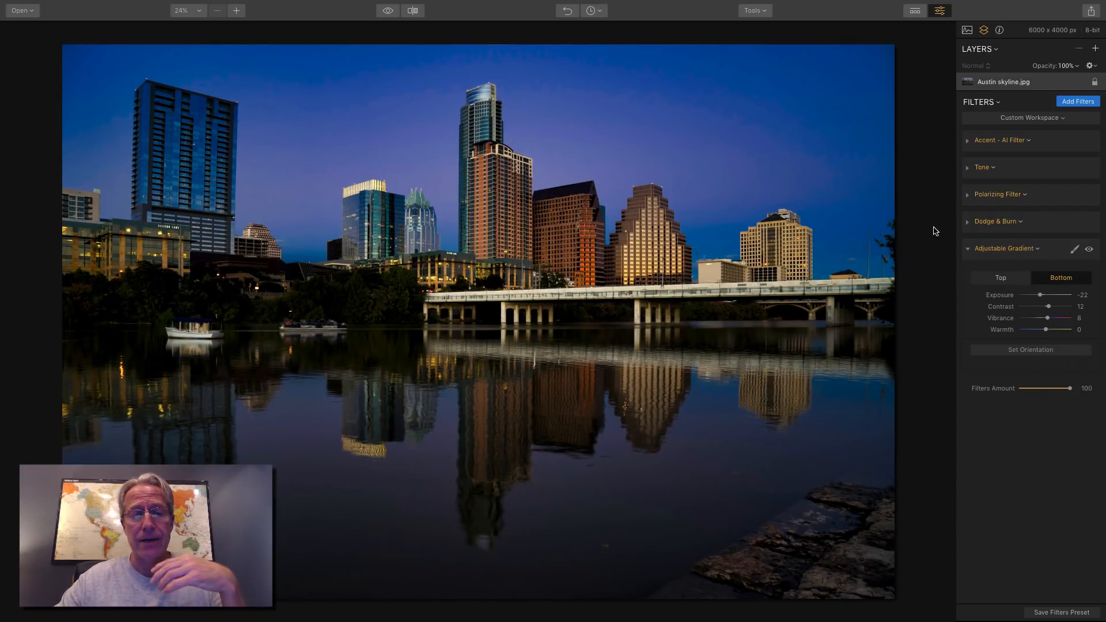
pyautogui.click(968, 248)
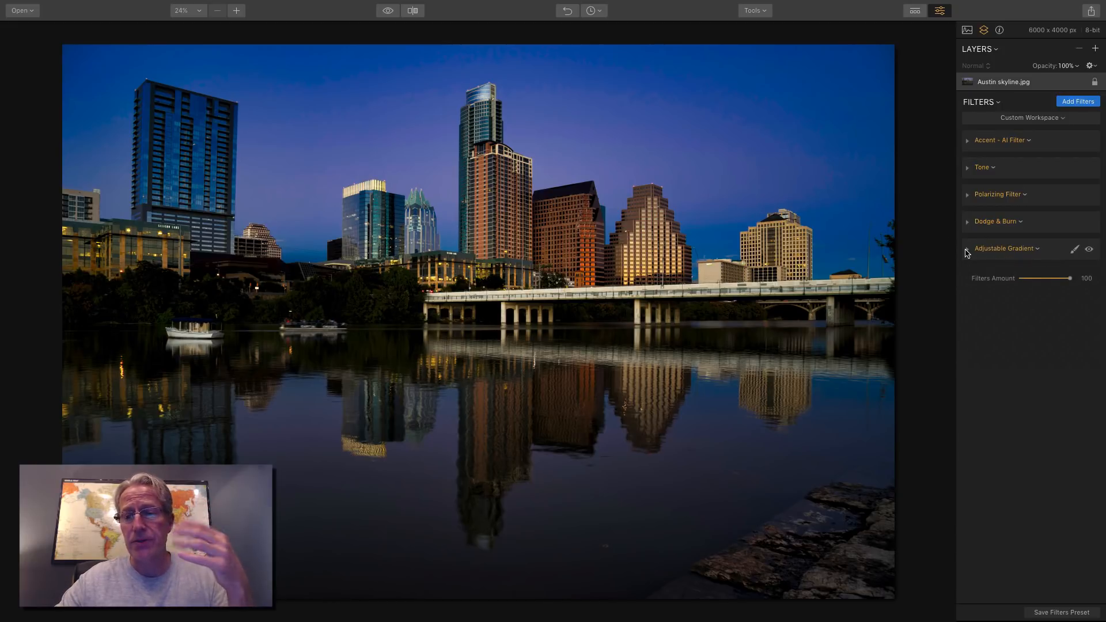
pyautogui.click(1004, 248)
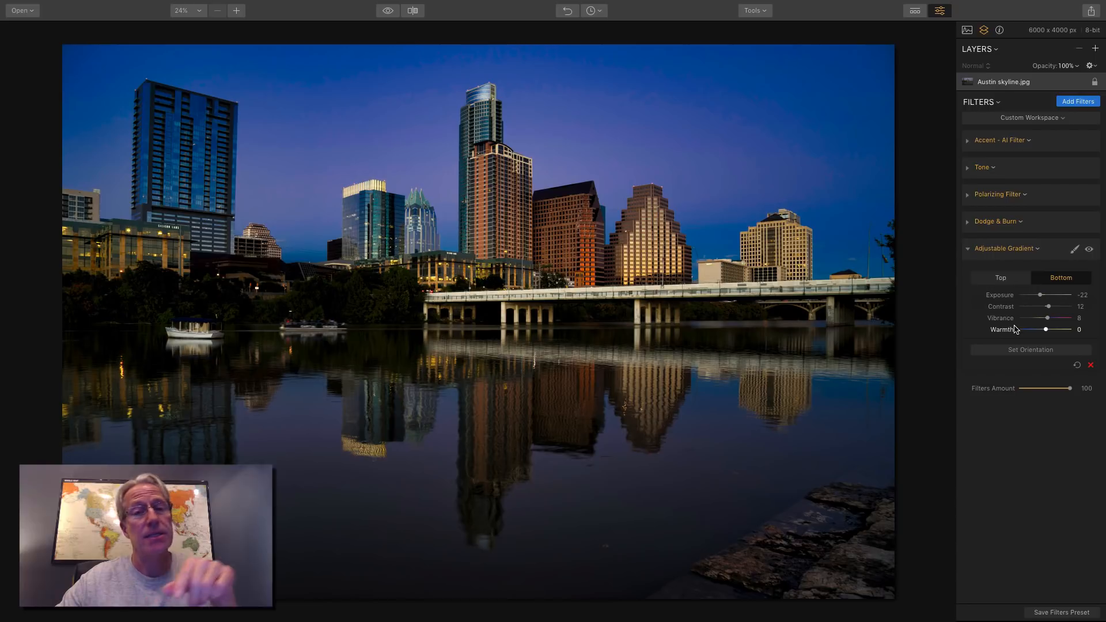
pyautogui.moveTo(1036, 335)
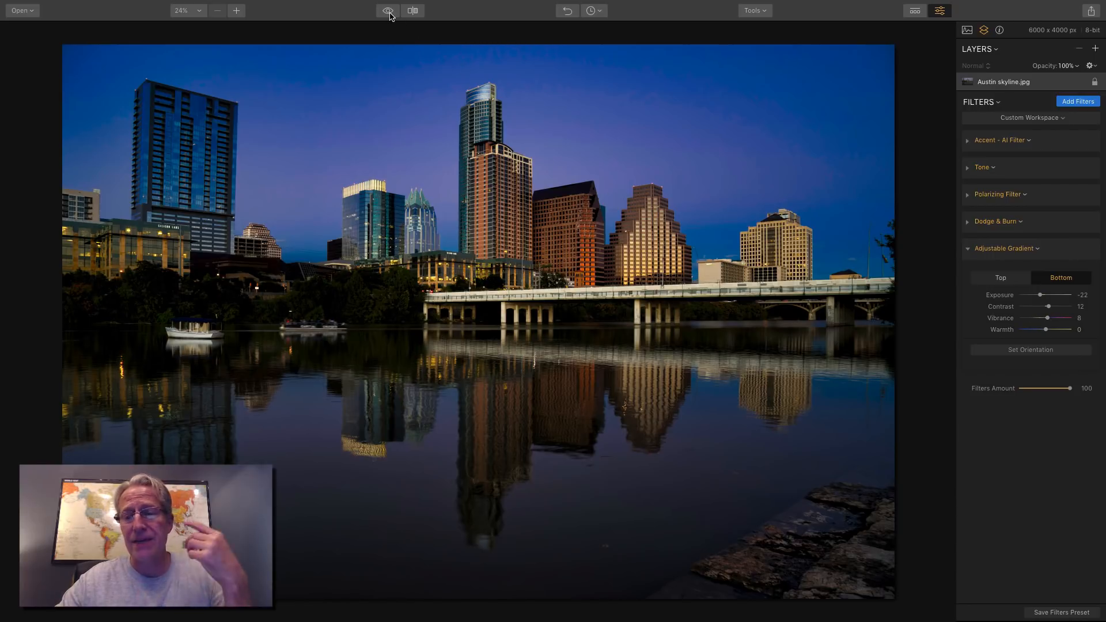
pyautogui.moveTo(387, 11)
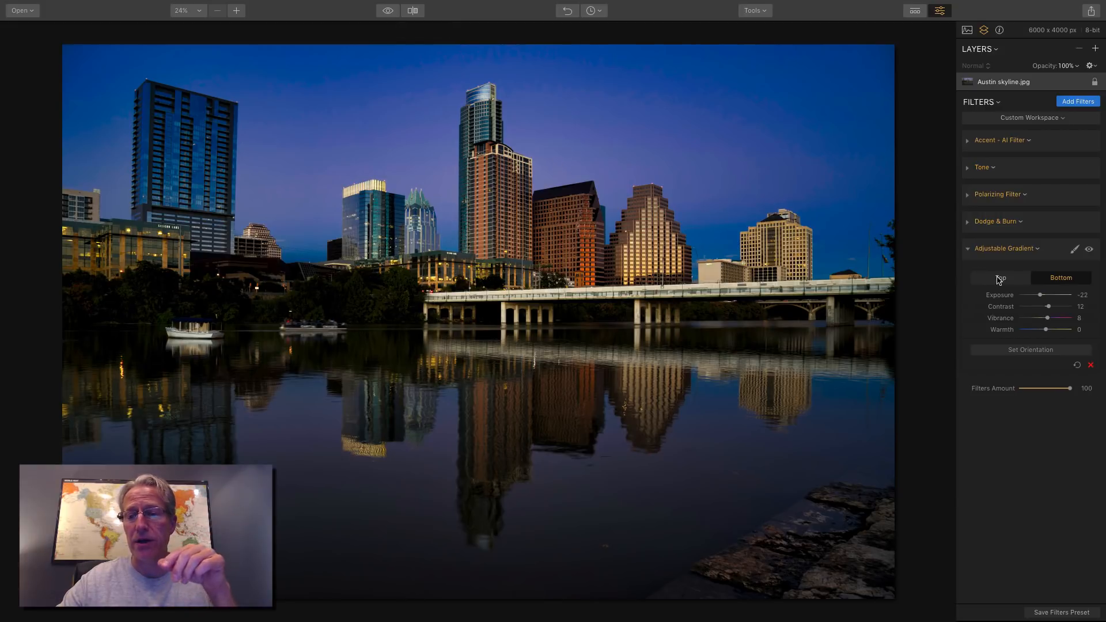
pyautogui.click(999, 277)
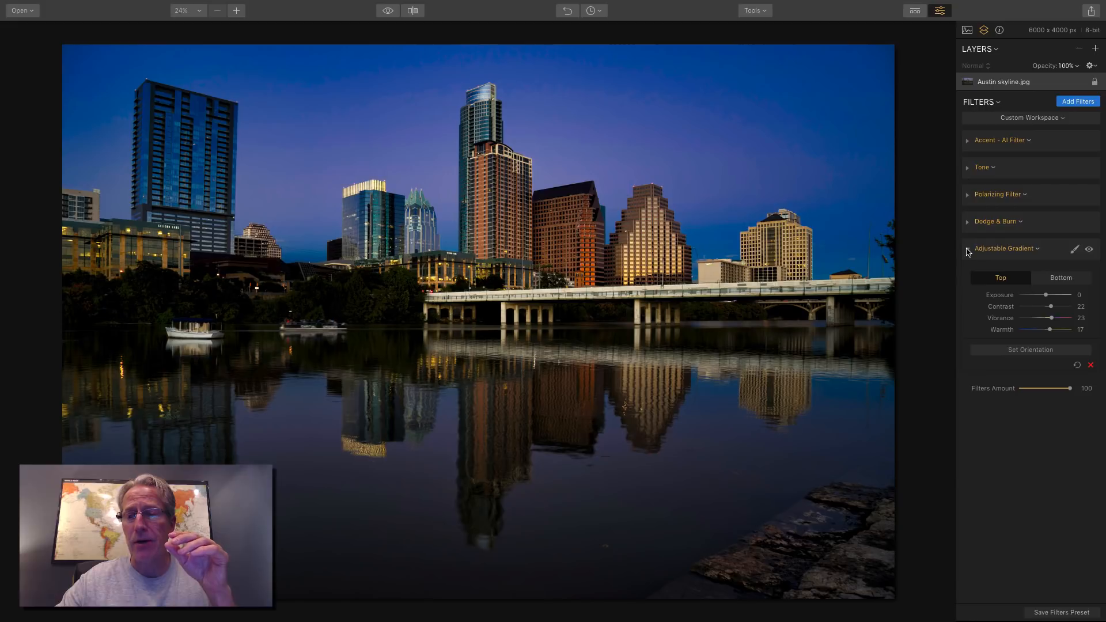
pyautogui.click(967, 248)
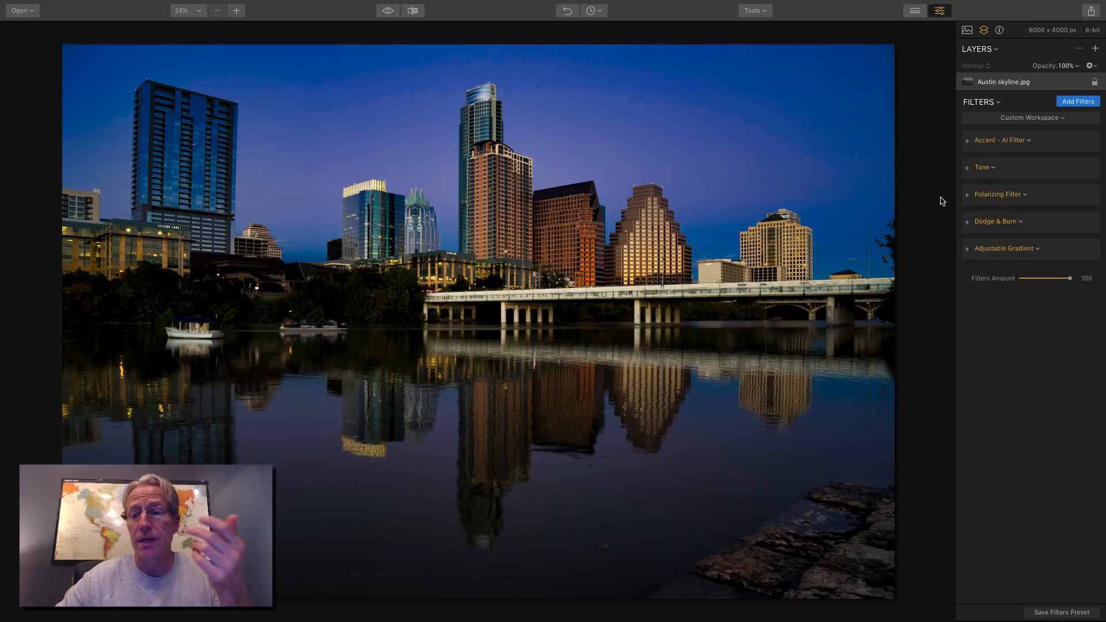
pyautogui.click(981, 167)
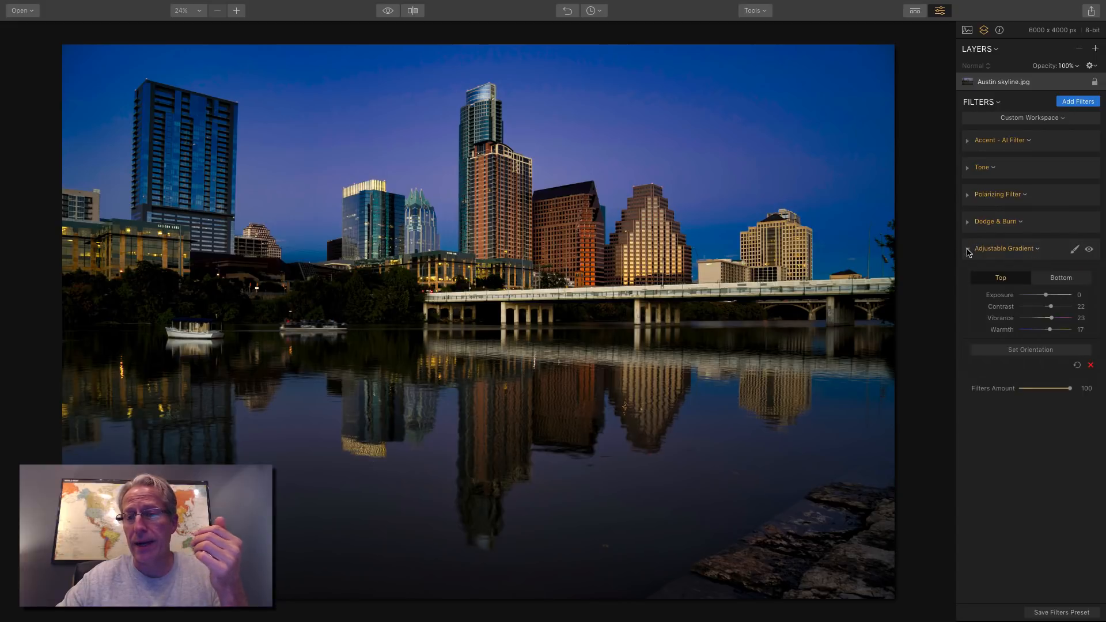
pyautogui.click(1006, 248)
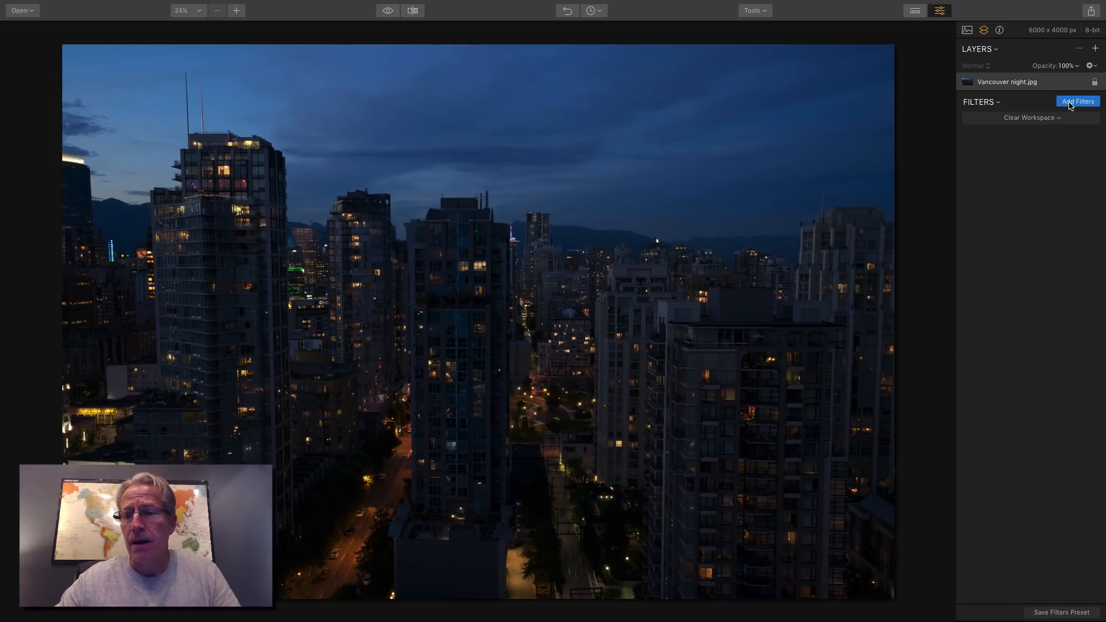
# Step: Add Accent AI, Tone, Polarizing, Adjustable Gradient and Dodge & Burn filters to Vancouver night
pyautogui.click(1076, 101)
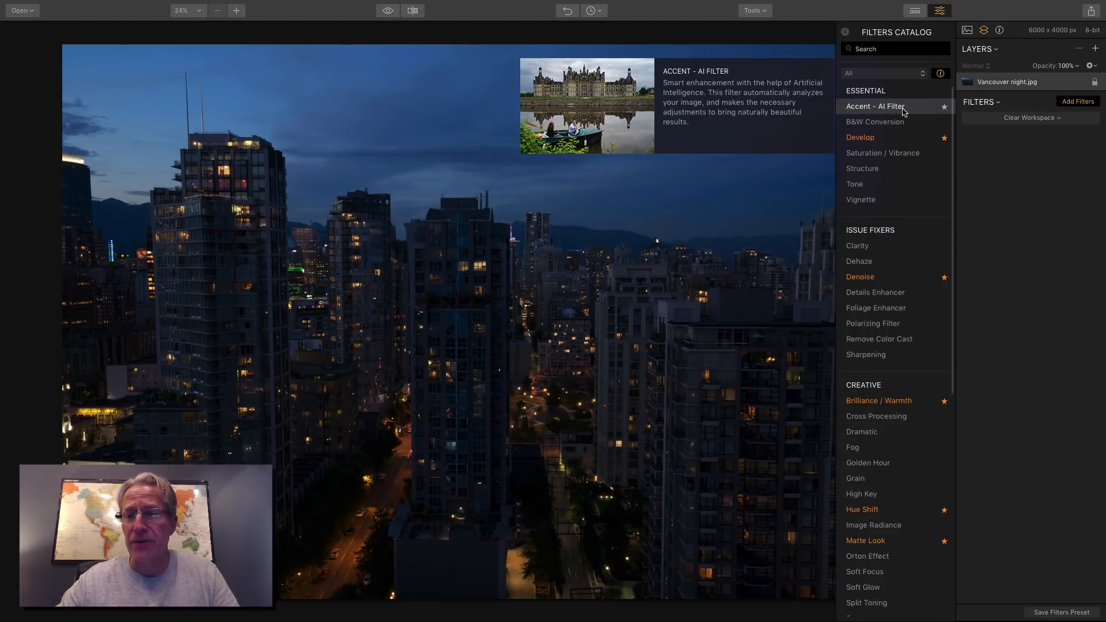
pyautogui.click(874, 106)
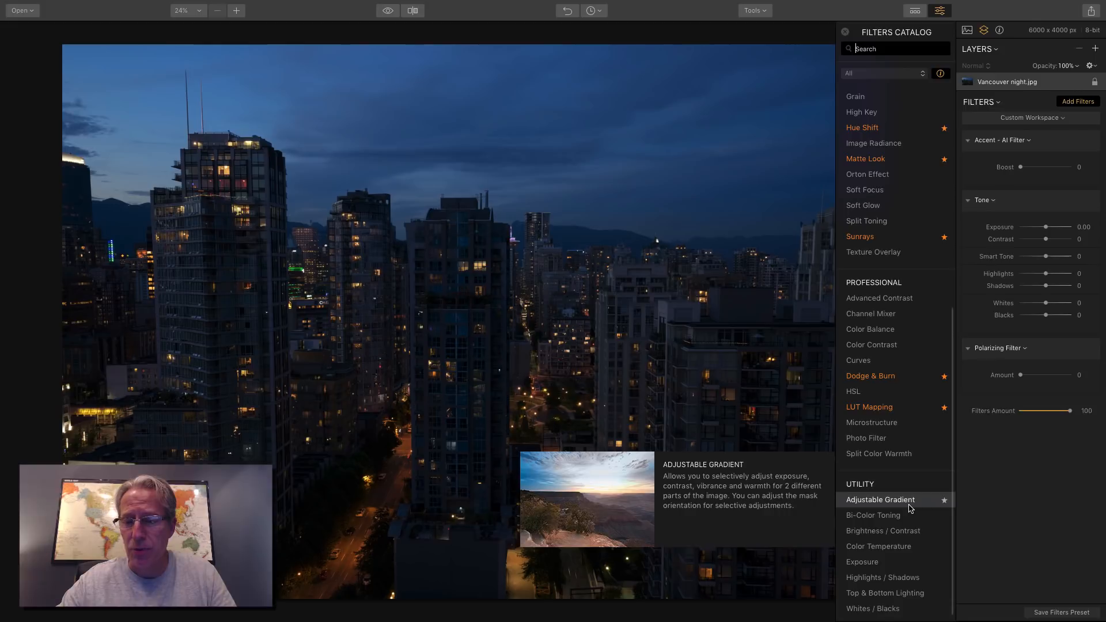
pyautogui.click(879, 499)
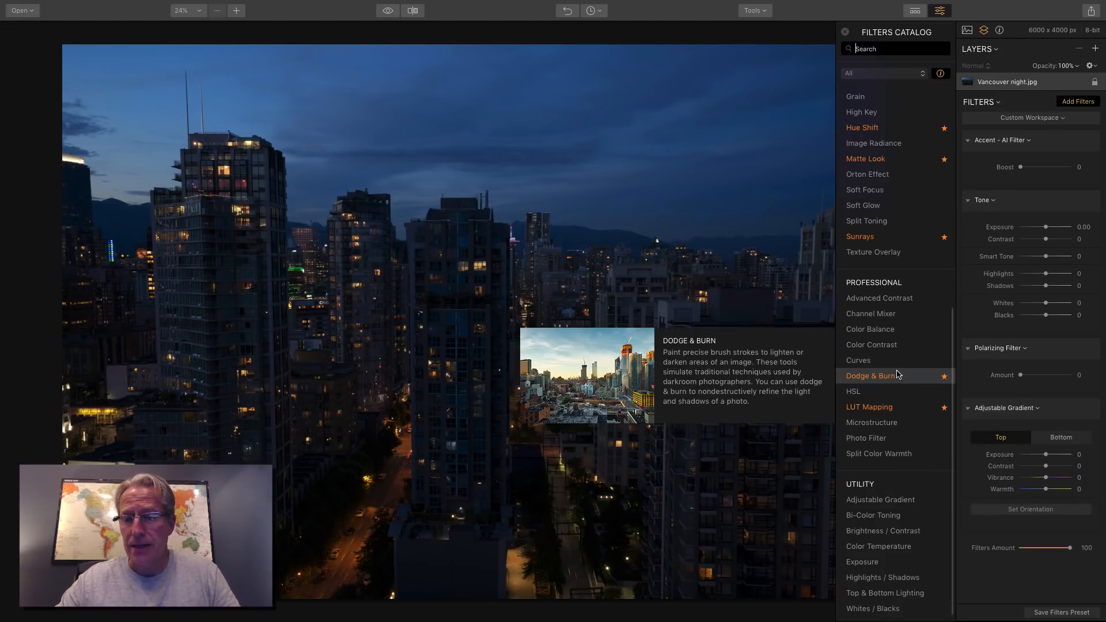
pyautogui.click(870, 375)
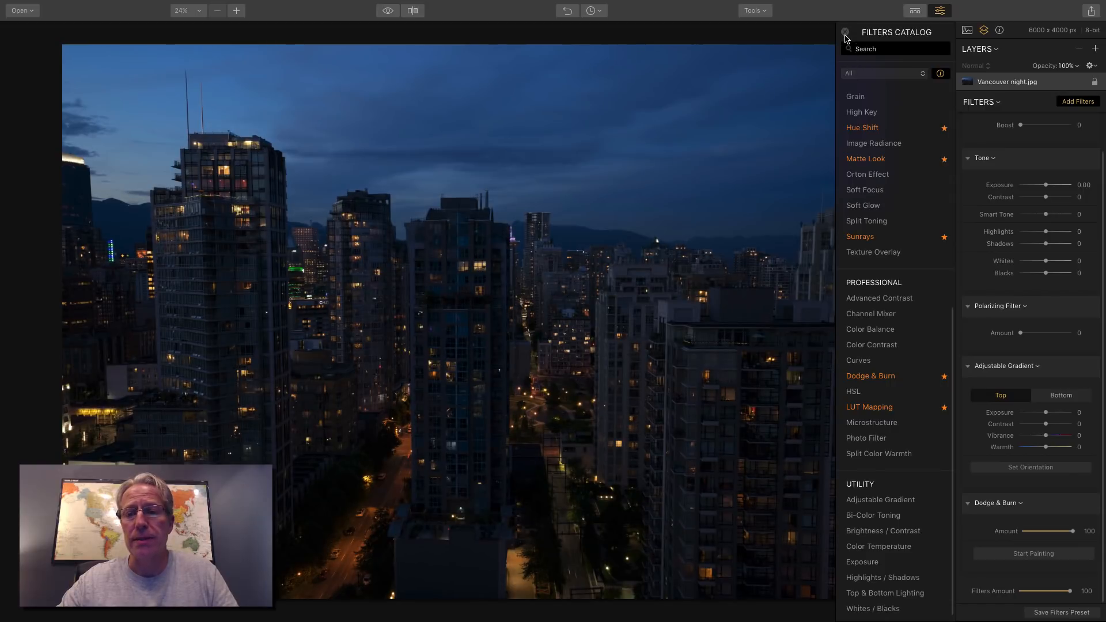
pyautogui.click(844, 36)
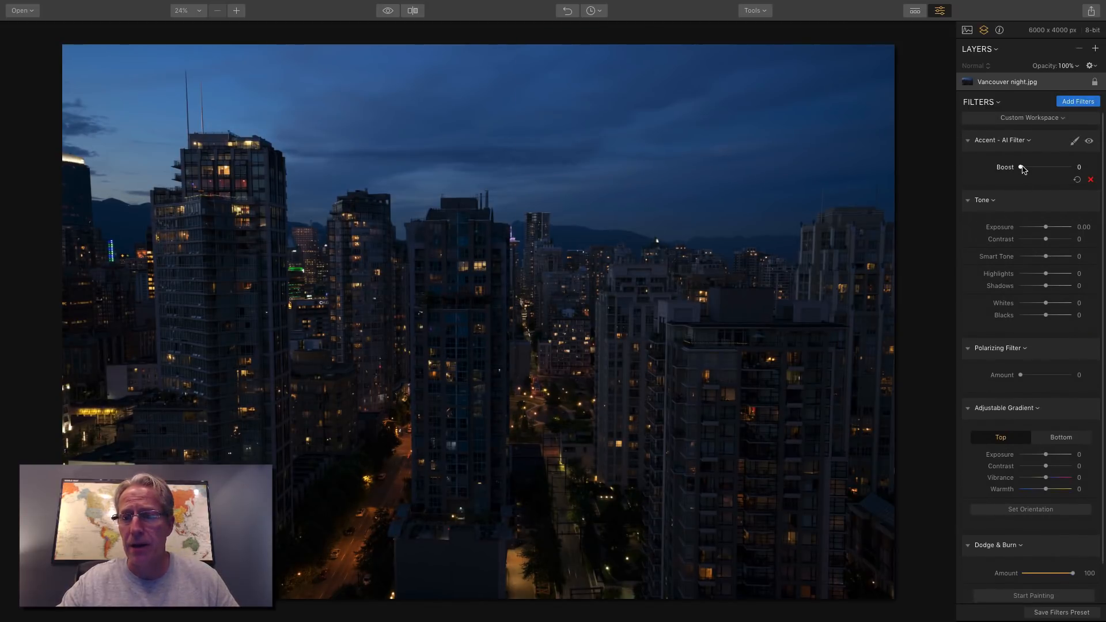
# Step: Set Accent AI Boost 20, Tone contrast 28, Smart Tone 22, and Polarizing 28
pyautogui.moveTo(1020, 167); pyautogui.dragTo(1028, 167)
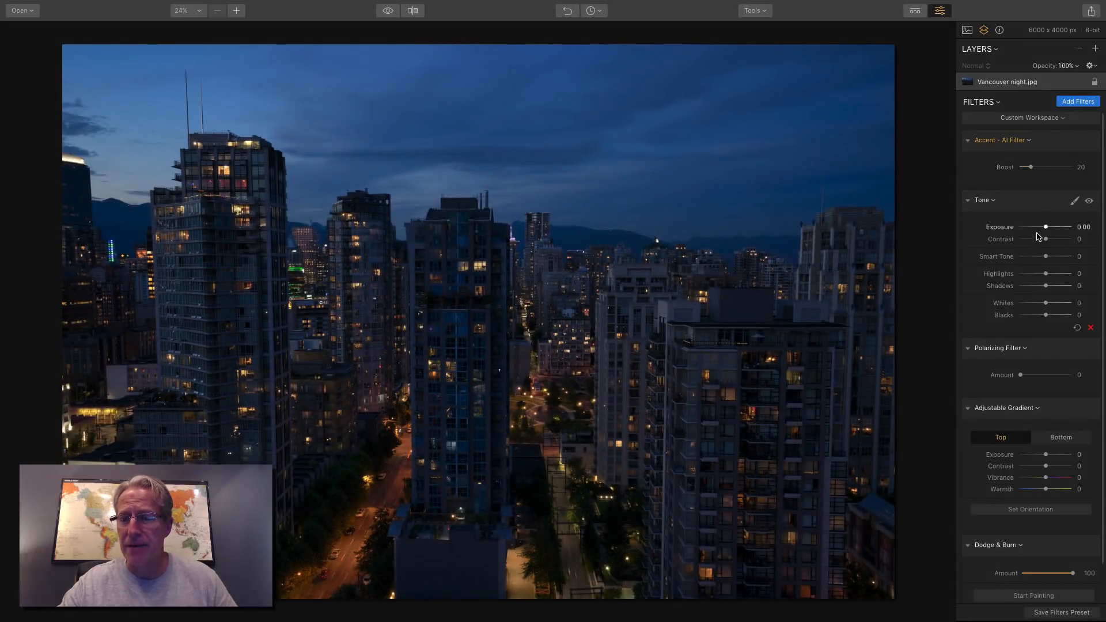
pyautogui.moveTo(1046, 238); pyautogui.dragTo(1059, 239)
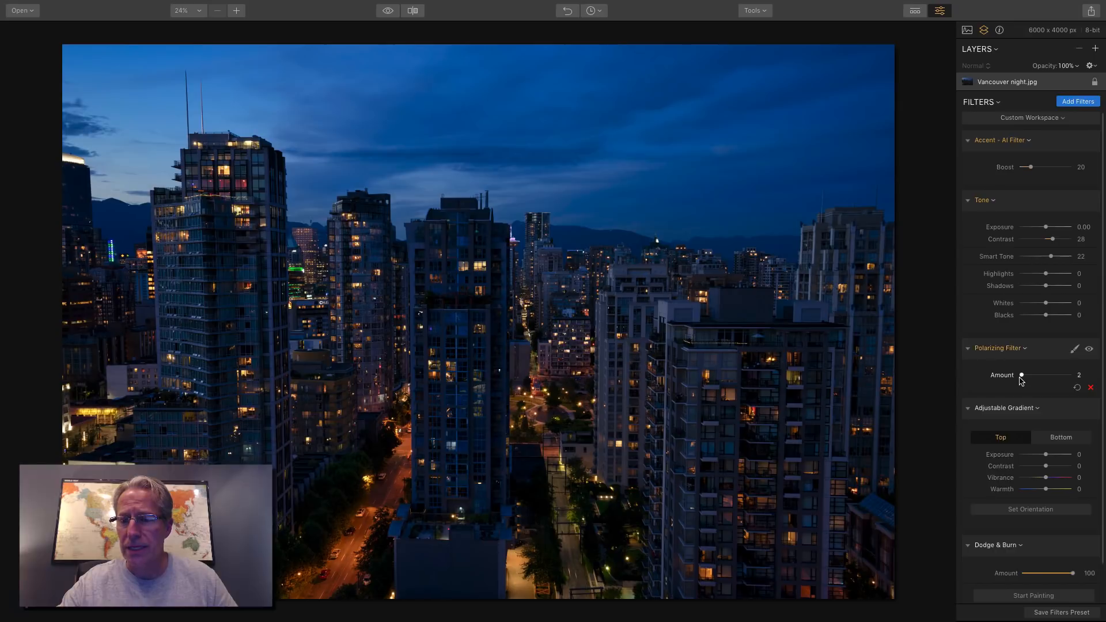
pyautogui.moveTo(1021, 374); pyautogui.dragTo(1047, 374)
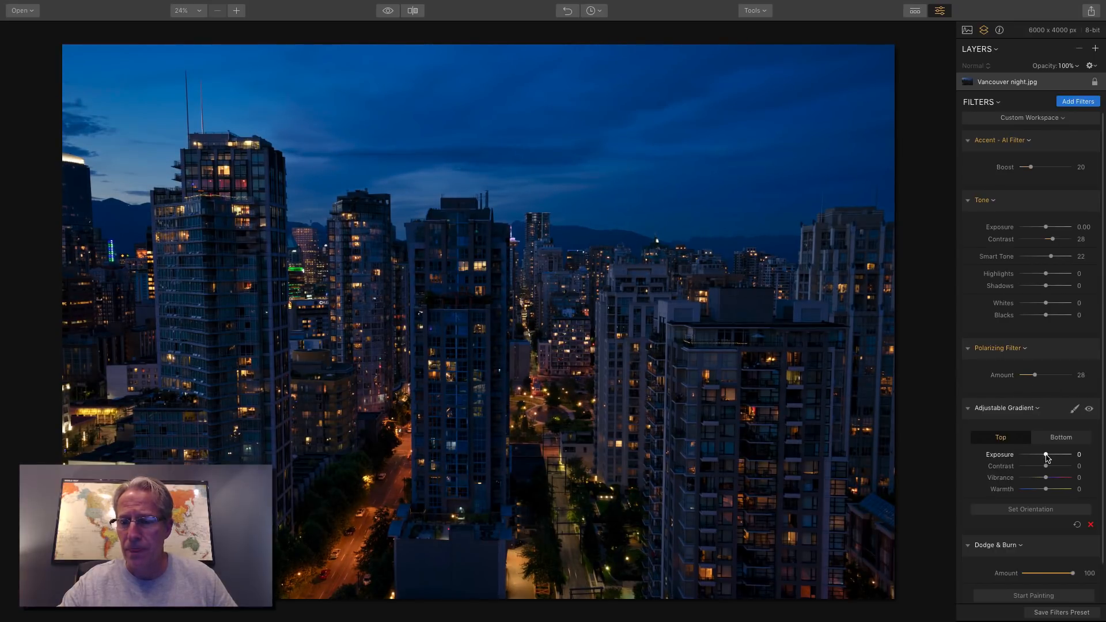
# Step: Set gradient Top exposure -6, then raise Bottom warmth, contrast to 23, and exposure
pyautogui.moveTo(1049, 455); pyautogui.dragTo(1043, 455)
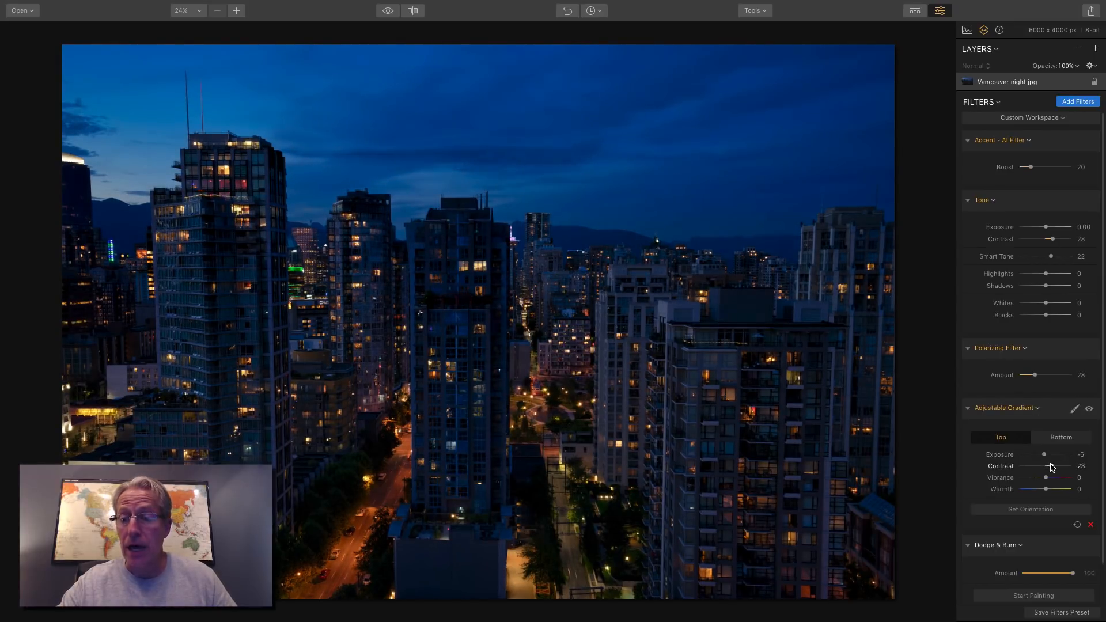
pyautogui.click(1060, 437)
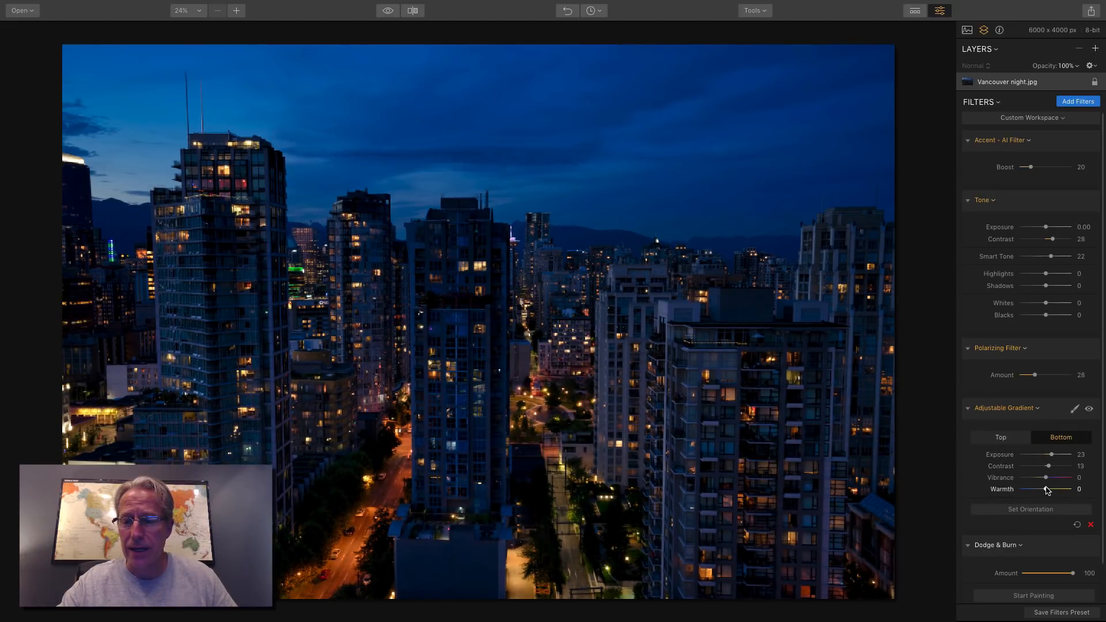
pyautogui.moveTo(1036, 489); pyautogui.dragTo(1050, 489)
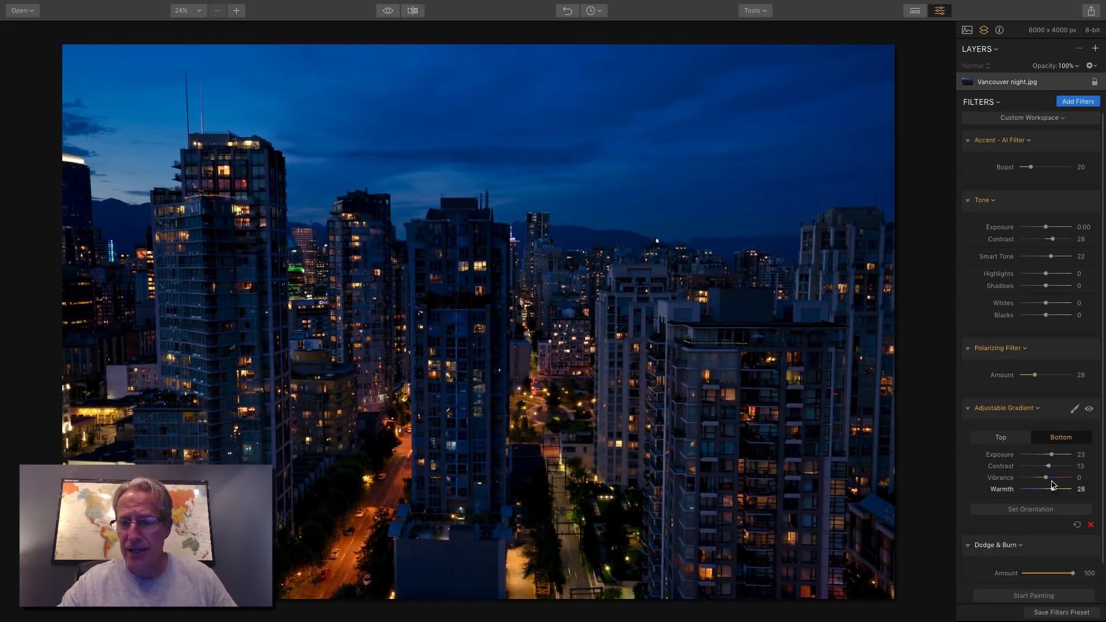
pyautogui.moveTo(1046, 465); pyautogui.dragTo(1053, 466)
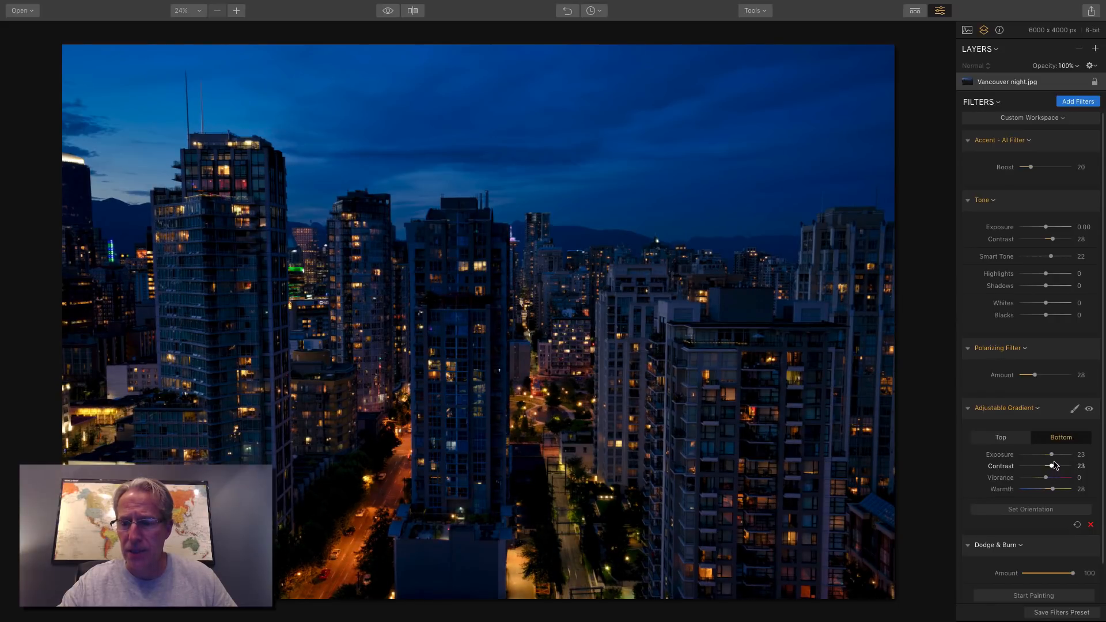
pyautogui.moveTo(1045, 454); pyautogui.dragTo(1056, 454)
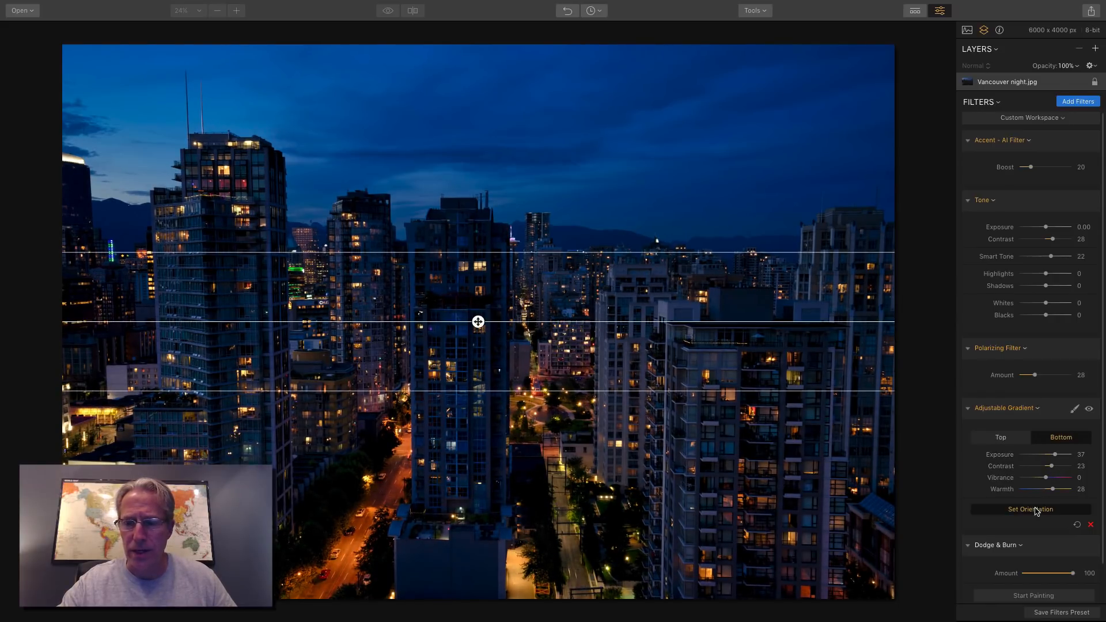
# Step: Move the gradient transition higher, raise Bottom exposure to 50, and remove Dodge & Burn
pyautogui.moveTo(477, 322); pyautogui.dragTo(477, 289)
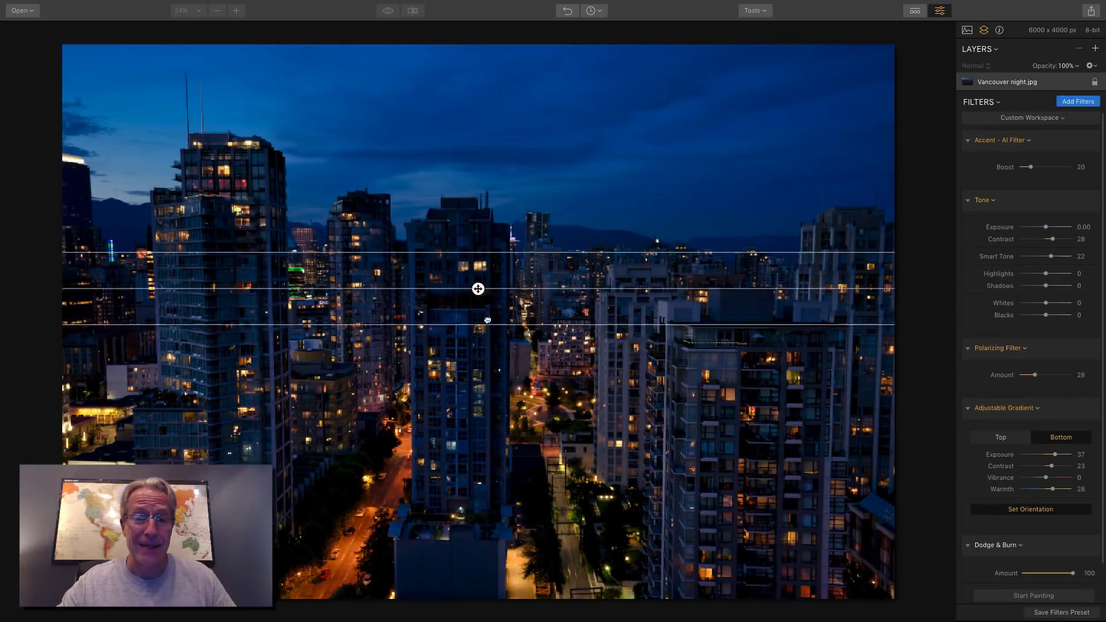
pyautogui.moveTo(477, 289); pyautogui.dragTo(477, 229)
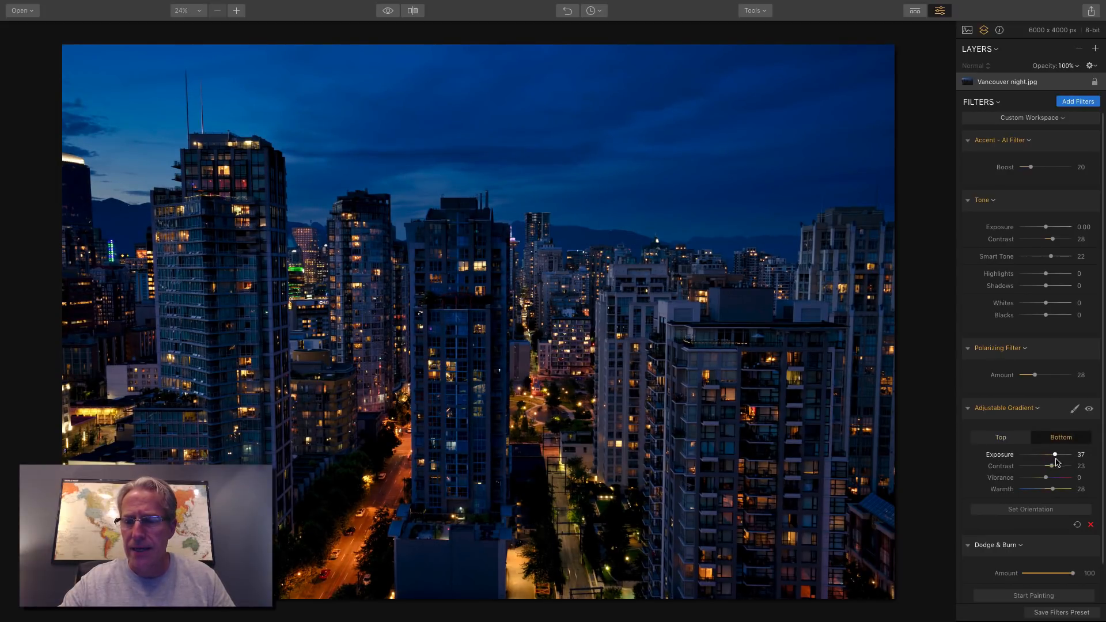
pyautogui.moveTo(1054, 454); pyautogui.dragTo(1059, 454)
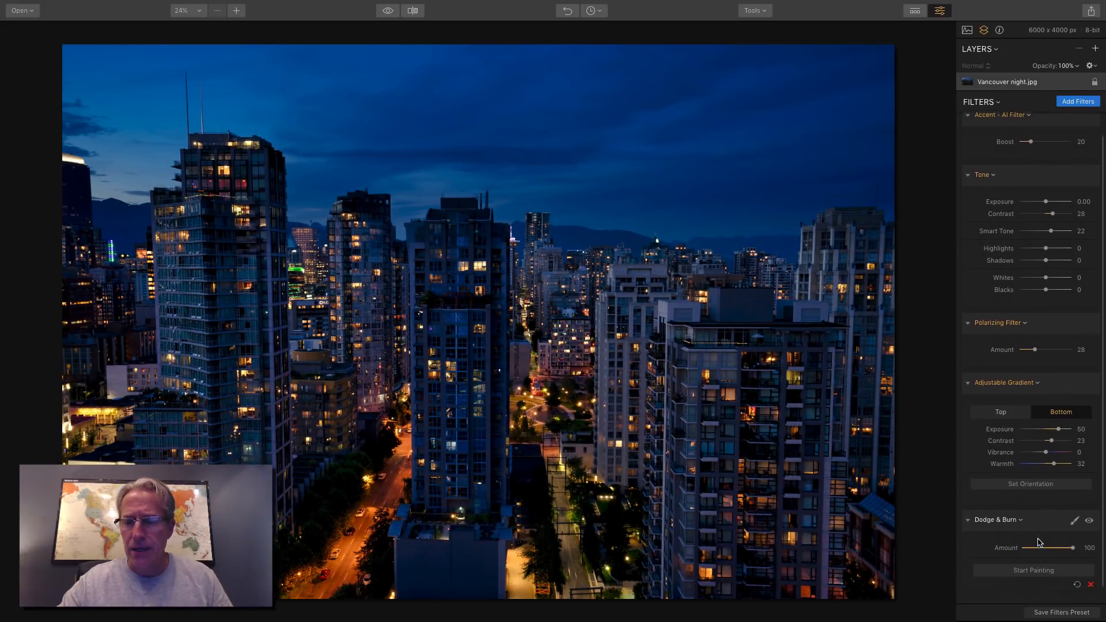
pyautogui.click(413, 11)
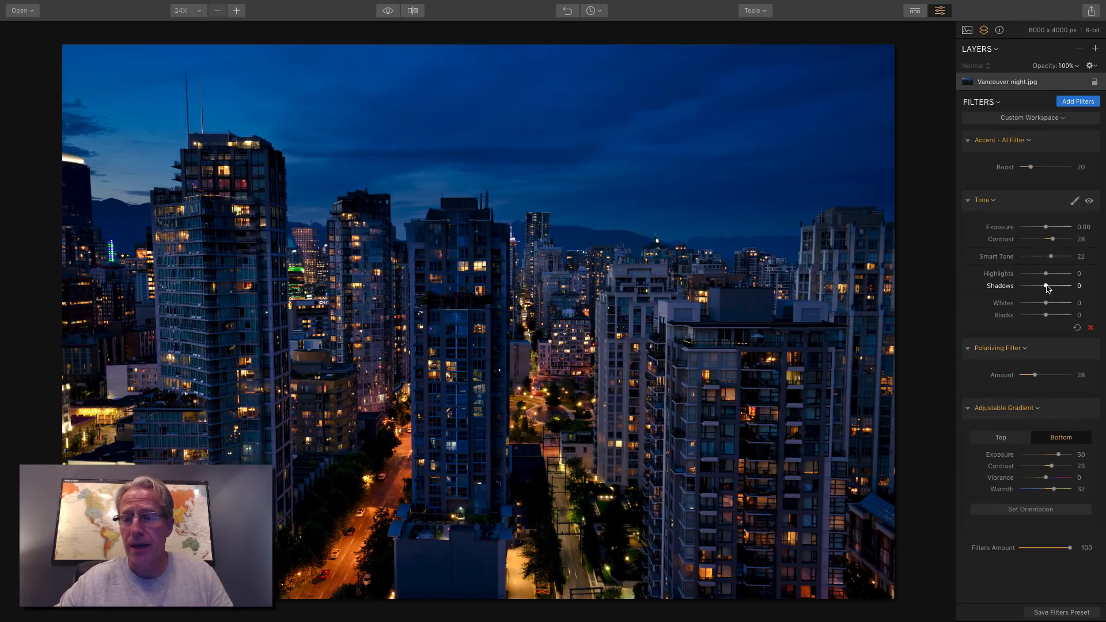
# Step: In the Tone filter, set Shadows to 15 and Highlights to 9
pyautogui.moveTo(1045, 286); pyautogui.dragTo(1052, 286)
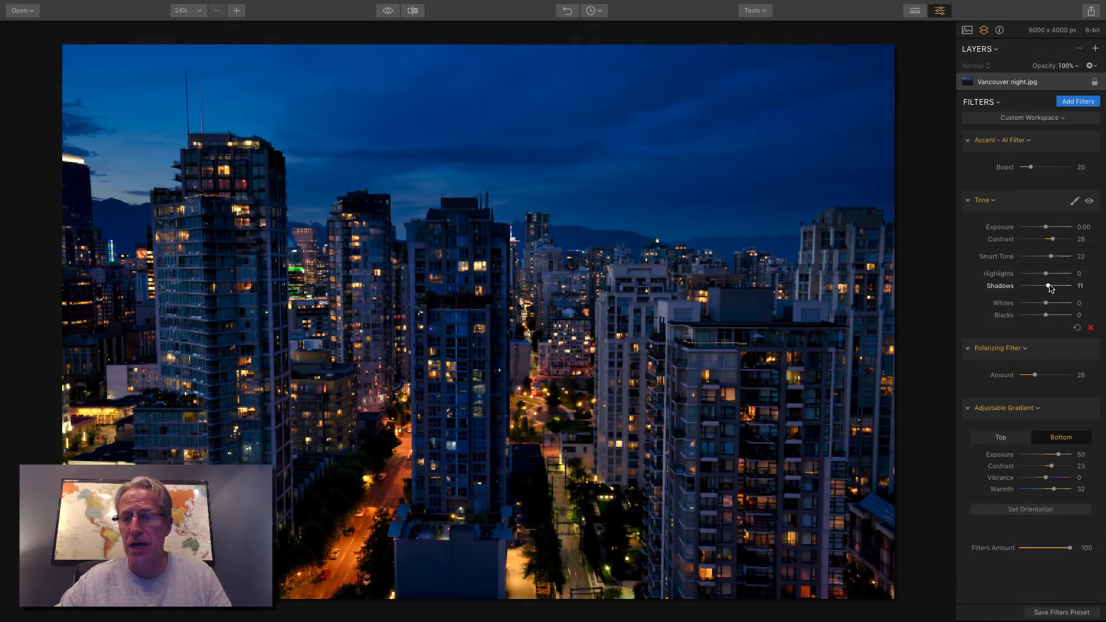
pyautogui.moveTo(1058, 286); pyautogui.dragTo(1045, 286)
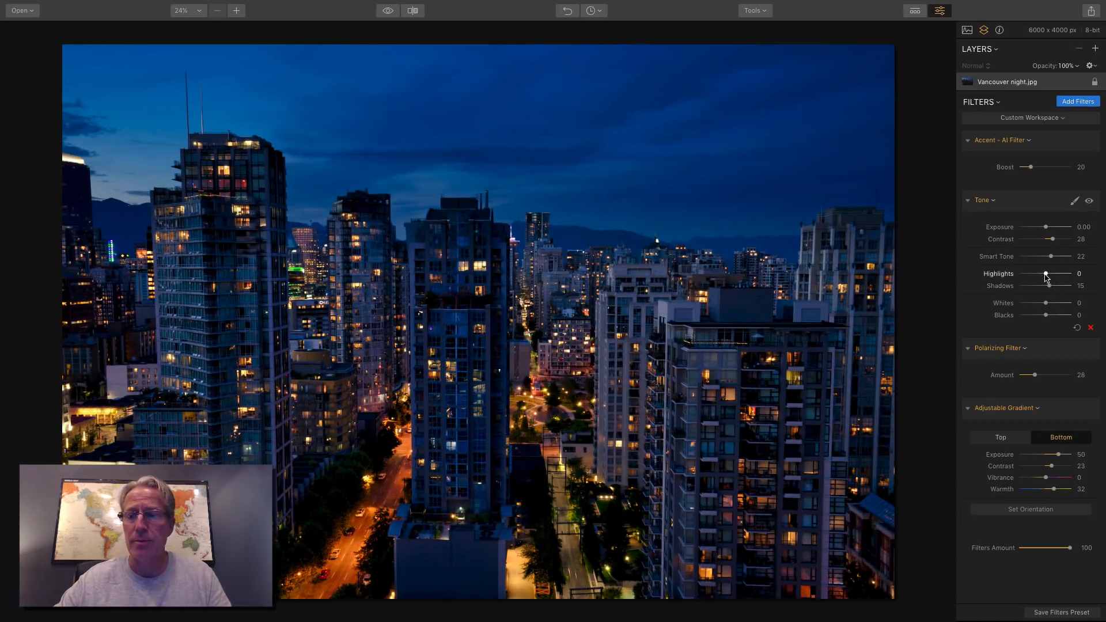
pyautogui.moveTo(1045, 274); pyautogui.dragTo(1049, 273)
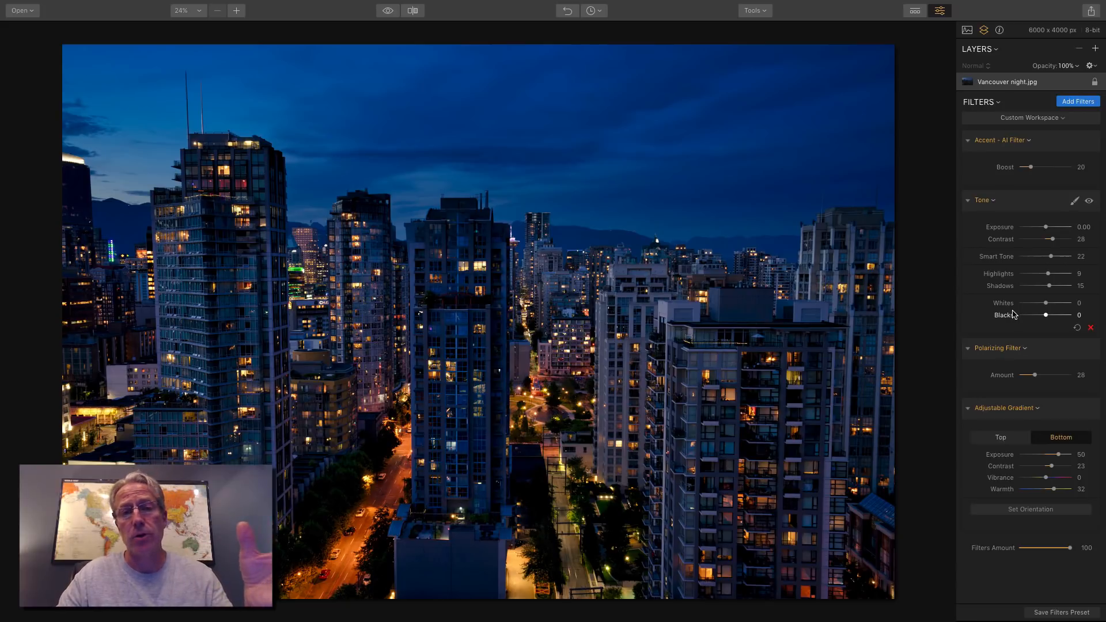
pyautogui.moveTo(1033, 308)
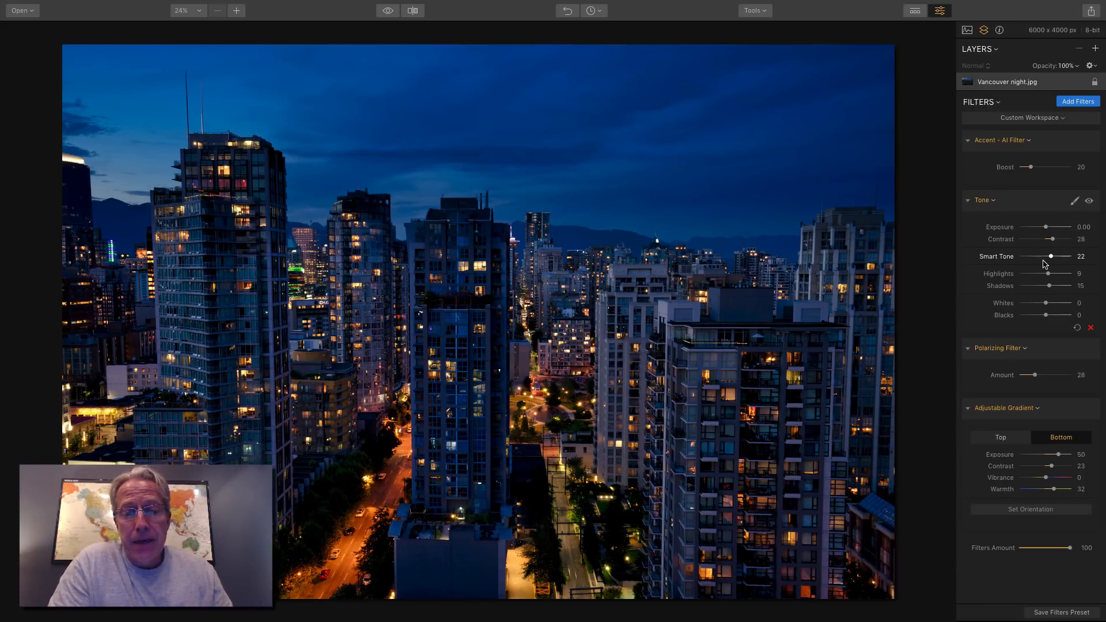
pyautogui.click(387, 10)
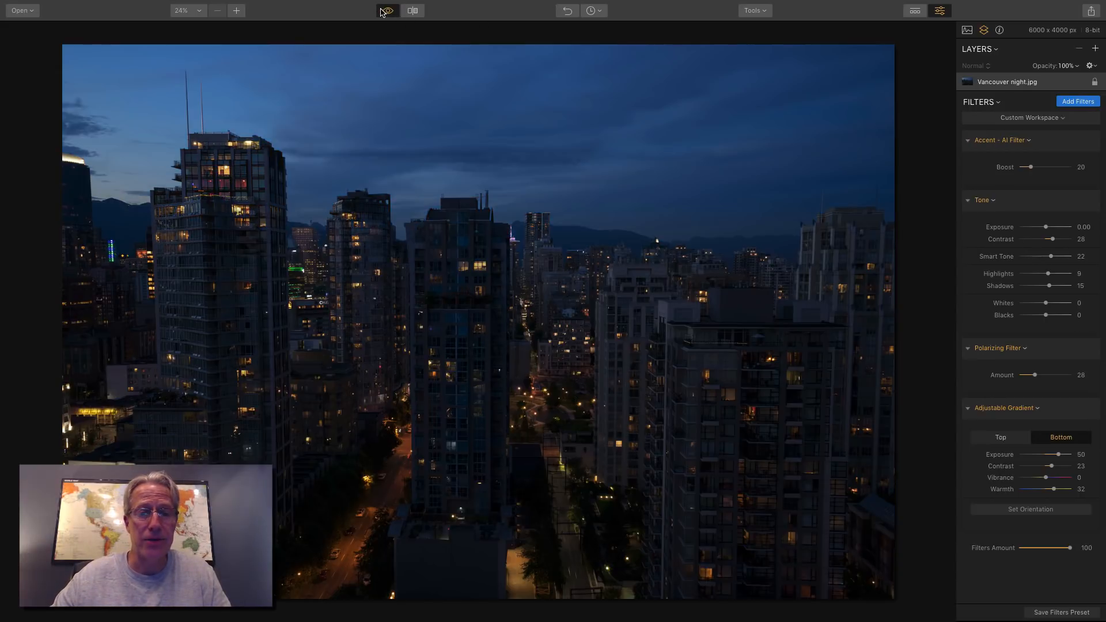
pyautogui.click(385, 10)
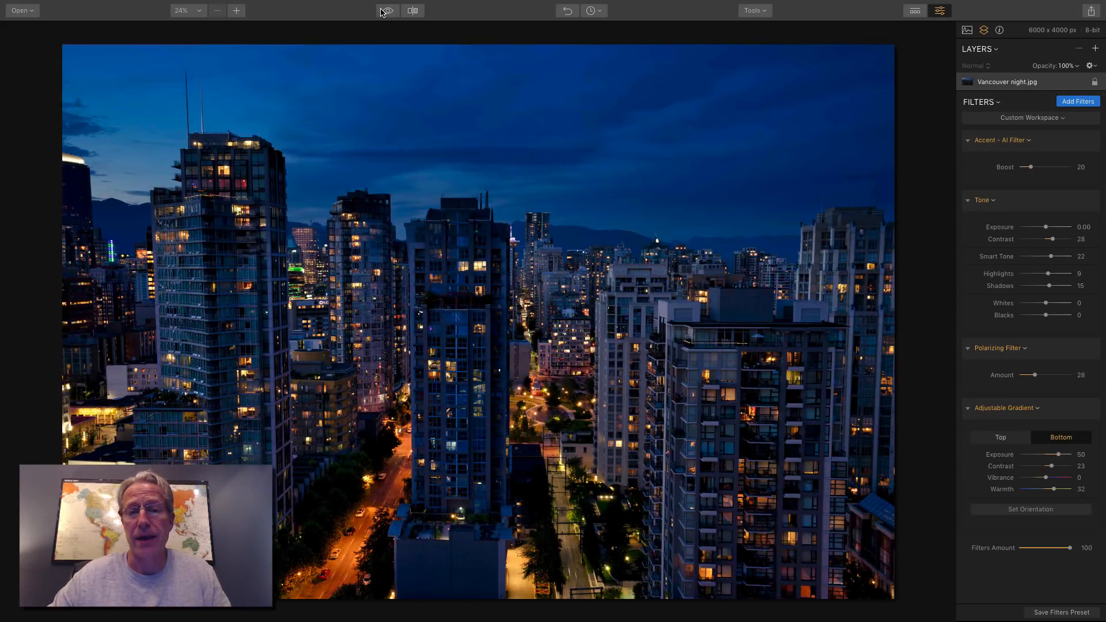
pyautogui.click(386, 11)
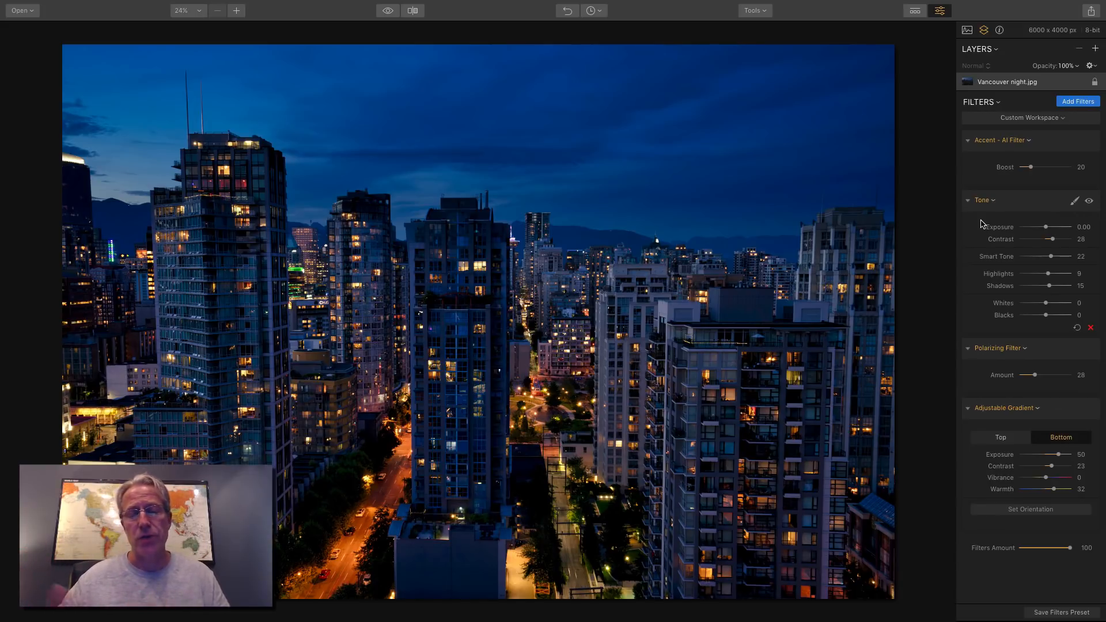
pyautogui.moveTo(968, 116)
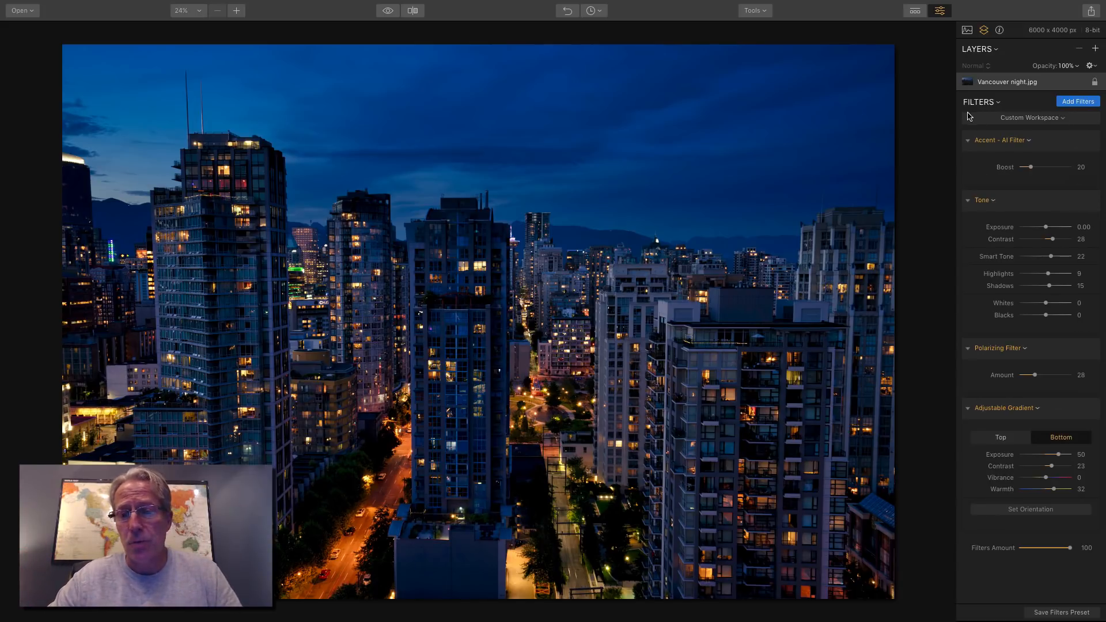